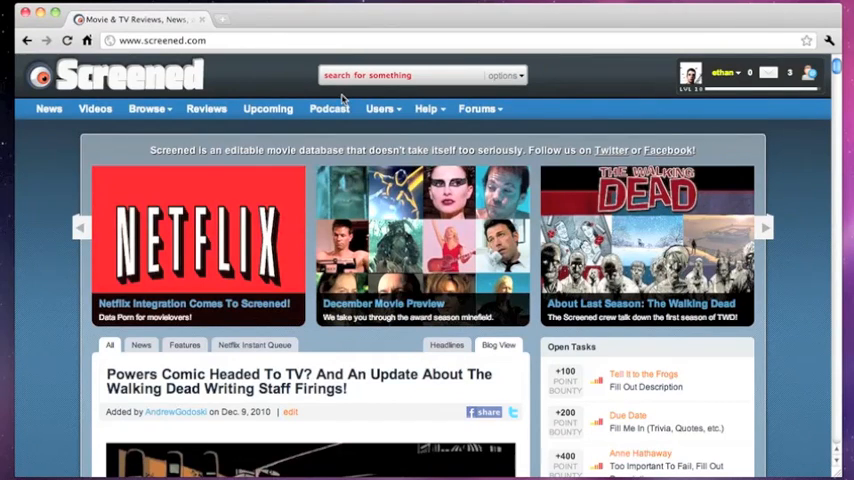
mouse_move(344, 162)
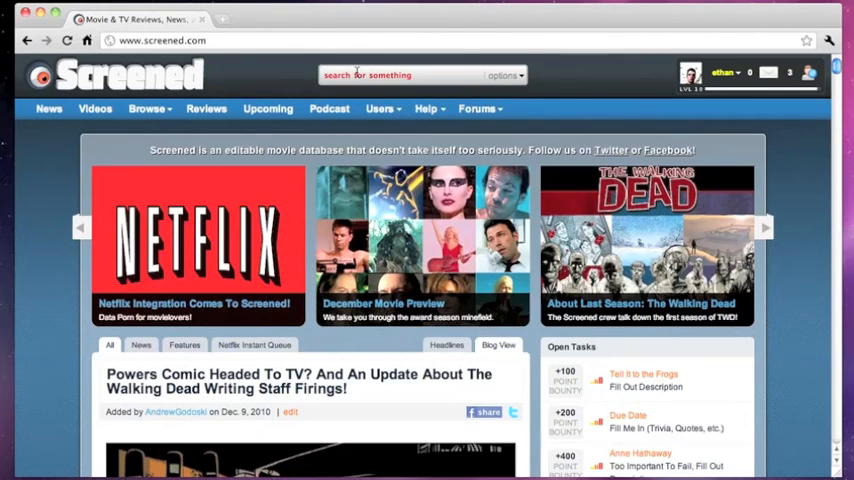
Step: Search the Screened site for "emma stone" to bring up her name as a suggestion
type("em")
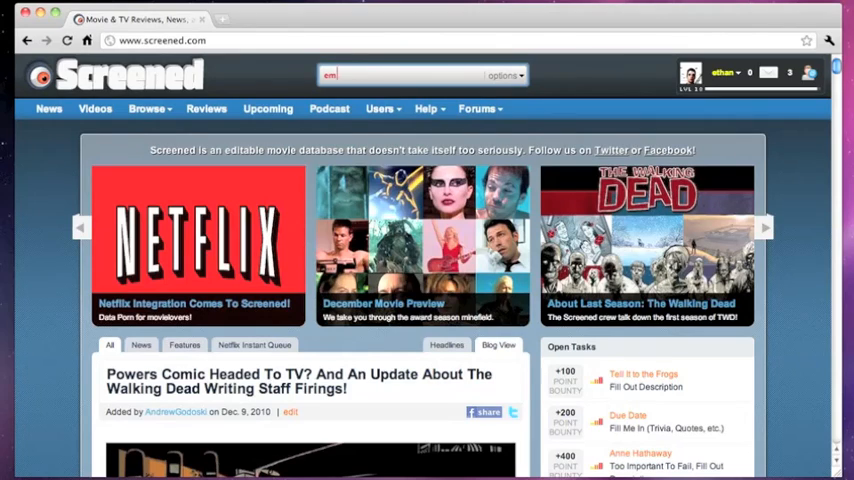
type("emma stone")
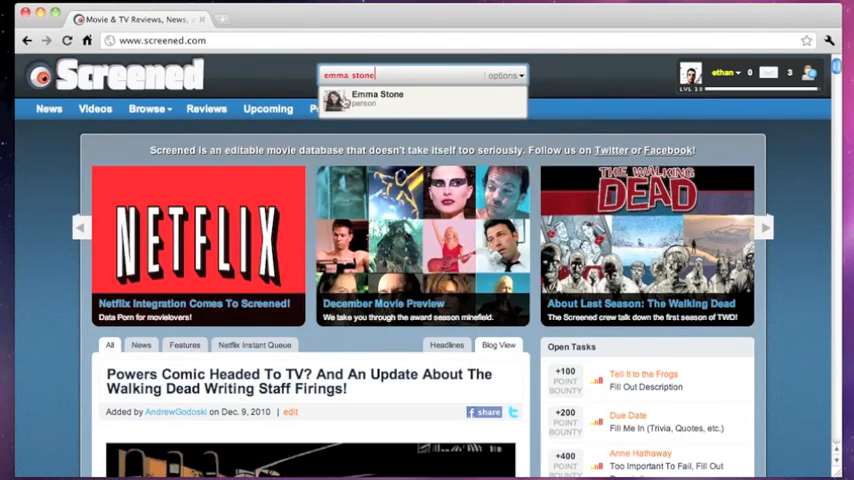
left_click(376, 98)
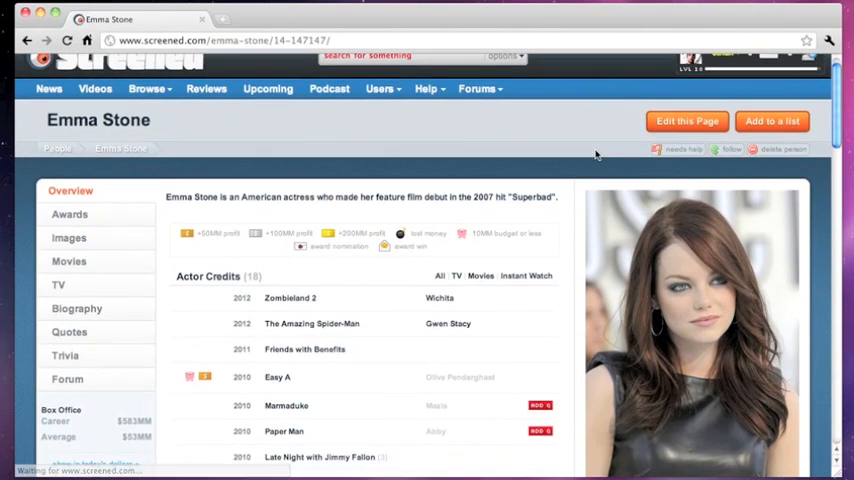
scroll("down", 3)
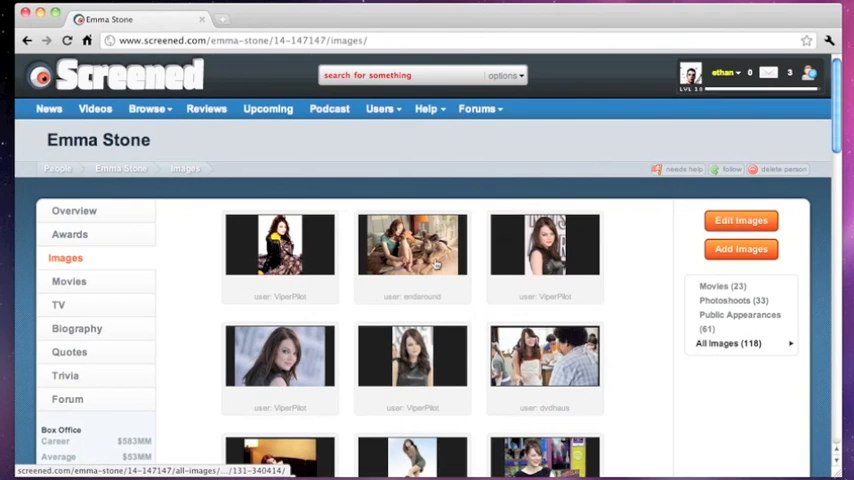
left_click(412, 244)
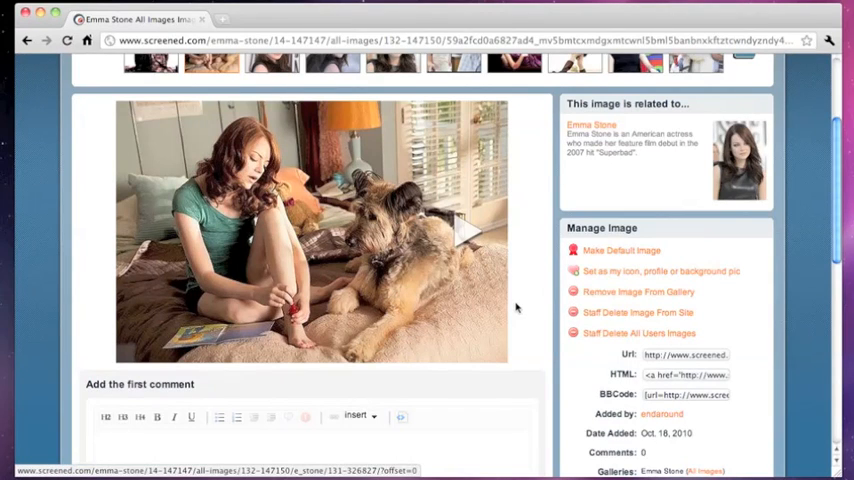
mouse_move(304, 224)
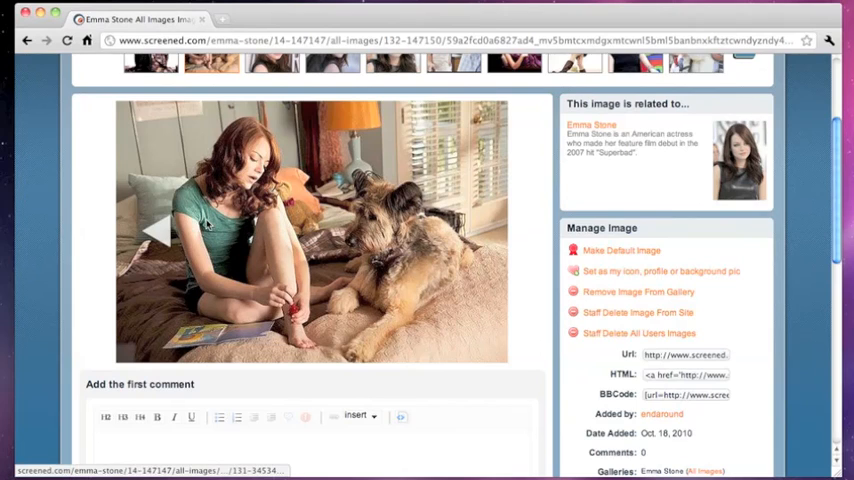
mouse_move(304, 228)
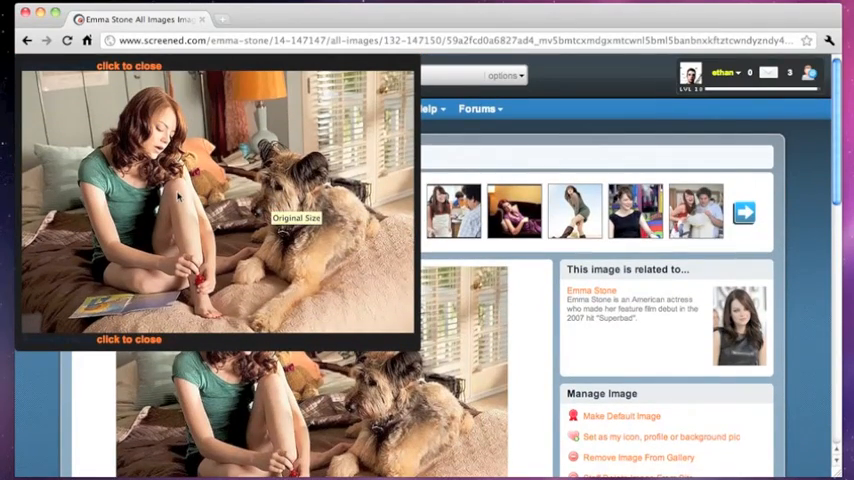
Step: View a red-carpet portrait of Emma Stone from the thumbnail strip
left_click(128, 340)
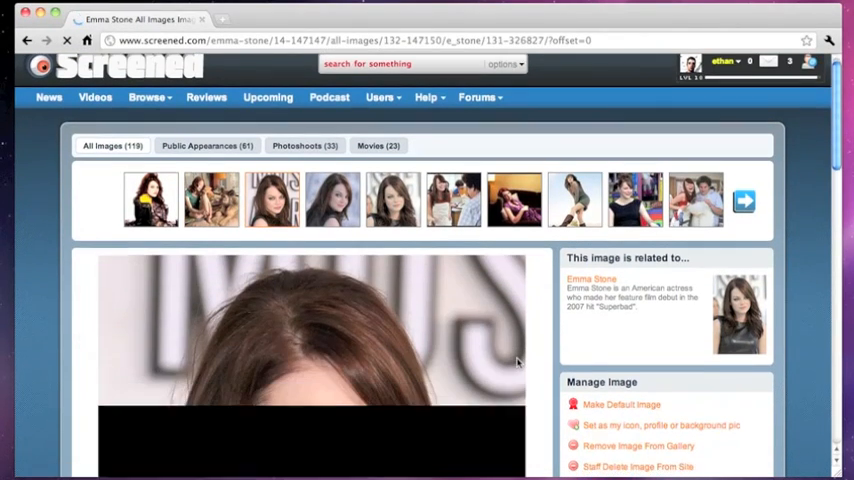
scroll("down", 3)
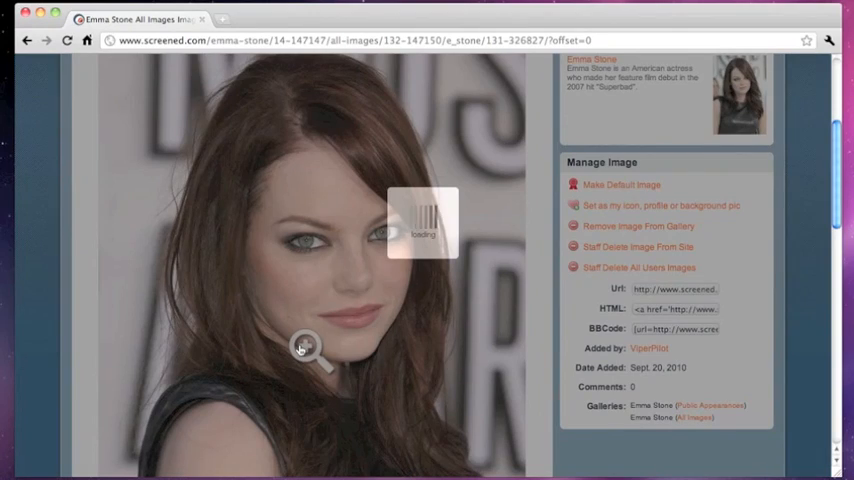
scroll("down", 3)
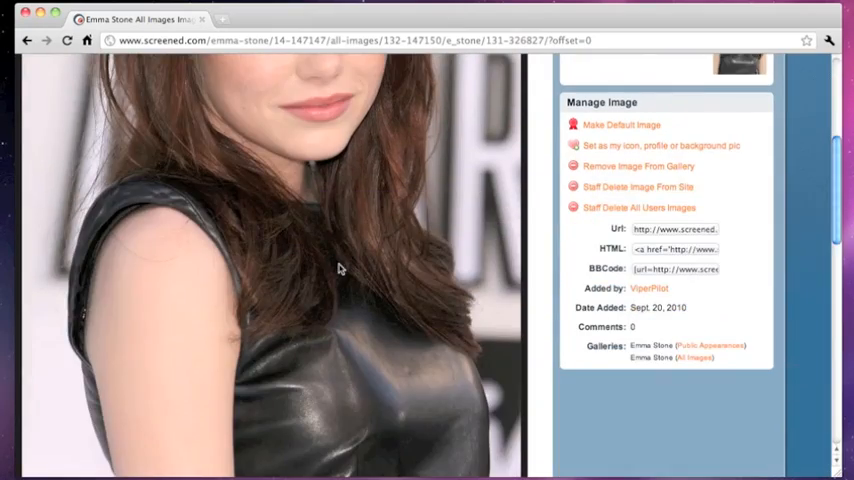
scroll("up", 3)
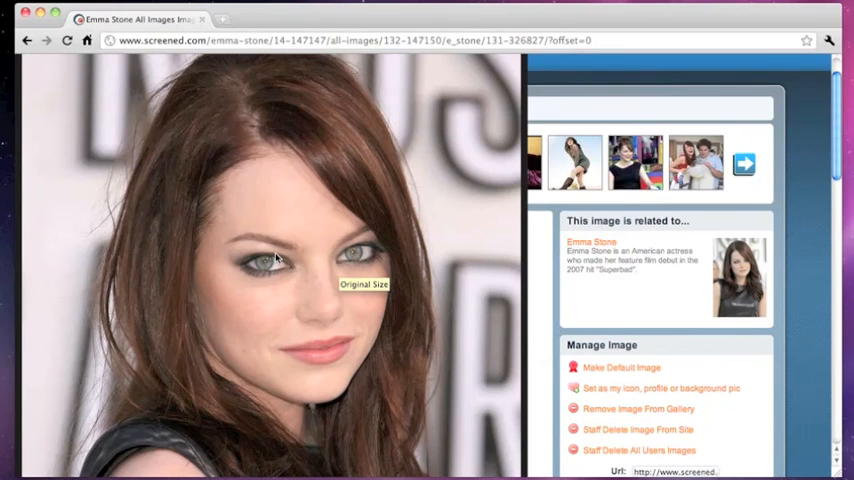
scroll("down", 3)
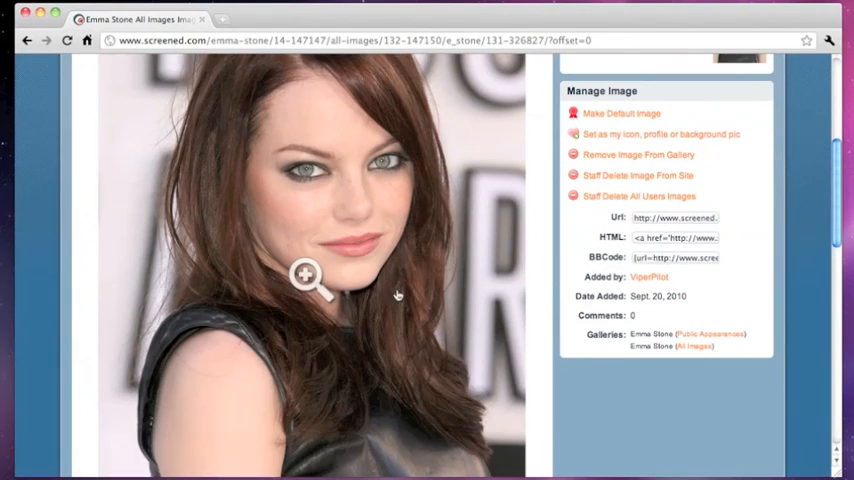
Step: Move on to the next Emma Stone portrait and bring up its set-as-icon prompt
left_click(466, 280)
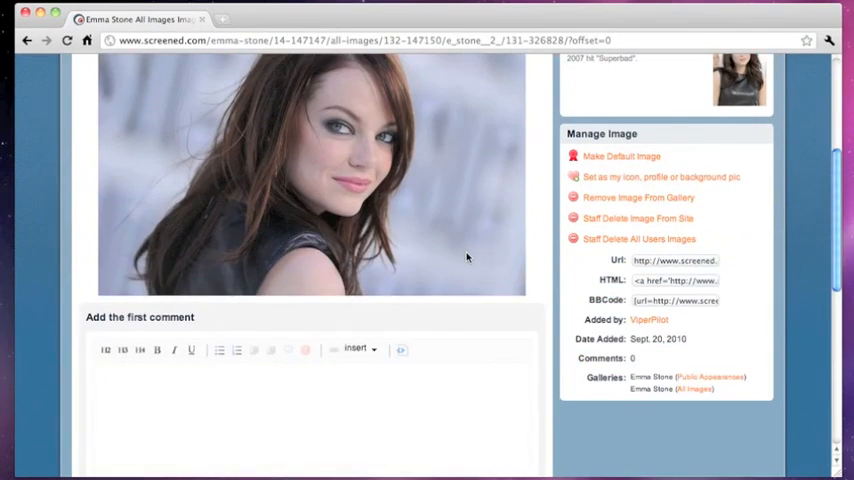
scroll("down", 3)
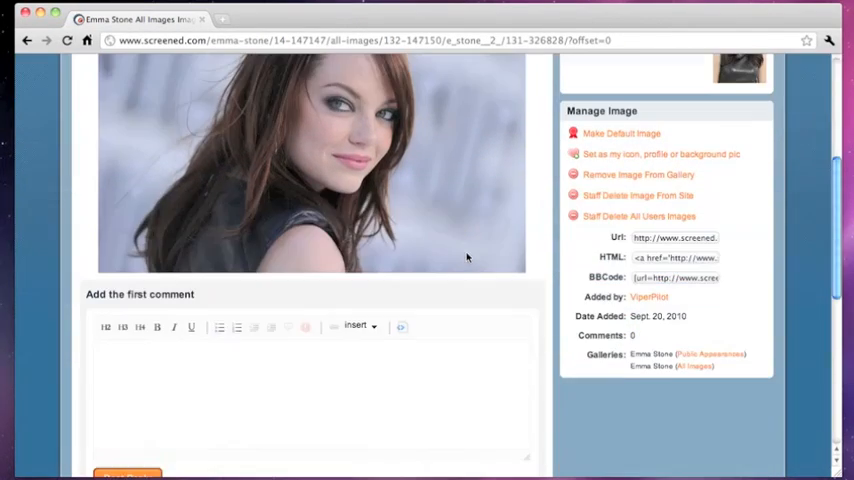
scroll("up", 3)
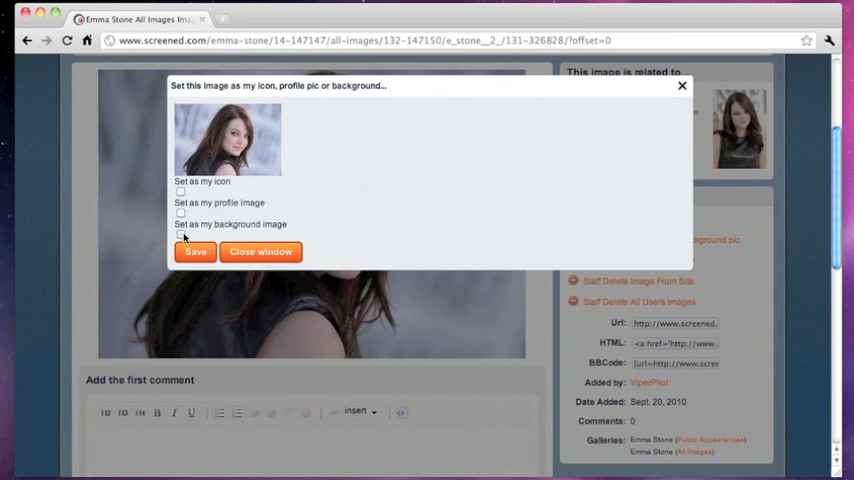
Step: Dismiss the set-as-icon dialog, leaving the Emma Stone portrait page showing
left_click(260, 252)
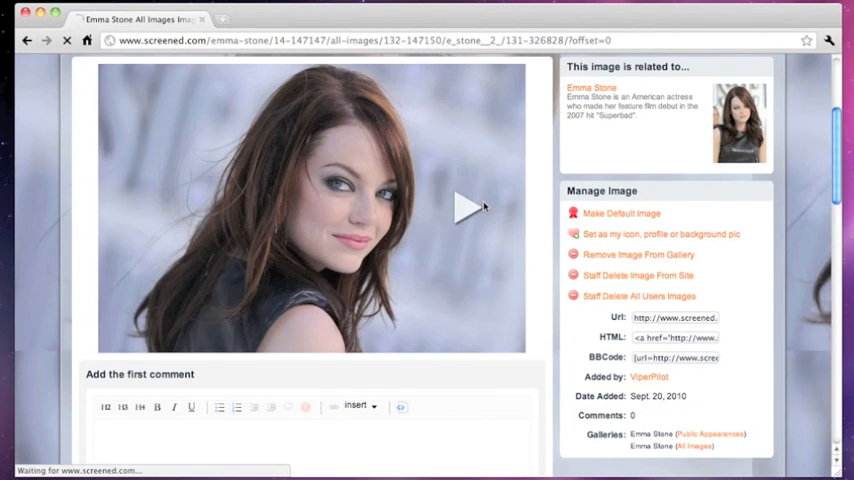
Step: Advance to the hoop-earrings portrait and select its BBCode embed code
left_click(464, 208)
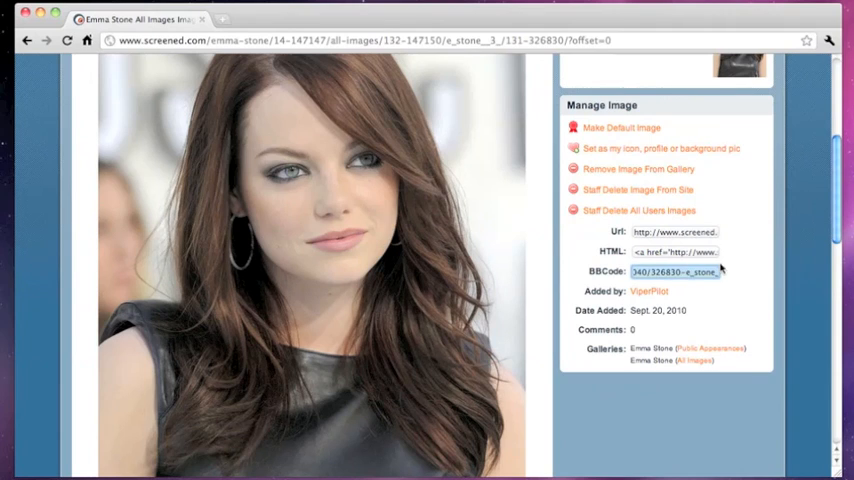
triple_click(676, 272)
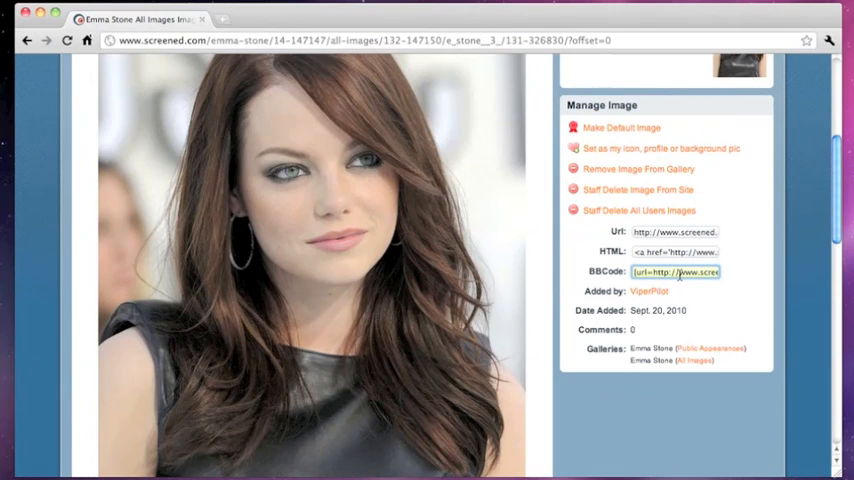
mouse_move(660, 320)
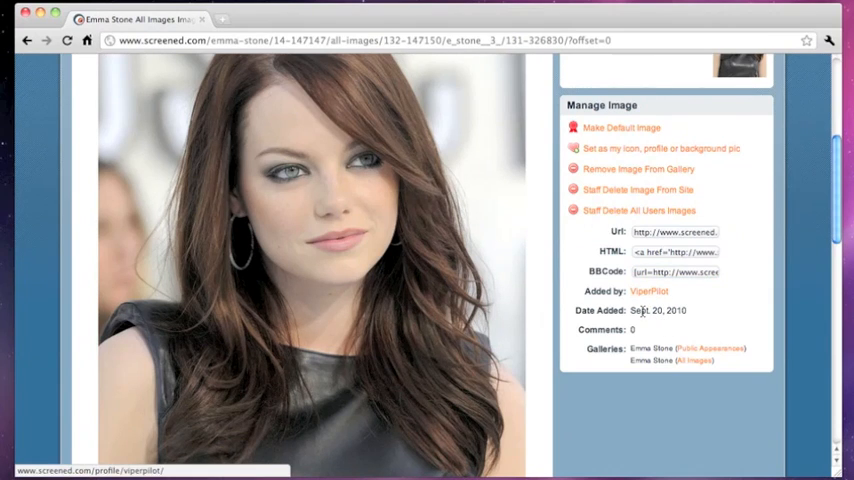
Step: Write a first comment beneath the portrait saying Emma Stone is cute
scroll("down", 3)
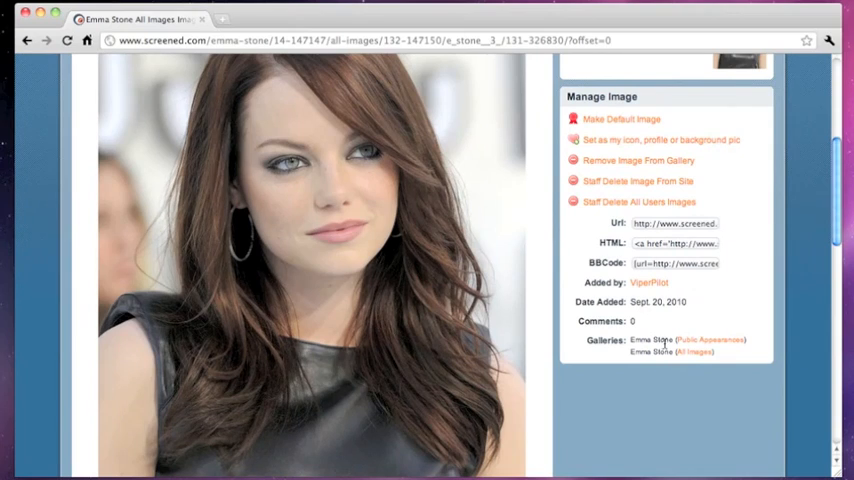
scroll("down", 3)
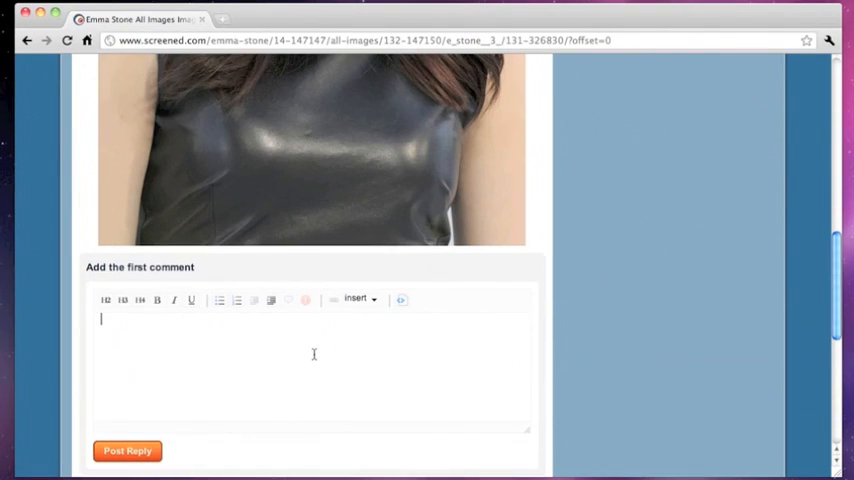
type("E")
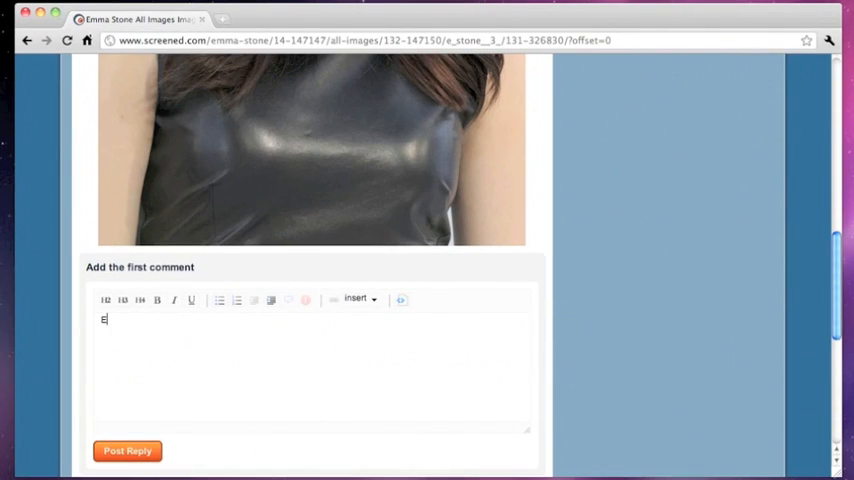
type("Emma")
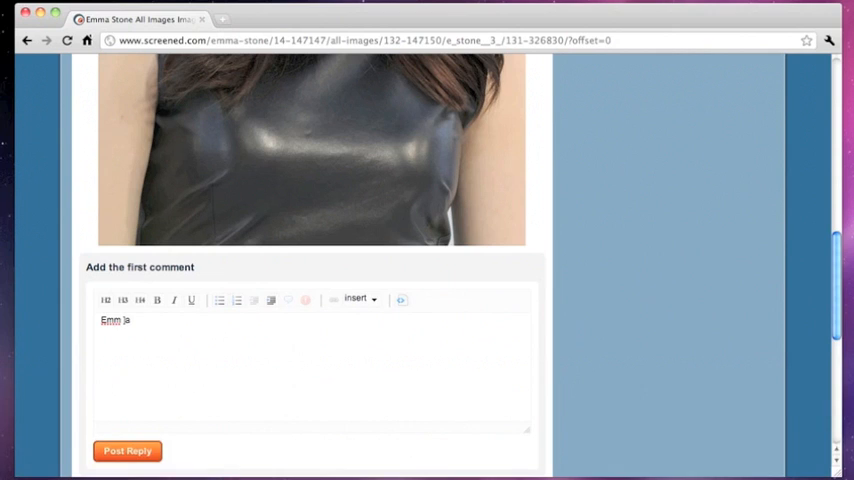
key("Backspace")
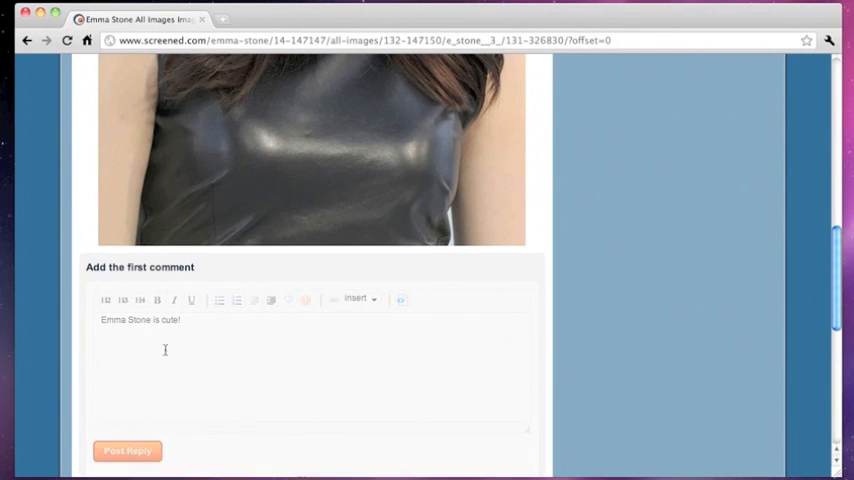
Step: View the photoshoot shot of Emma Stone lounging on a sofa from the gallery strip
scroll("up", 3)
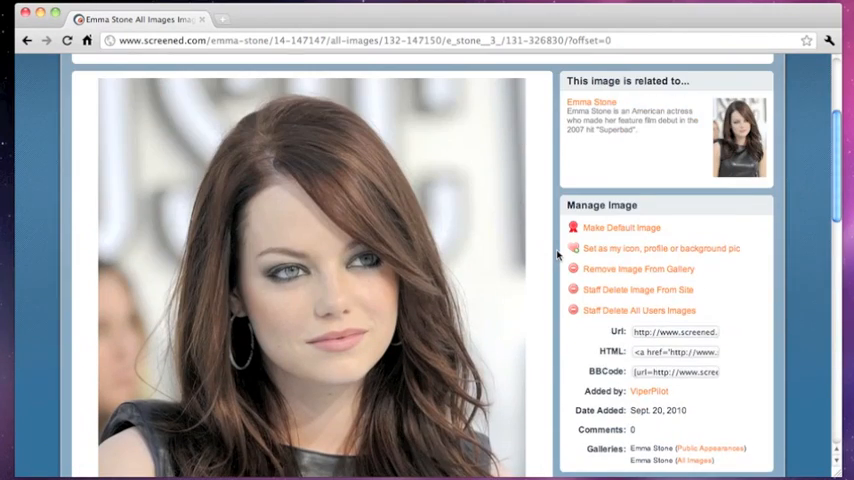
scroll("down", 3)
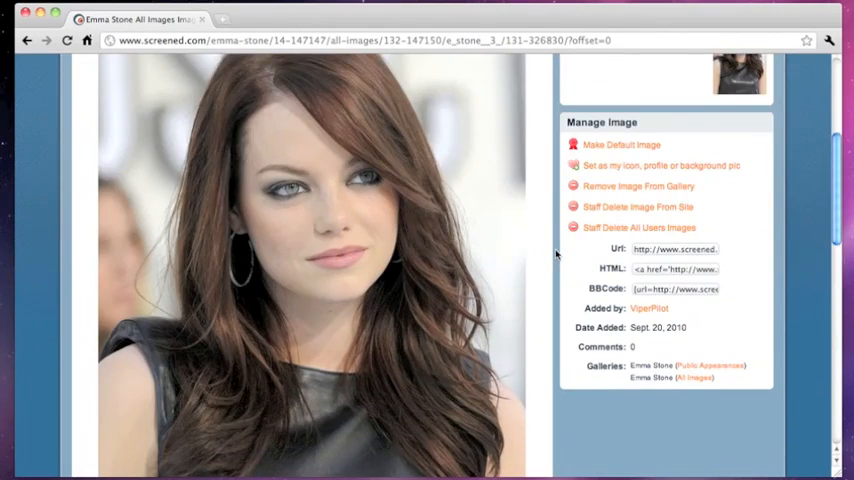
scroll("down", 3)
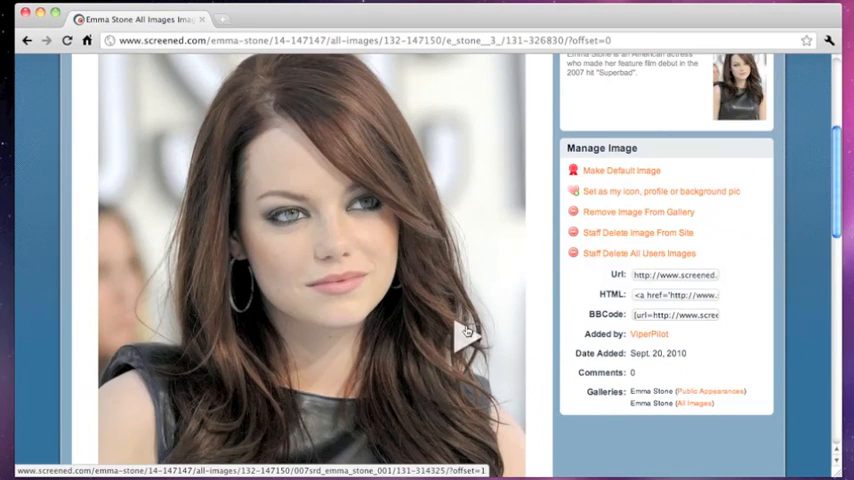
left_click(466, 336)
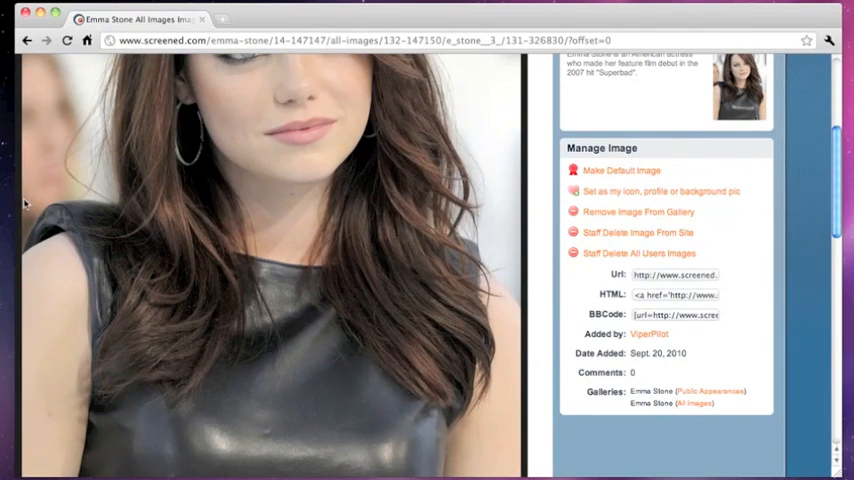
mouse_move(482, 212)
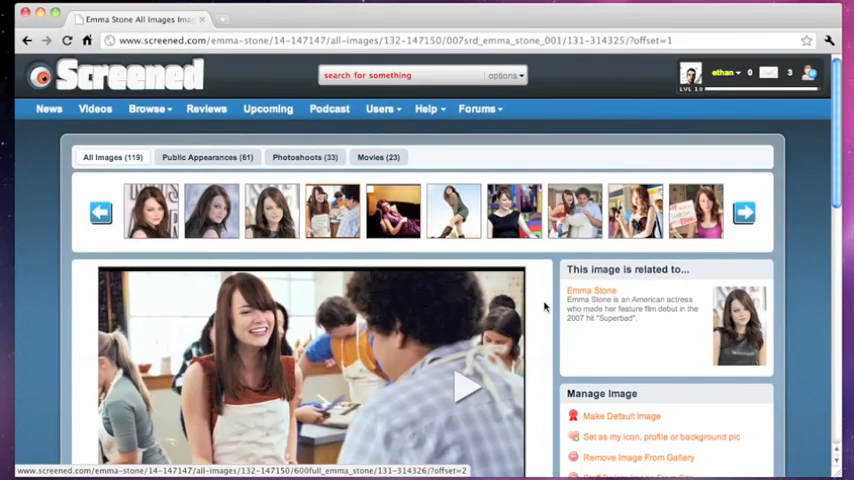
scroll("down", 3)
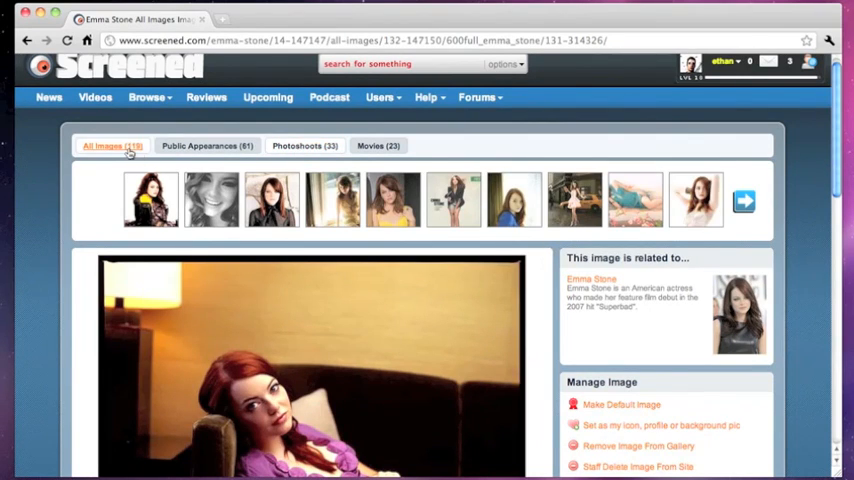
Step: Go to Emma Stone's Images section from her profile overview
left_click(744, 200)
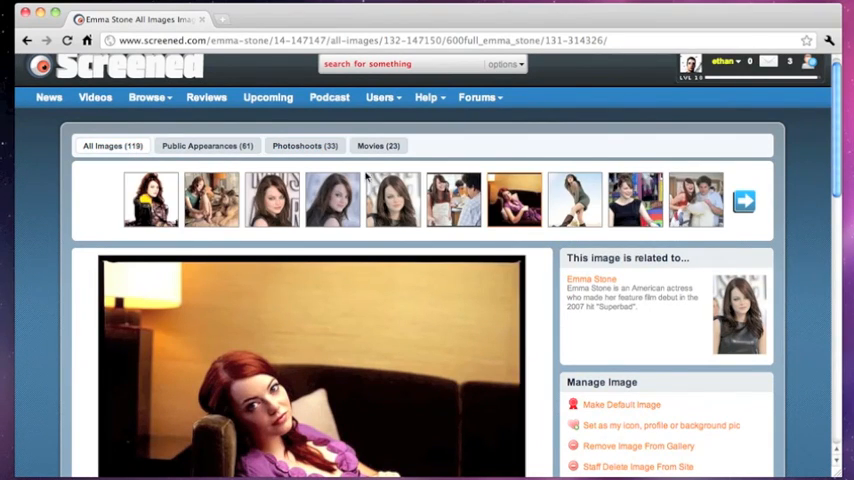
left_click(392, 198)
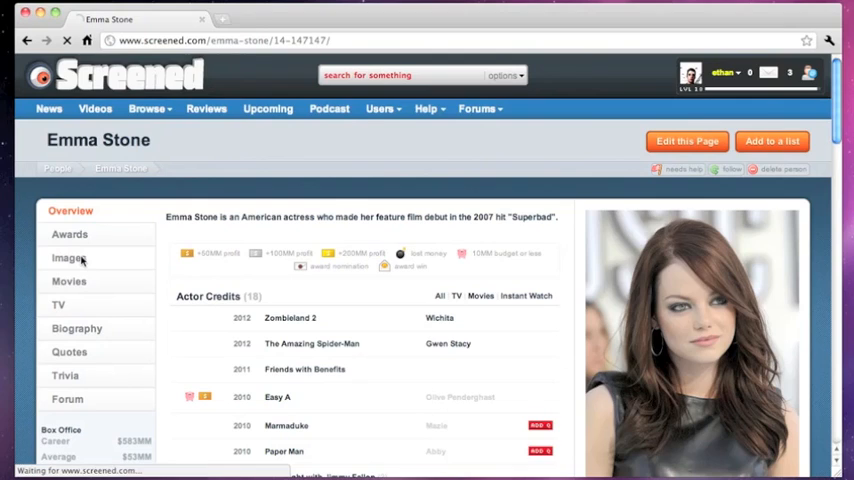
left_click(68, 258)
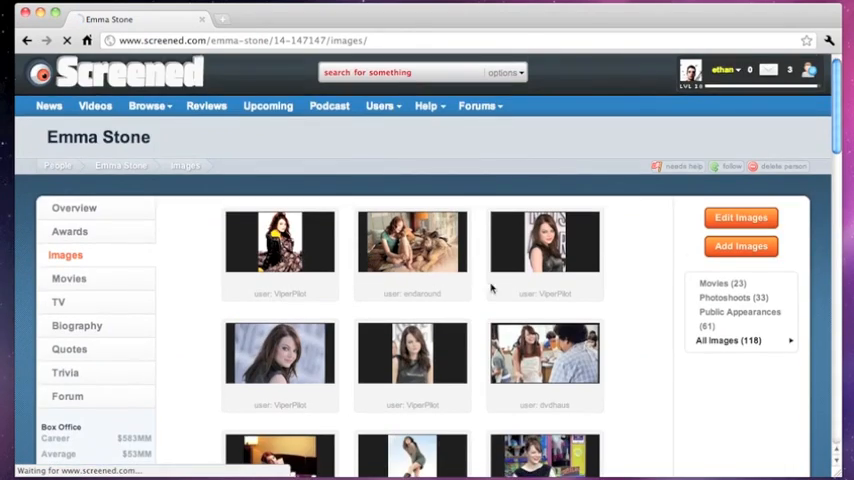
scroll("down", 3)
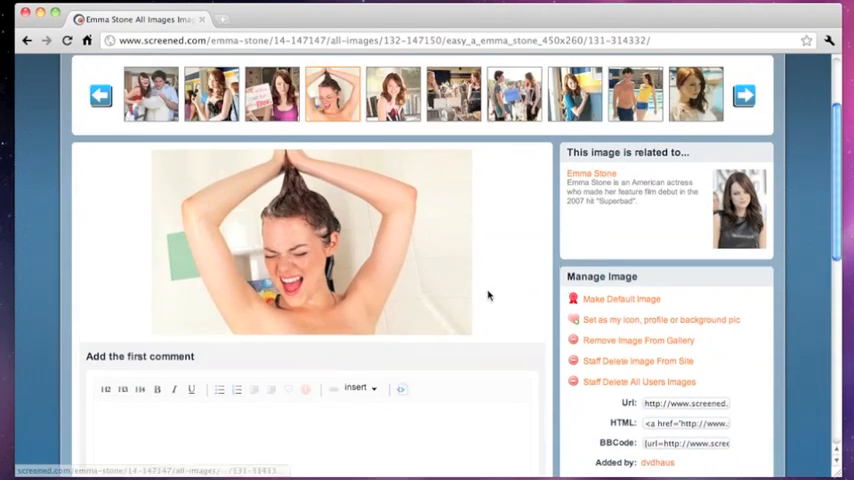
scroll("up", 3)
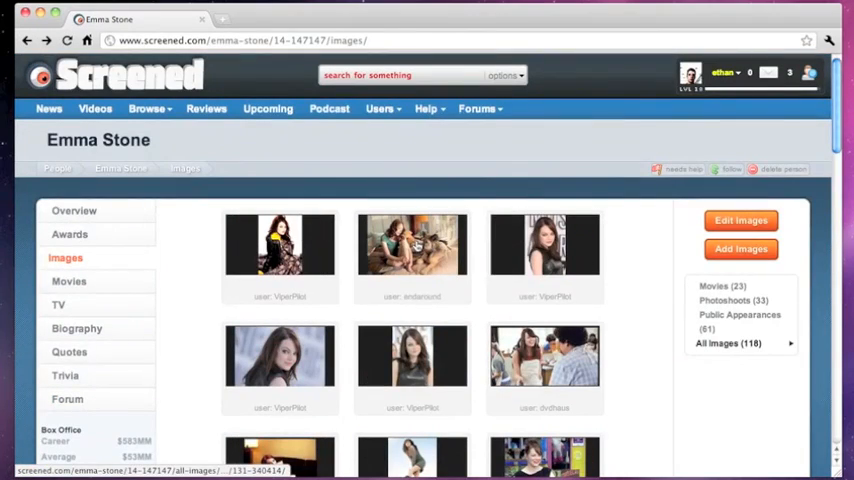
scroll("down", 3)
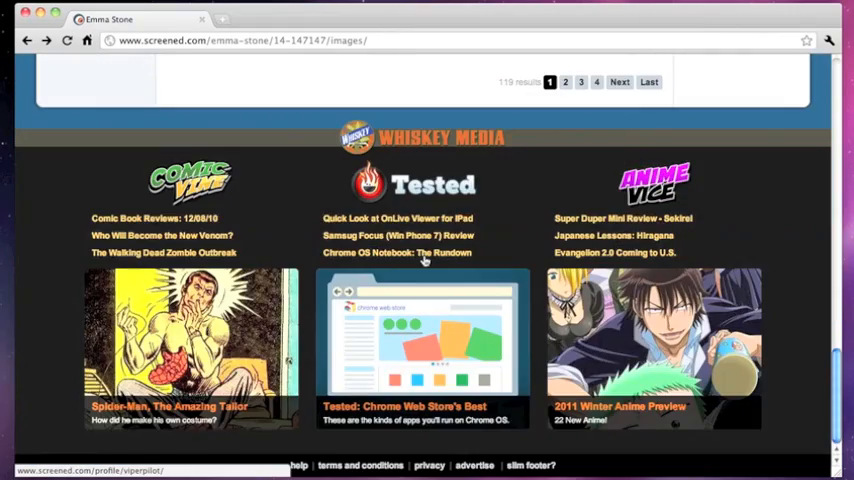
scroll("up", 3)
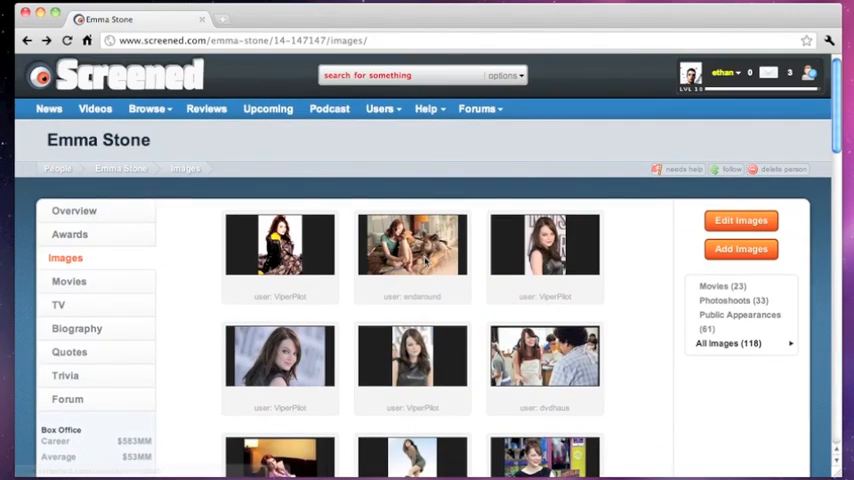
mouse_move(740, 320)
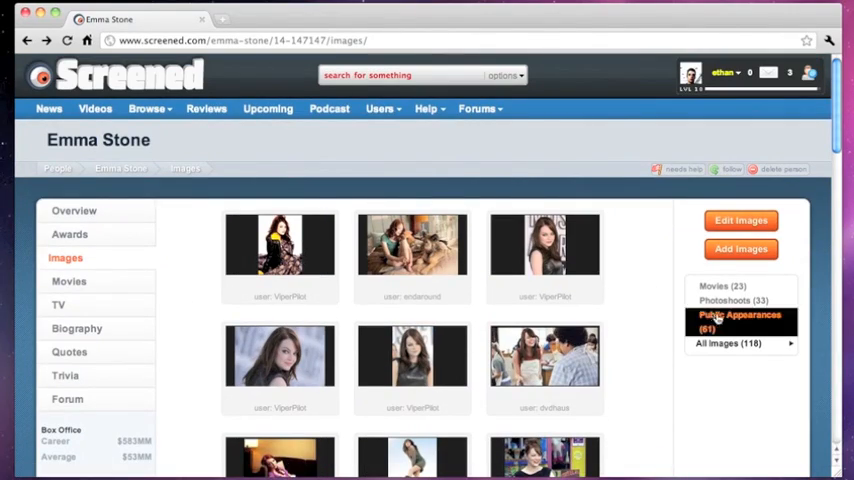
Step: Browse the Movies and Photoshoots categories, then filter to the 61 Public Appearances images
left_click(722, 286)
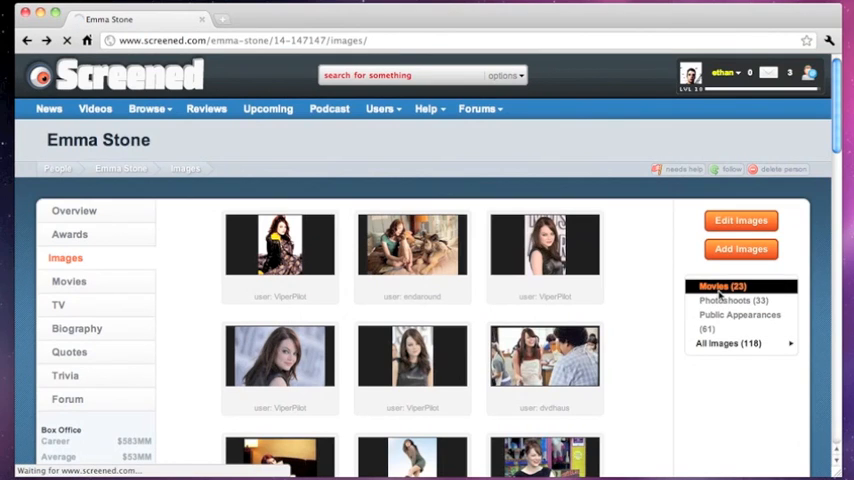
left_click(722, 286)
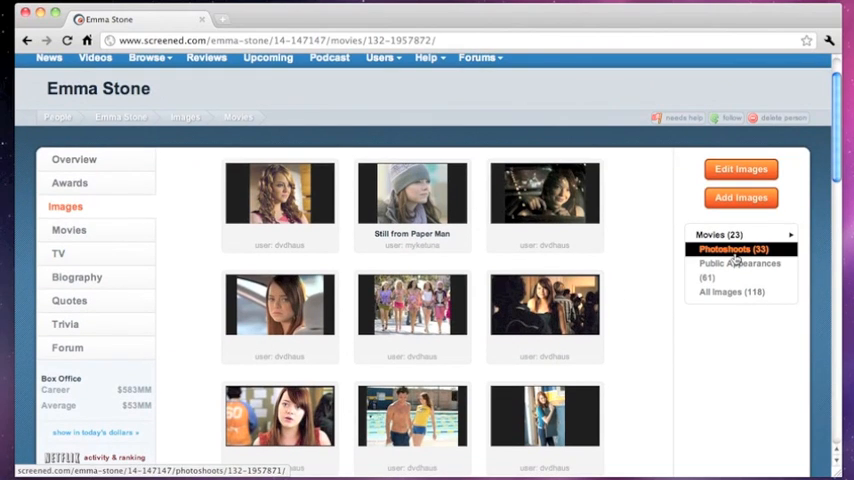
left_click(732, 248)
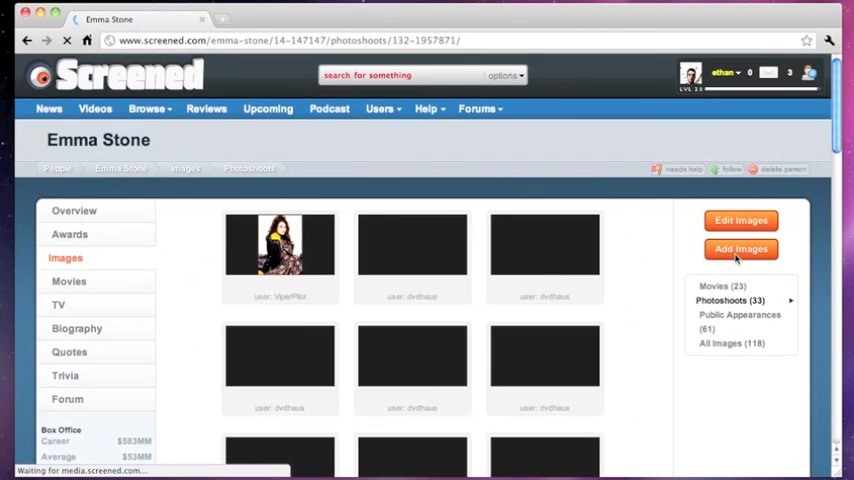
scroll("down", 3)
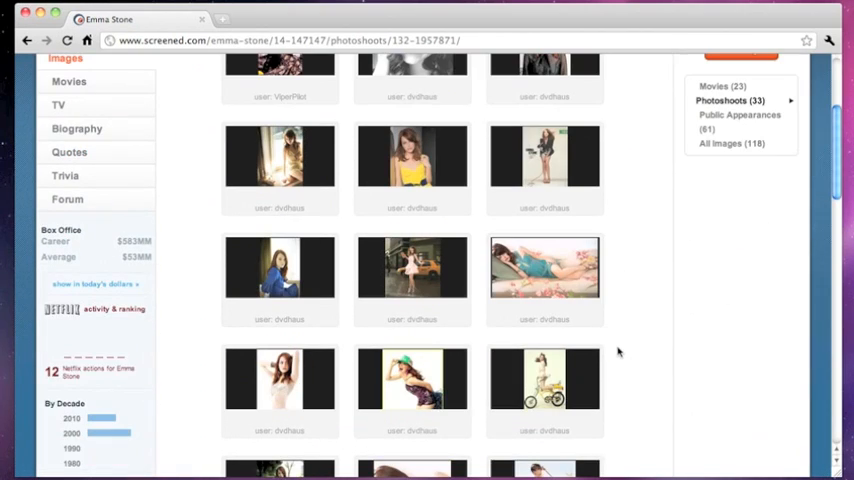
scroll("up", 3)
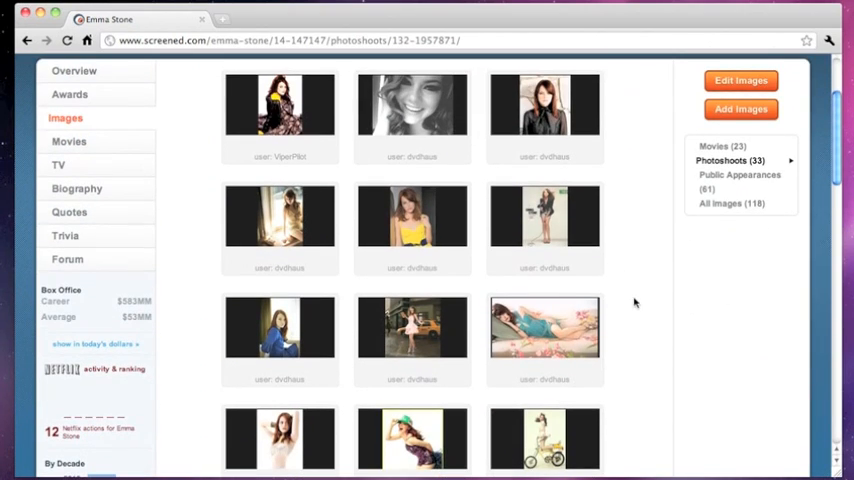
mouse_move(740, 182)
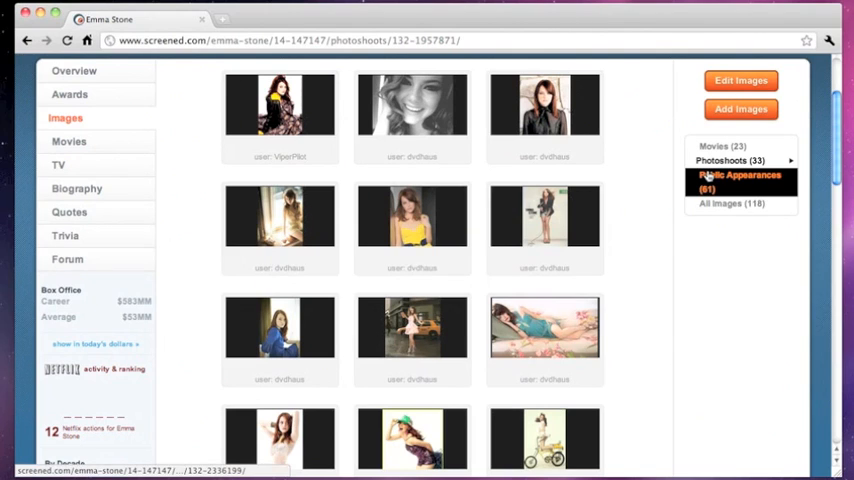
left_click(740, 182)
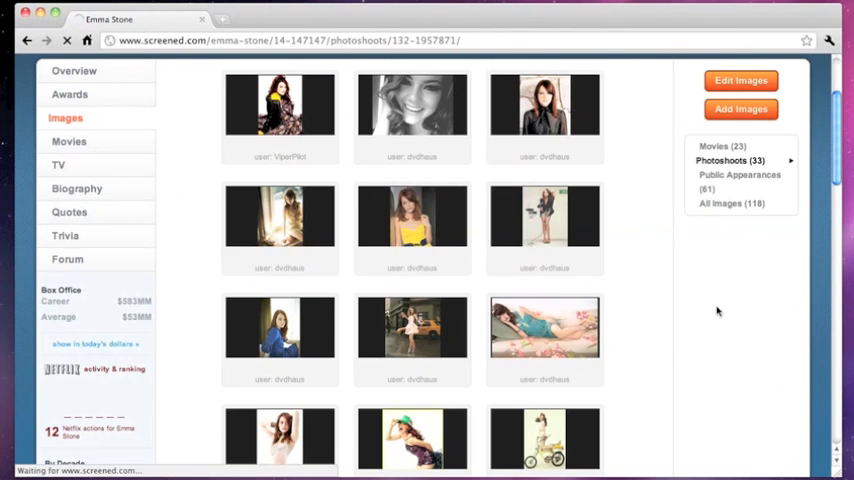
left_click(740, 176)
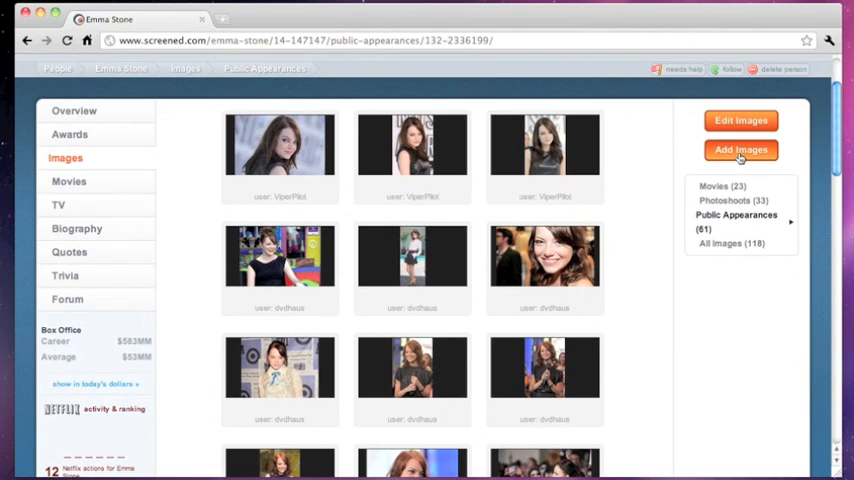
Step: Start adding new images to Emma Stone's All Images gallery
left_click(740, 150)
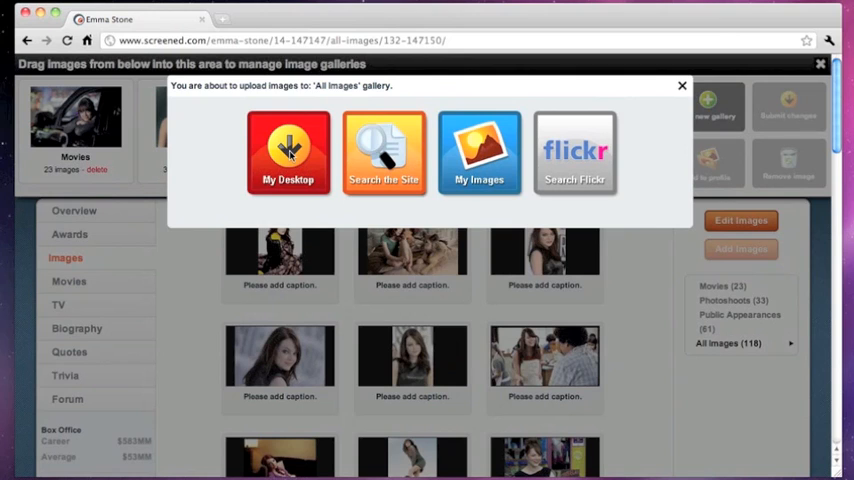
Step: Upload emmastone2.jpg and emmastone.jpg from the Desktop folder to the gallery
left_click(288, 152)
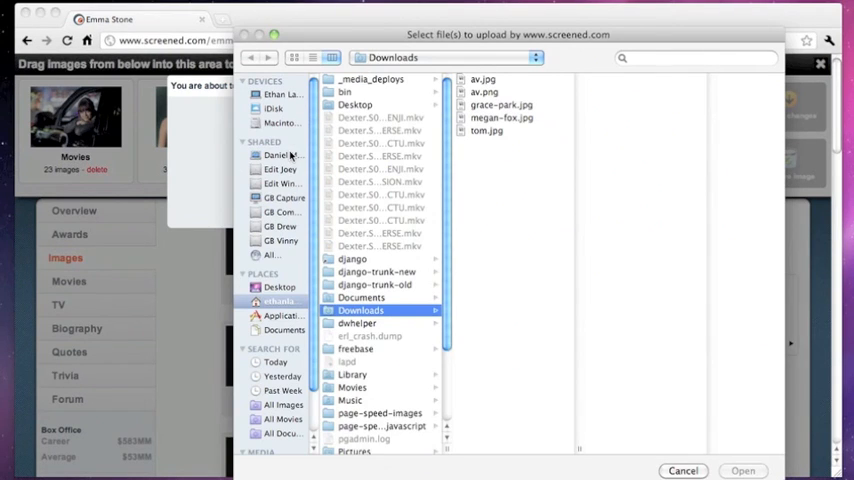
mouse_move(454, 190)
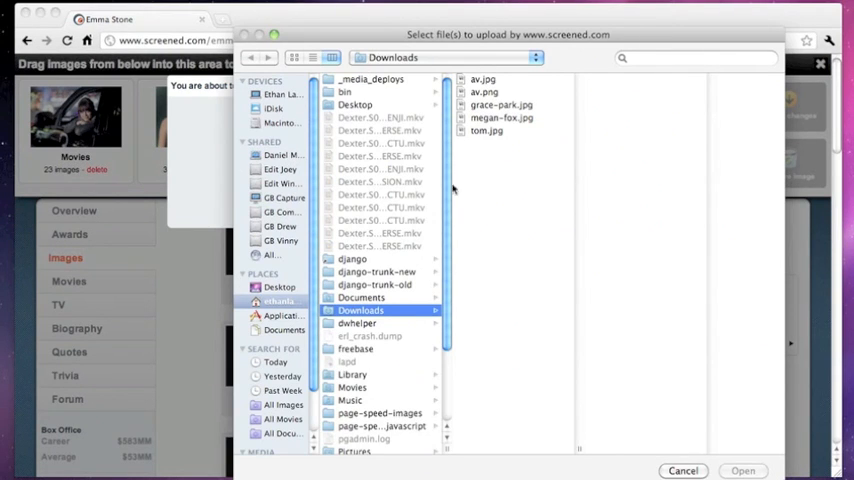
left_click(280, 288)
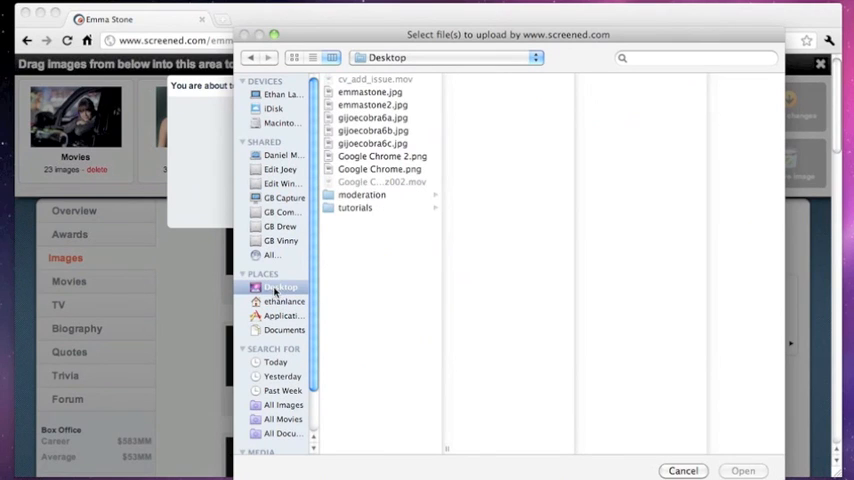
left_click(372, 104)
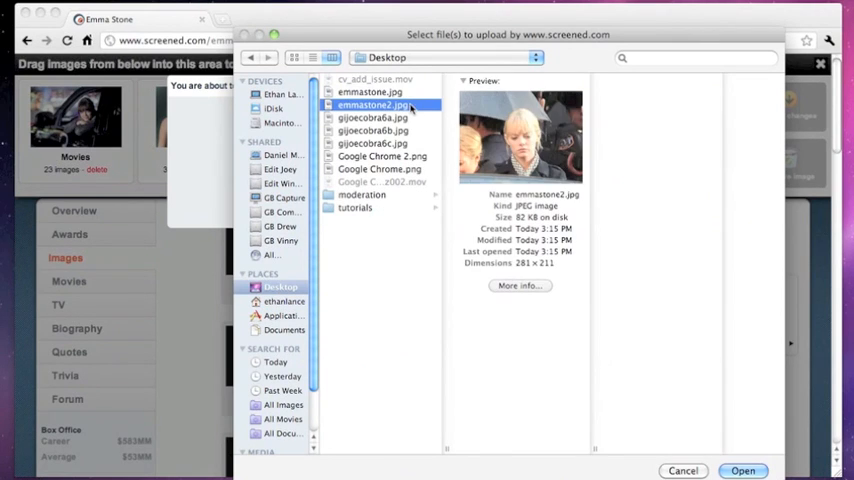
mouse_move(408, 108)
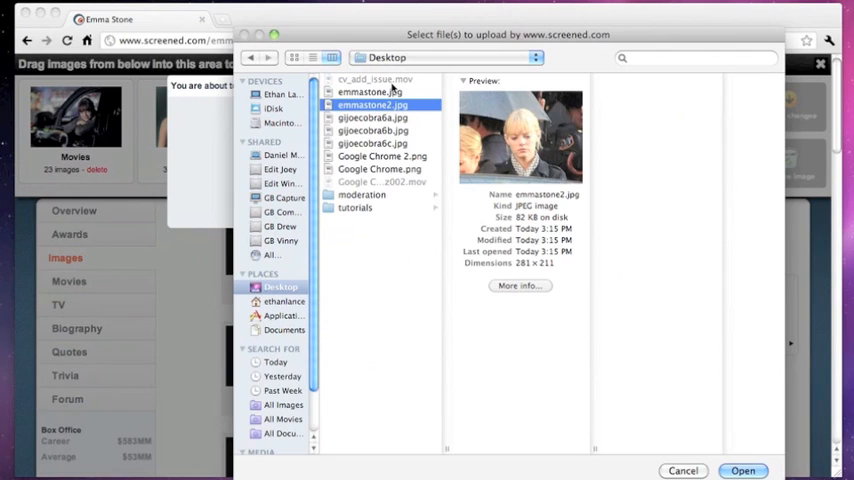
left_click(370, 92)
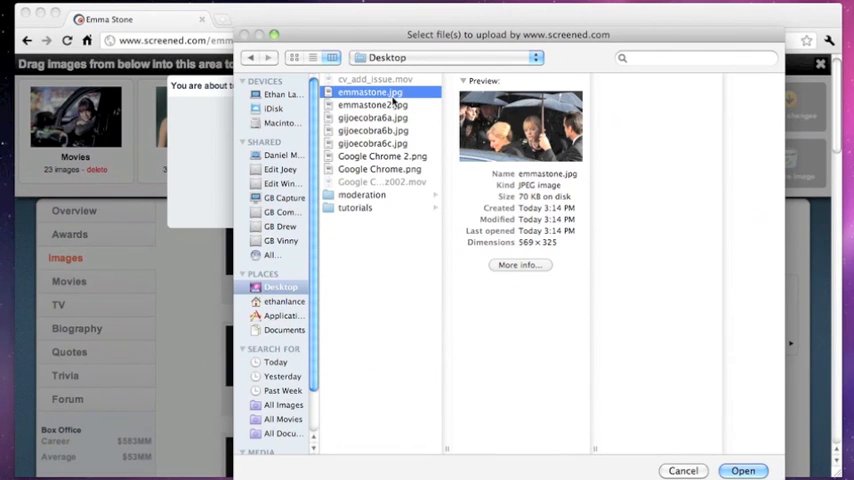
left_click(372, 104)
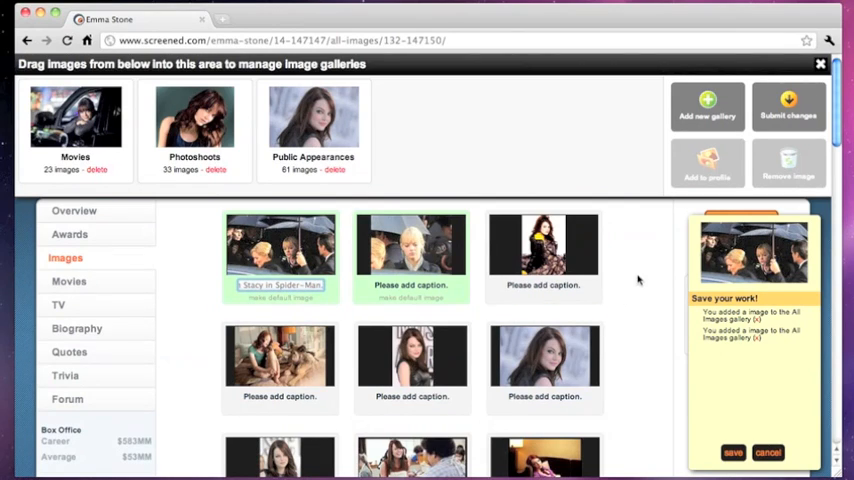
Step: Caption the new upload 'Emma Stone as Gwen Stacy'
type("Emma Stone as Gwen Stacy")
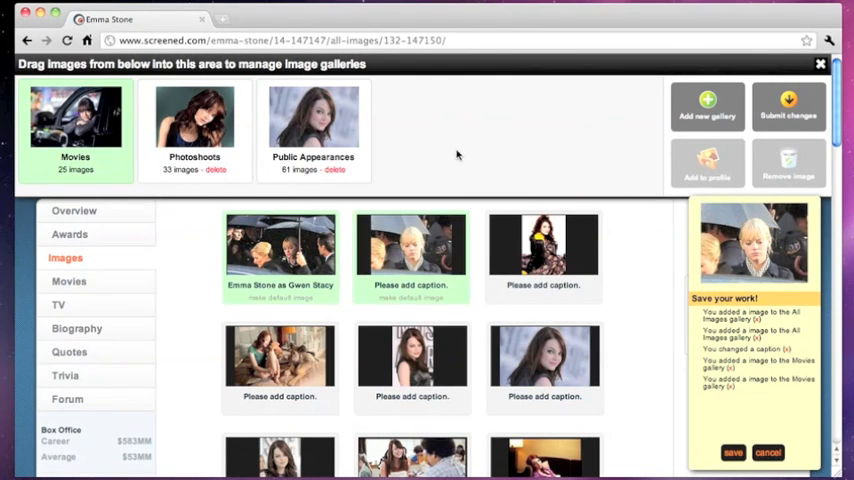
mouse_move(96, 130)
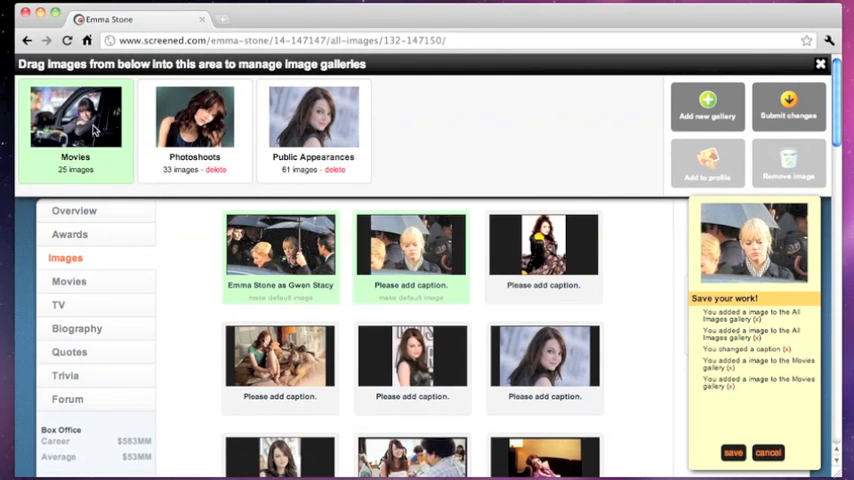
mouse_move(644, 200)
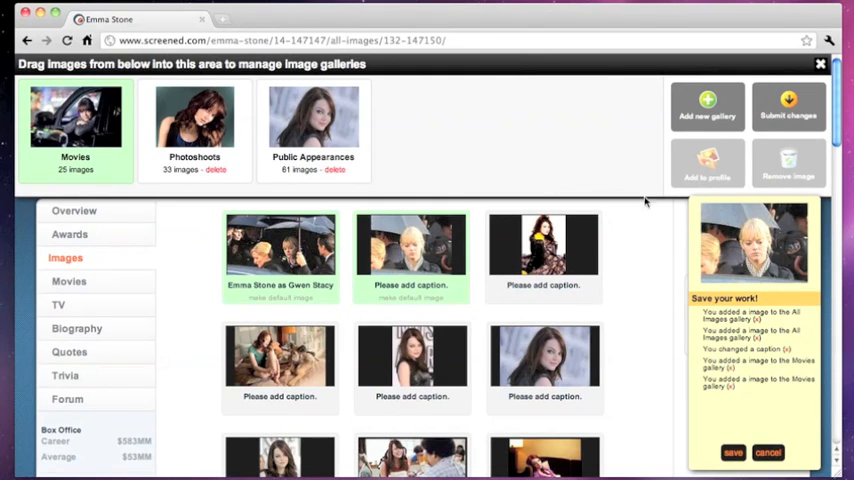
mouse_move(280, 250)
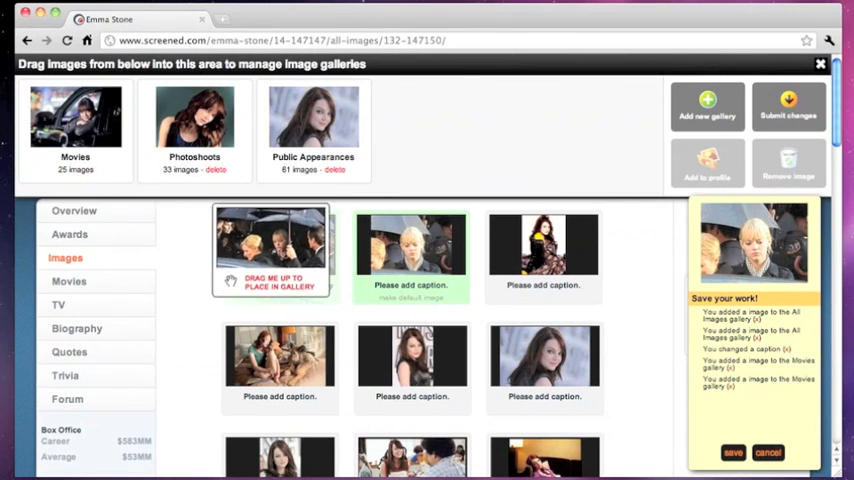
Step: Drag the Gwen Stacy still onto the Movies gallery tile again
left_click_drag(270, 244, 150, 210)
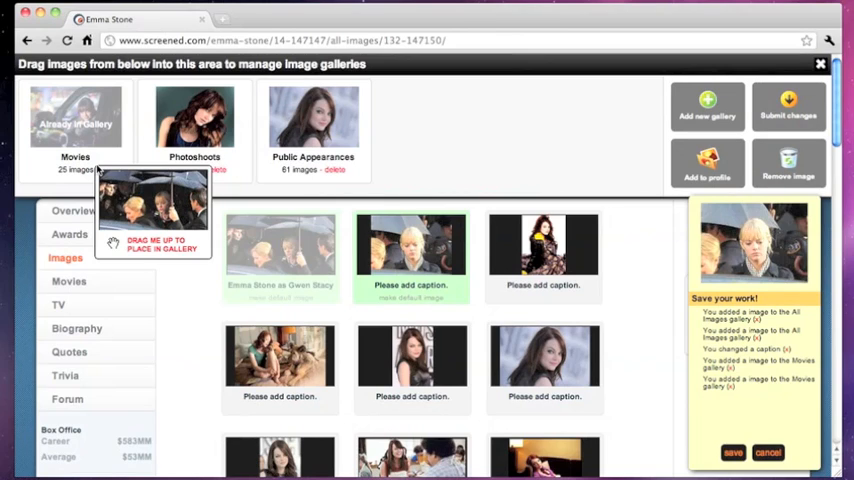
left_click_drag(152, 216, 284, 258)
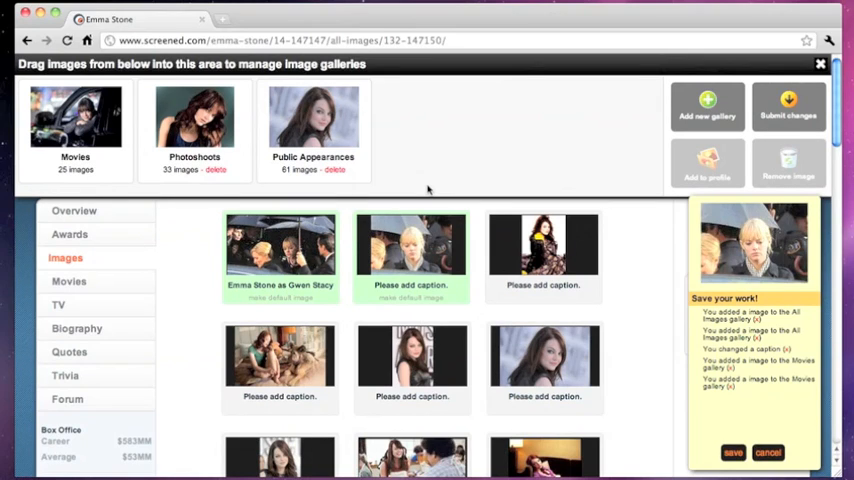
mouse_move(660, 284)
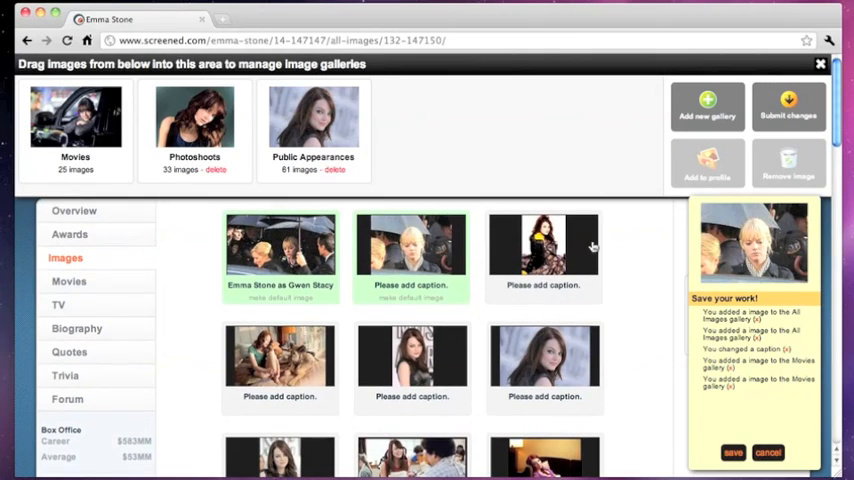
mouse_move(400, 202)
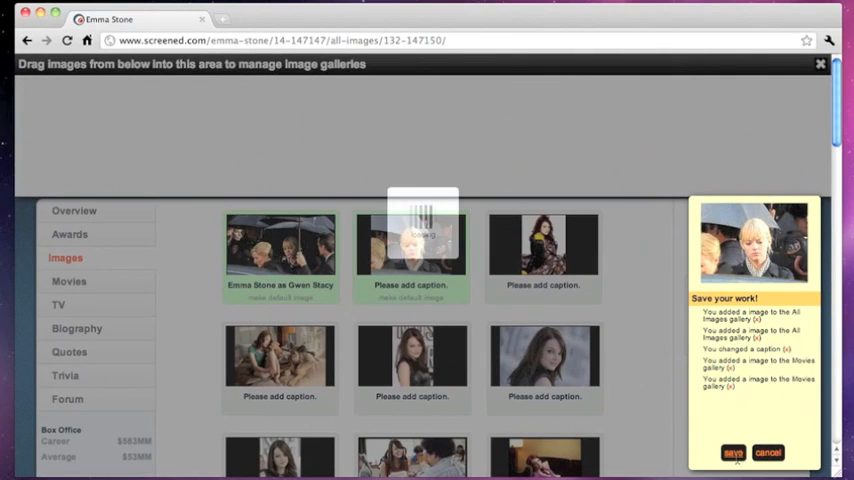
Step: Submit the gallery edits and refresh the Emma Stone images page
left_click(732, 452)
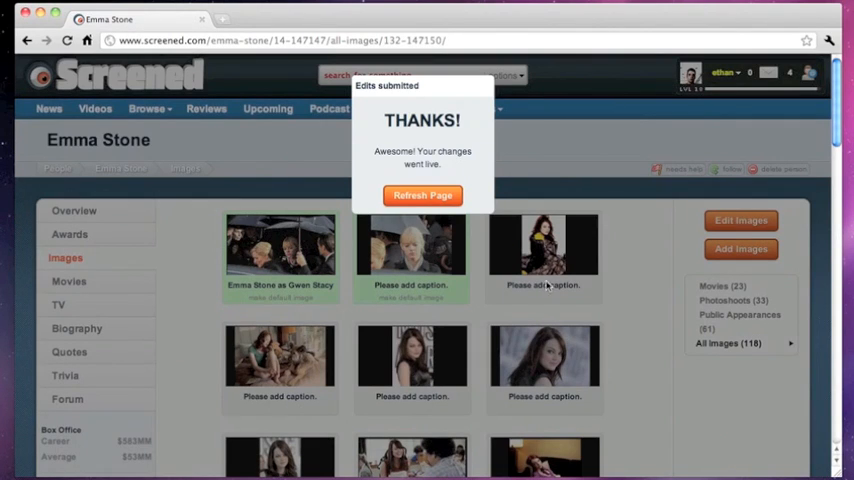
left_click(422, 196)
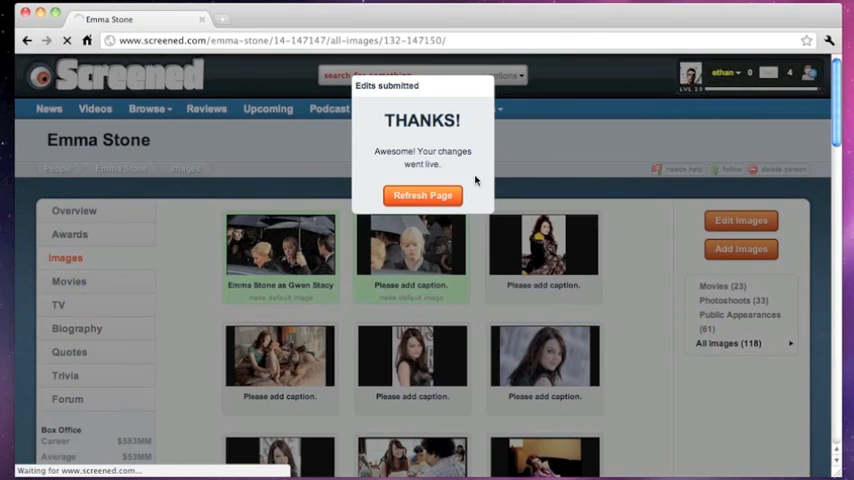
left_click(422, 196)
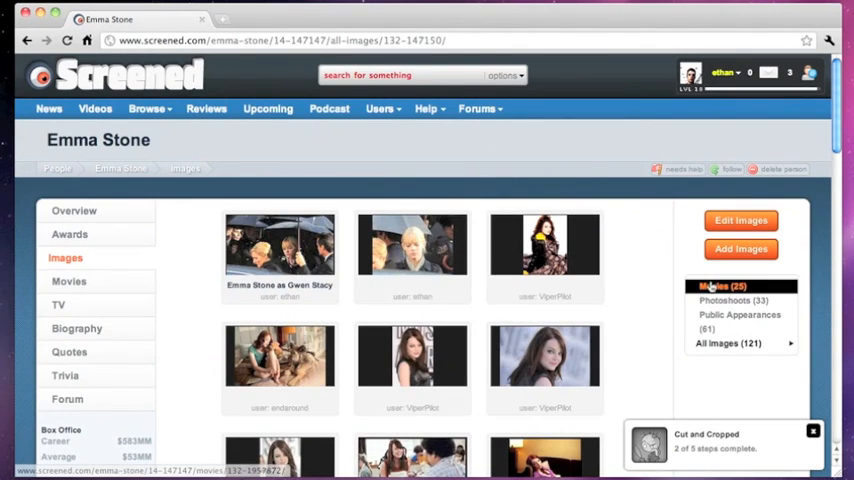
Step: Browse into the Movies gallery and scroll its 25 thumbnails
left_click(728, 344)
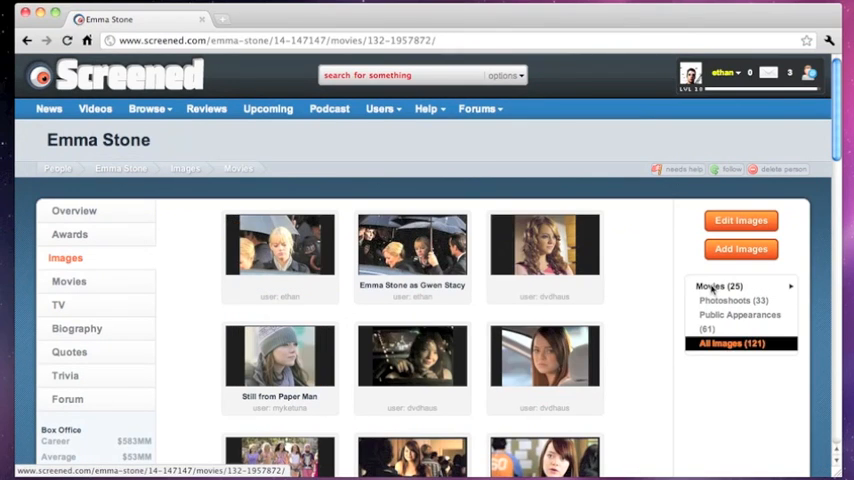
scroll("down", 3)
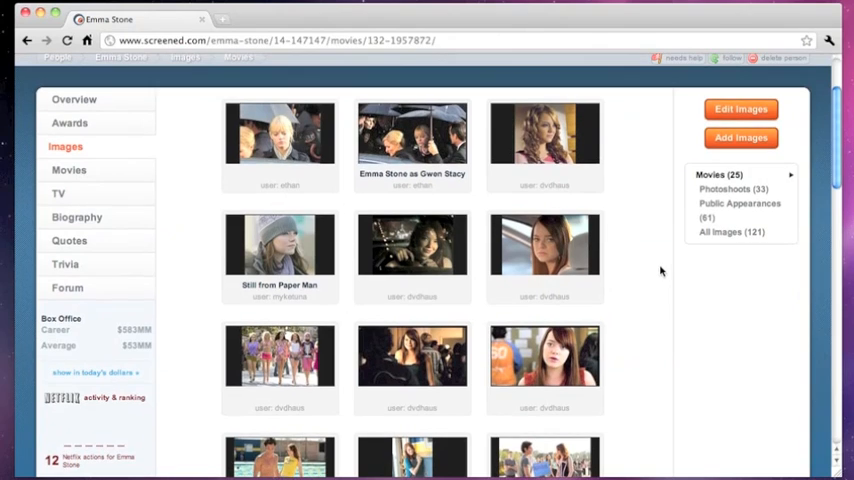
mouse_move(270, 138)
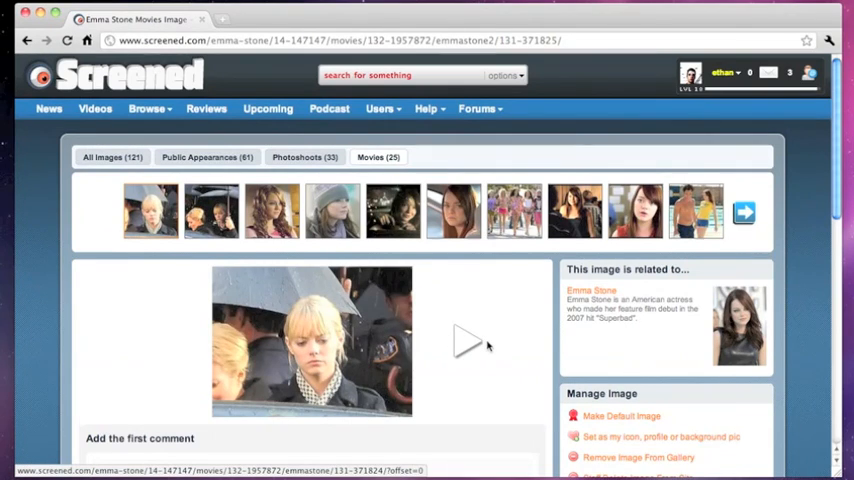
Step: Advance through the stills to the Paper Man shot of Emma Stone in a knit hat
scroll("down", 3)
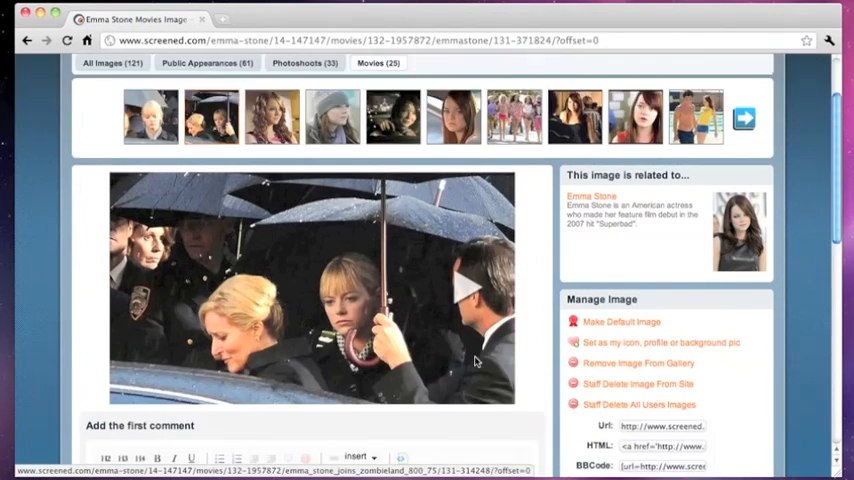
scroll("down", 3)
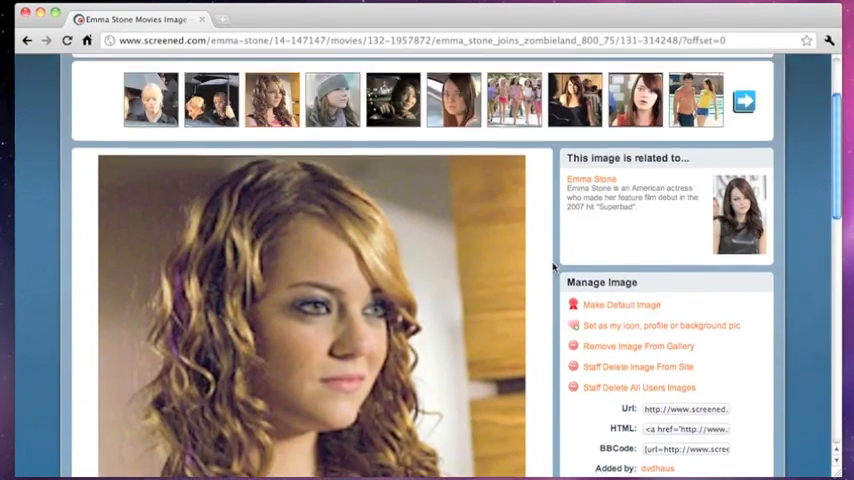
scroll("down", 3)
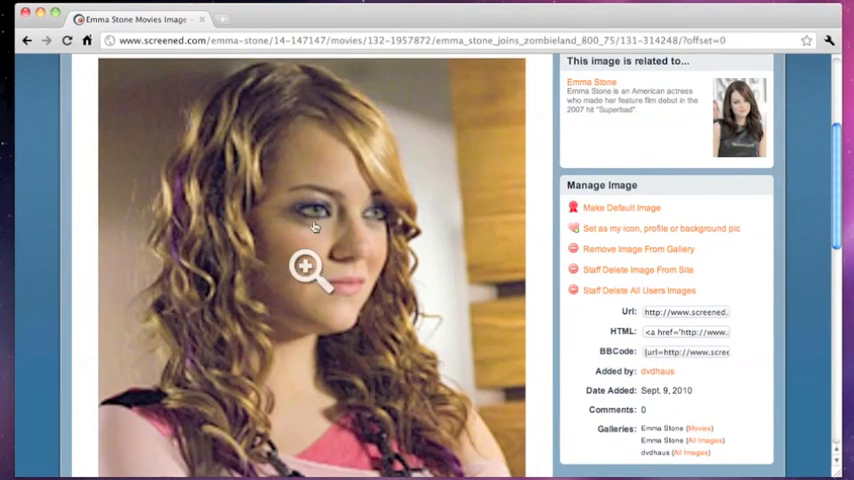
scroll("down", 3)
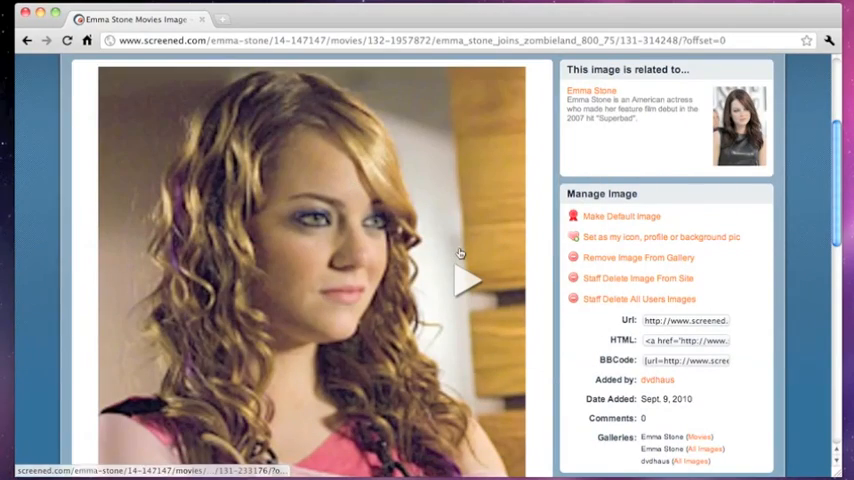
left_click(466, 280)
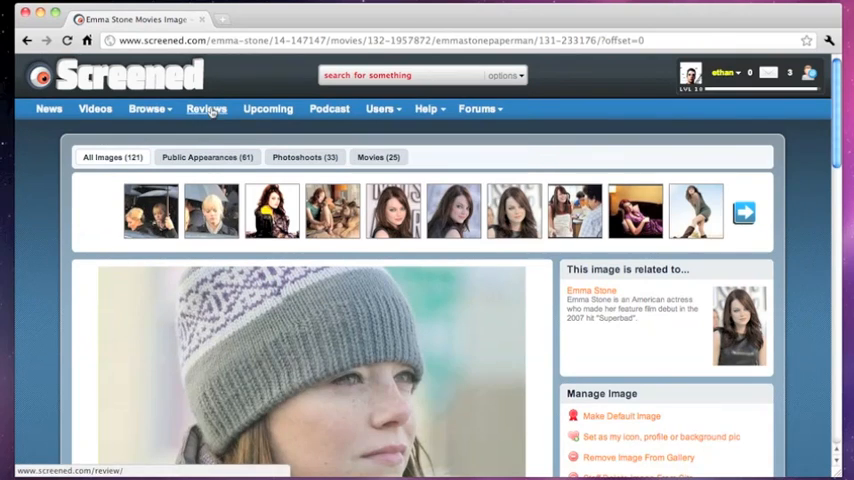
left_click(592, 290)
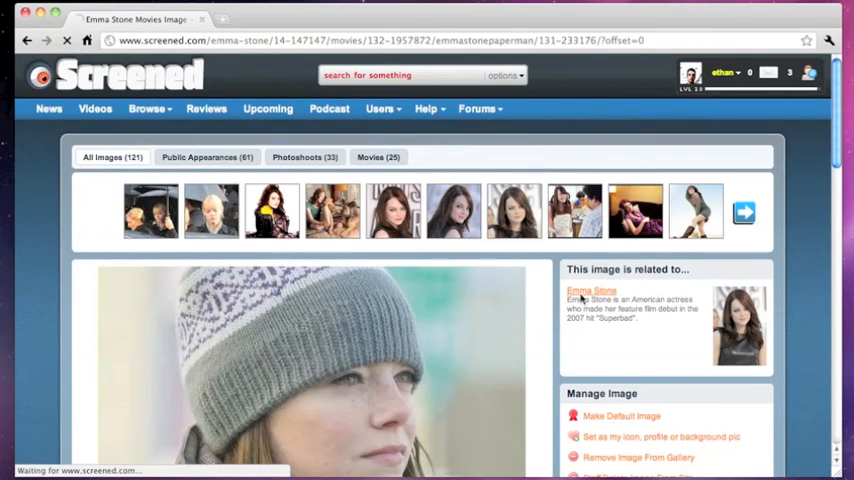
left_click(592, 292)
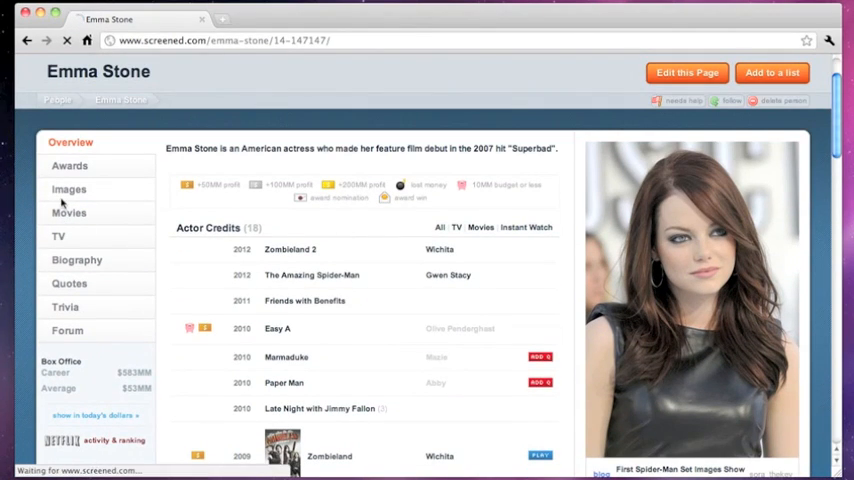
left_click(68, 188)
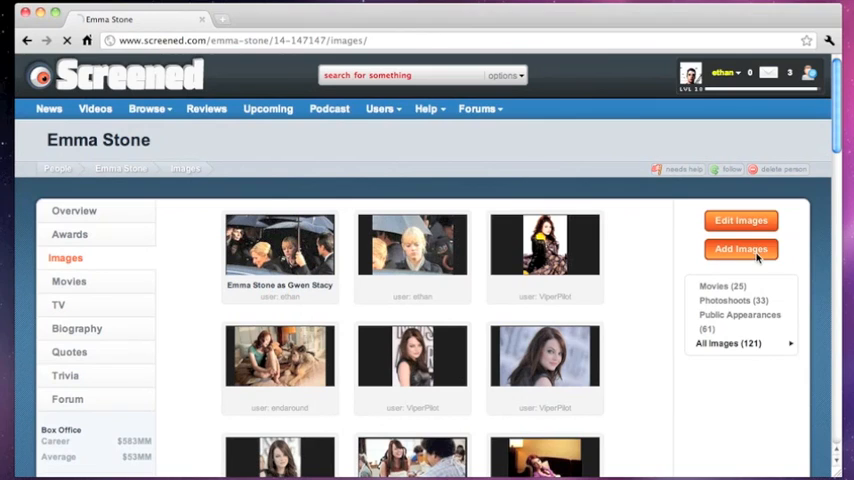
Step: Create a gallery named 'Emma Stone as Gwen Stacy', submit it, refresh, and reopen the gallery manager
left_click(740, 250)
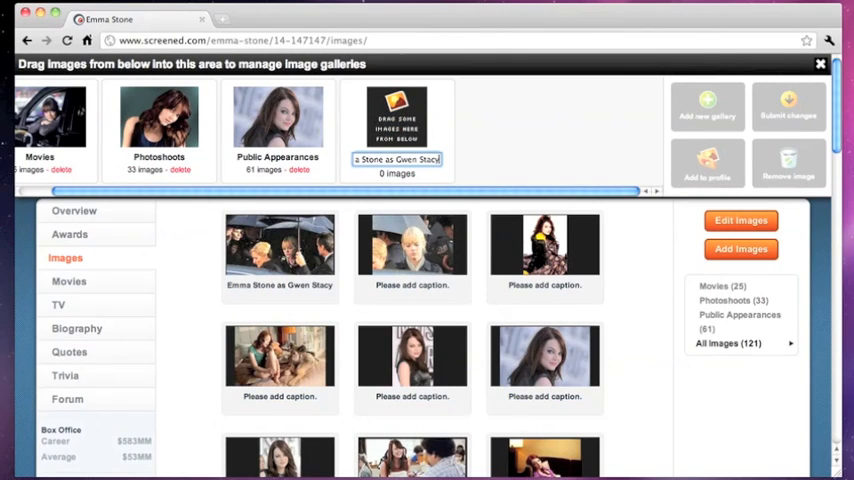
left_click(788, 108)
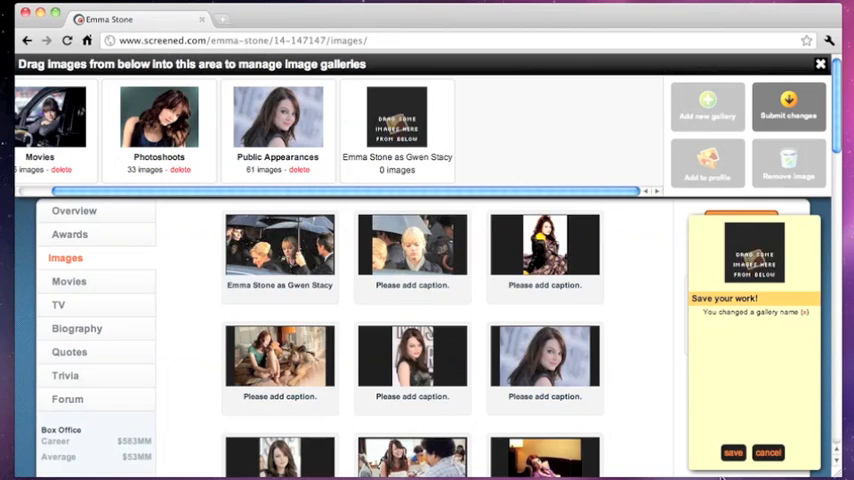
left_click(732, 452)
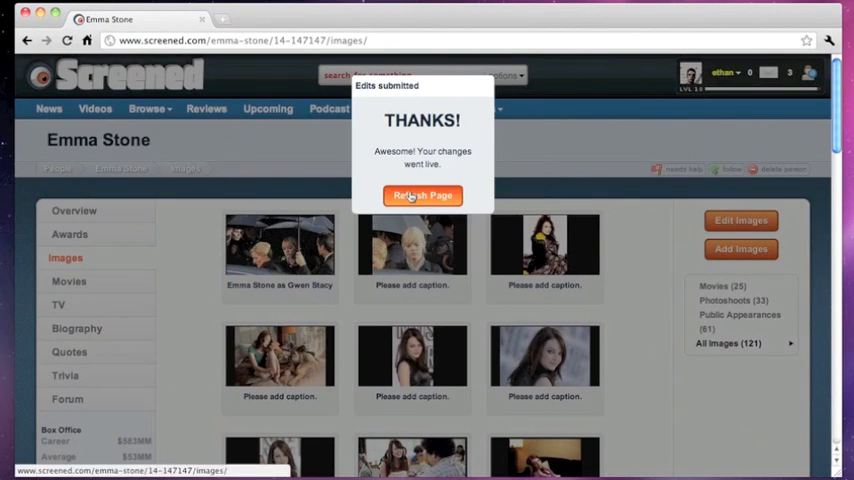
left_click(422, 196)
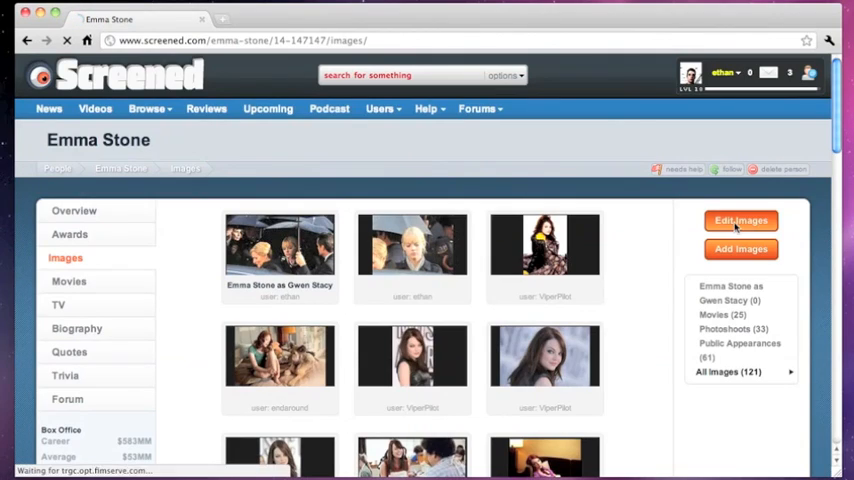
left_click(740, 220)
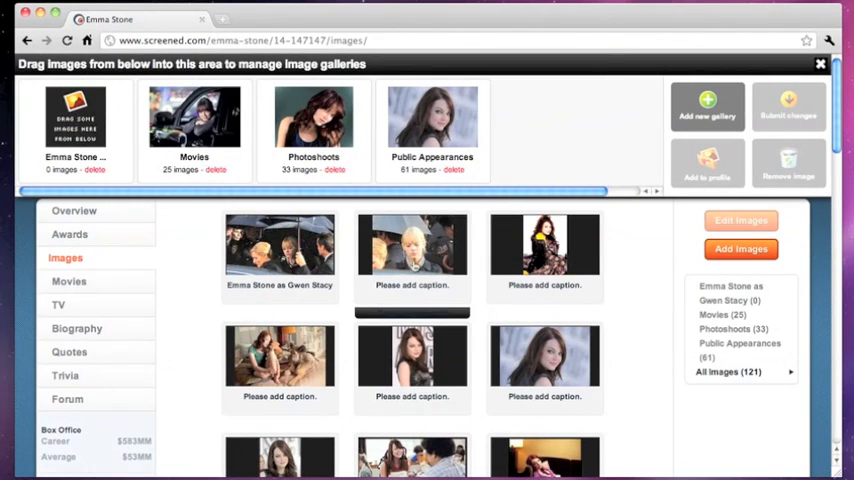
Step: Drag images into the Gwen Stacy gallery tile and save the changes
left_click_drag(412, 244, 90, 150)
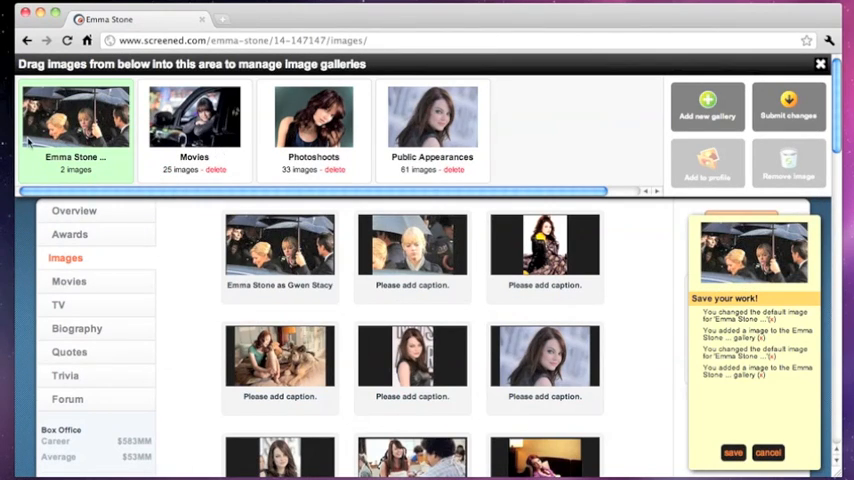
mouse_move(704, 424)
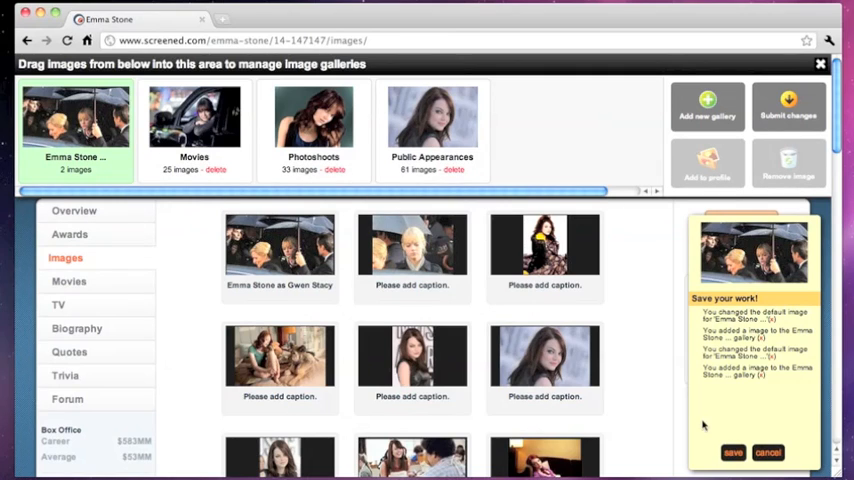
left_click(732, 452)
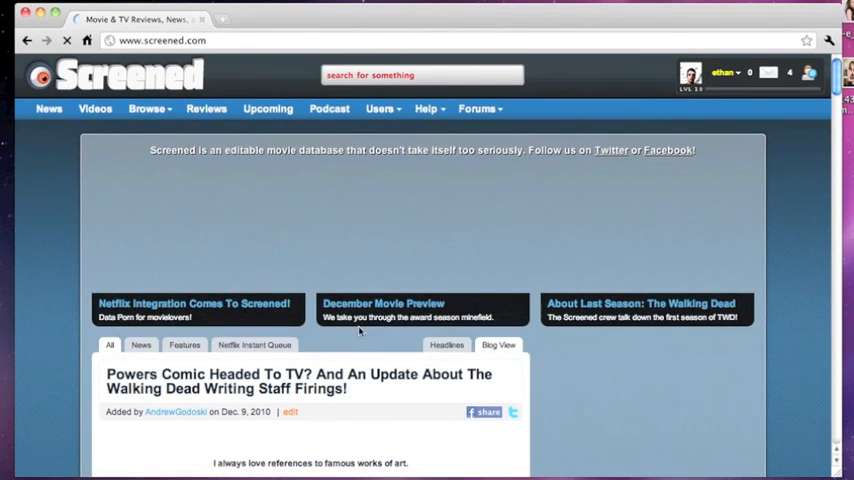
Step: Go to ethan's personal blog via the account menu and focus the new post's body and title fields
left_click(300, 380)
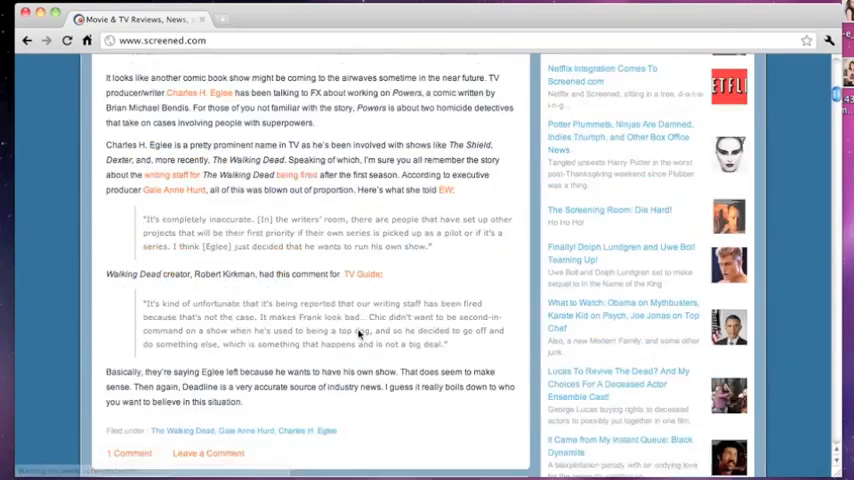
scroll("down", 3)
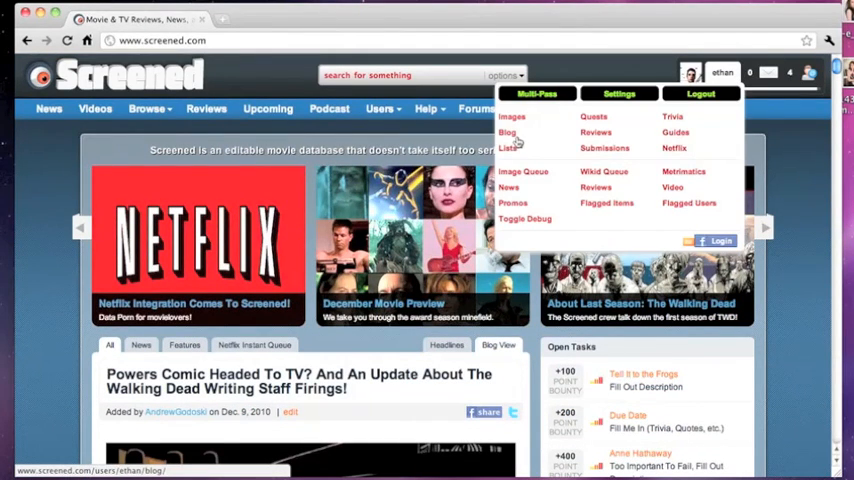
left_click(506, 132)
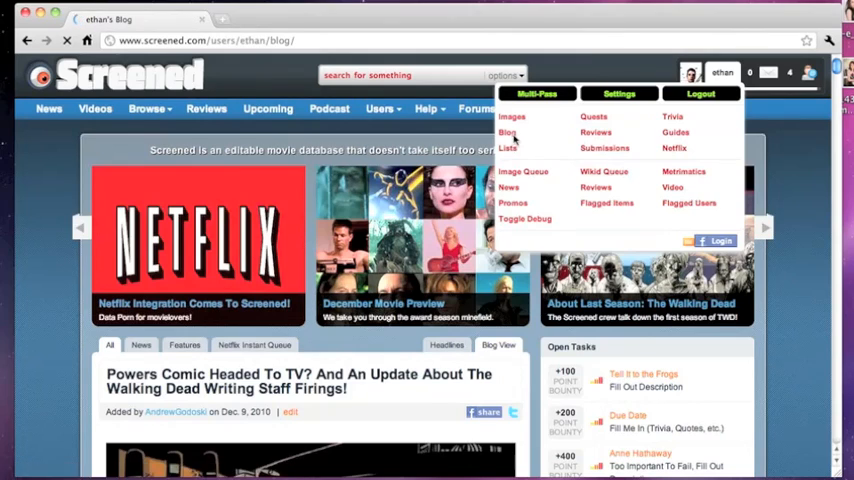
left_click(508, 132)
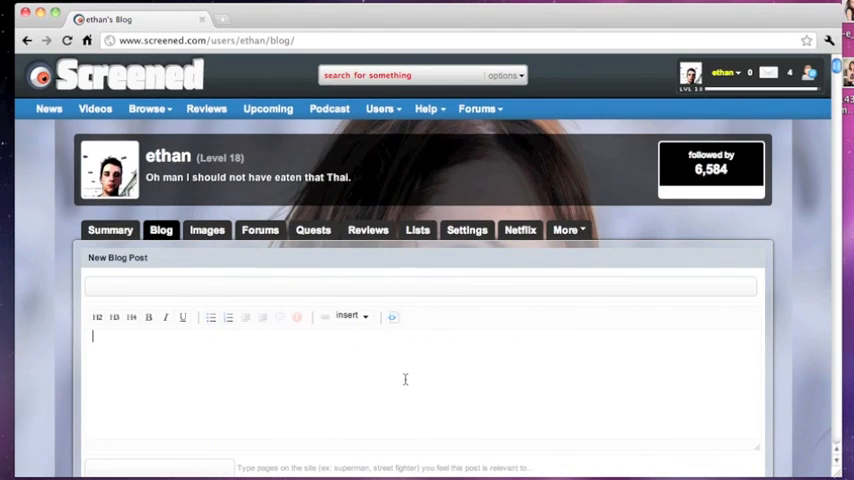
left_click(410, 284)
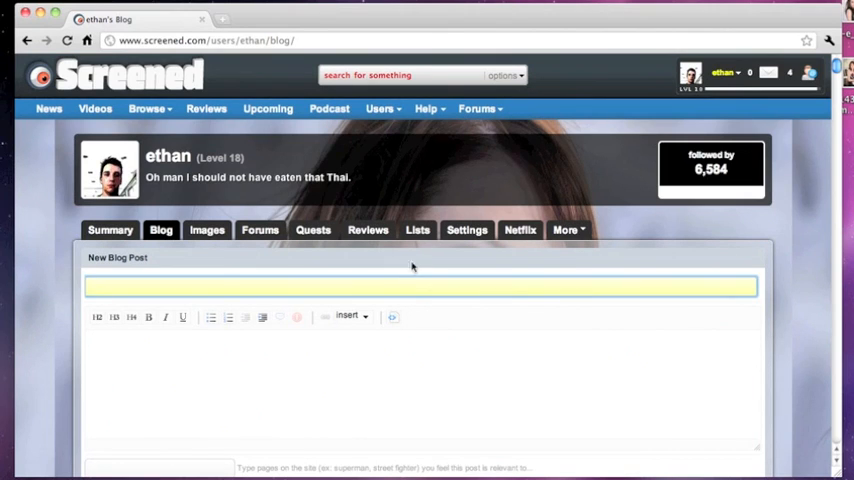
left_click(208, 230)
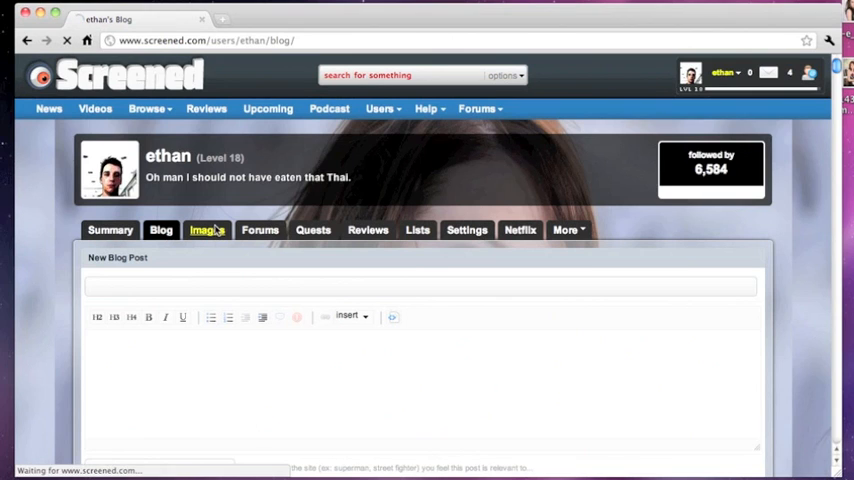
Step: Upload an Emma Stone photo from My Desktop into the personal All Images gallery
left_click(208, 228)
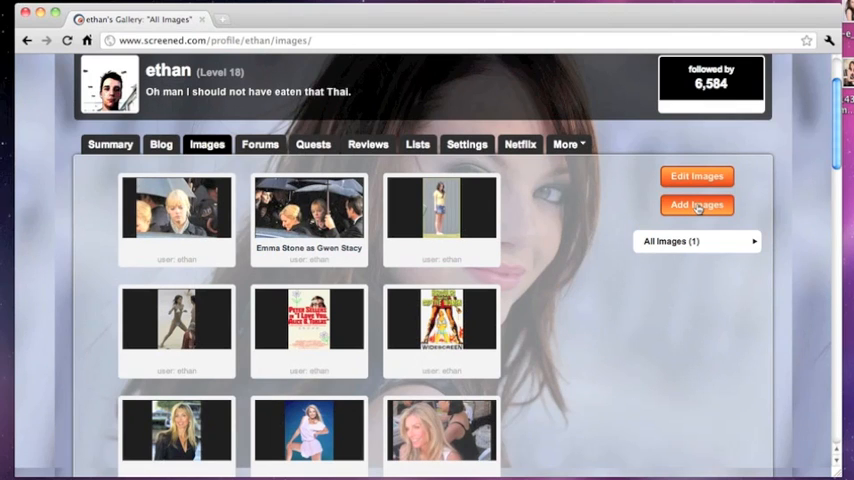
left_click(696, 204)
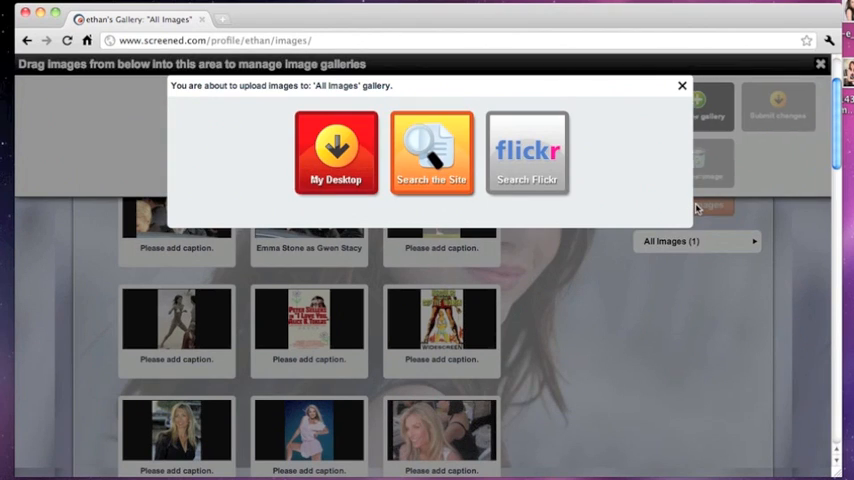
left_click(336, 152)
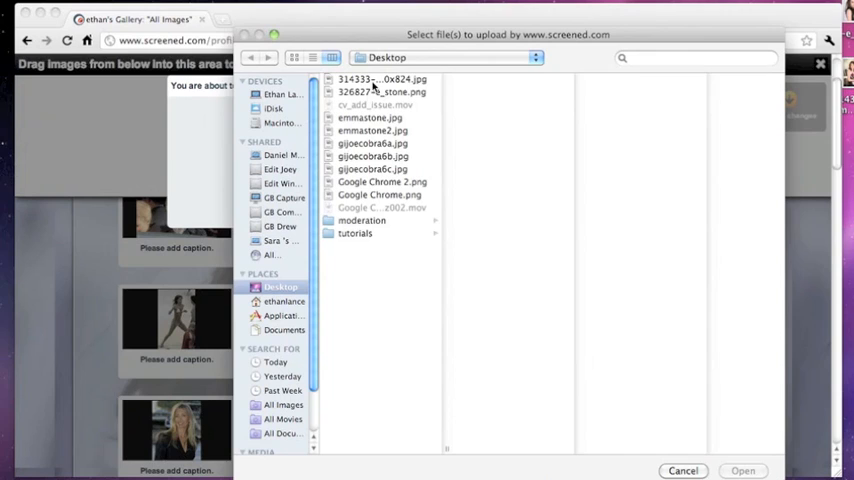
left_click(380, 80)
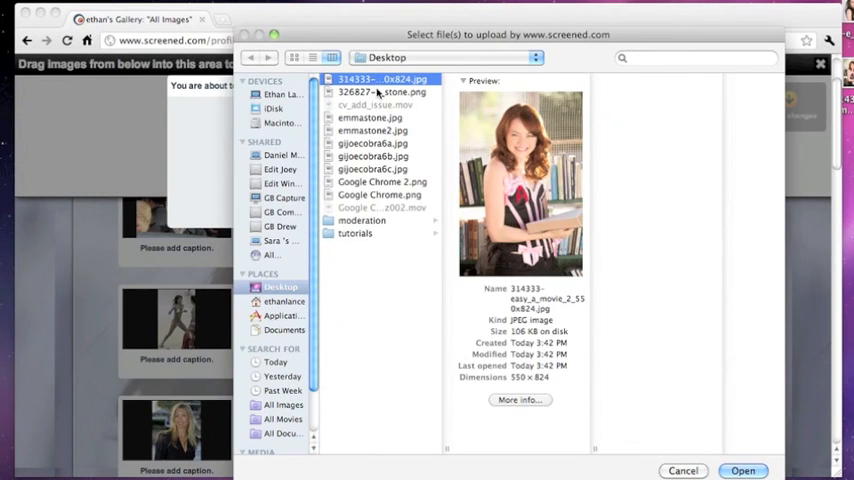
left_click(380, 92)
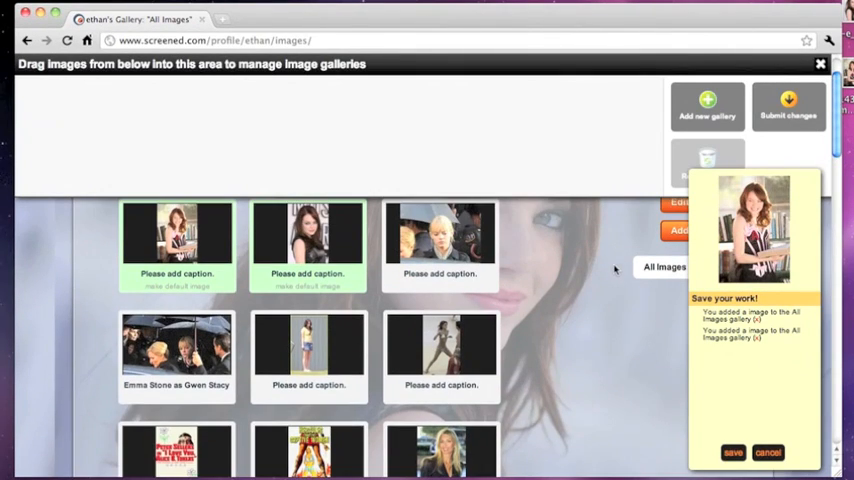
Step: Create a new image gallery named Emma Stone
left_click(708, 104)
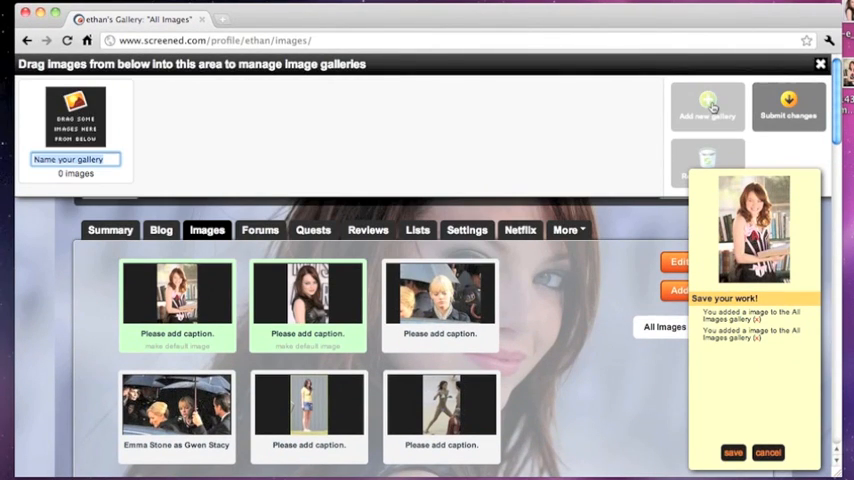
type("Emma Stone!!!!!!!!!")
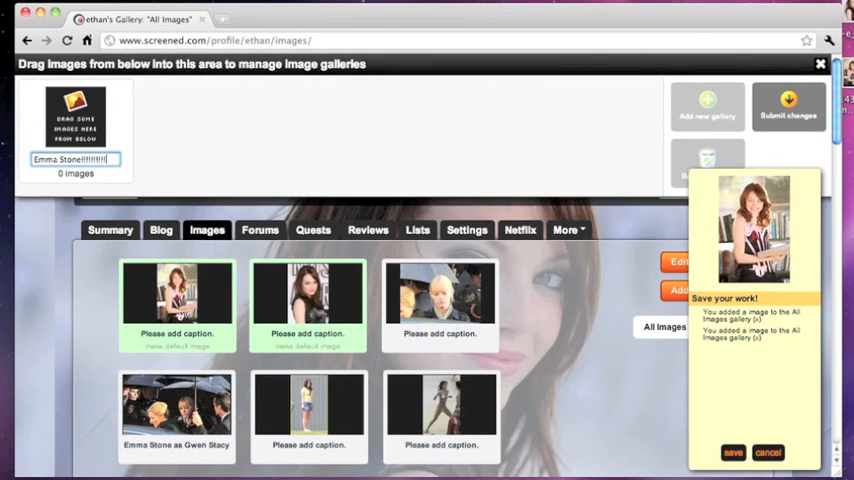
key("Return")
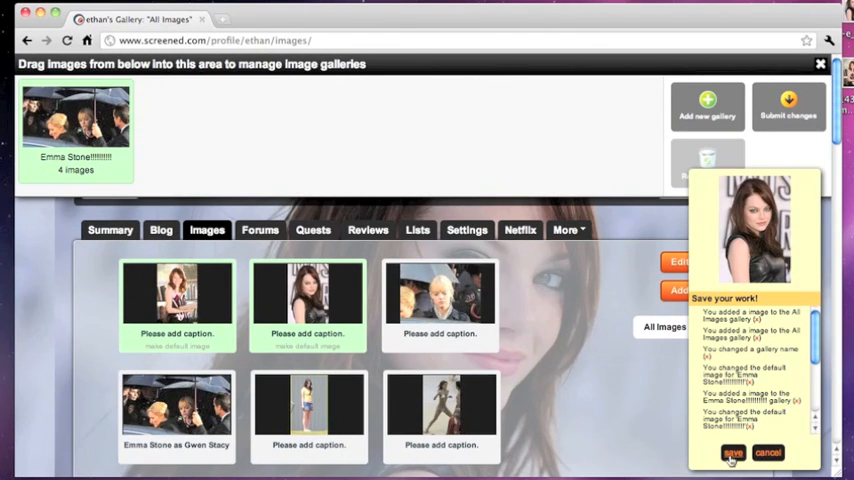
Step: Submit the gallery changes and reload the profile to see the new four-image gallery listed
left_click(732, 452)
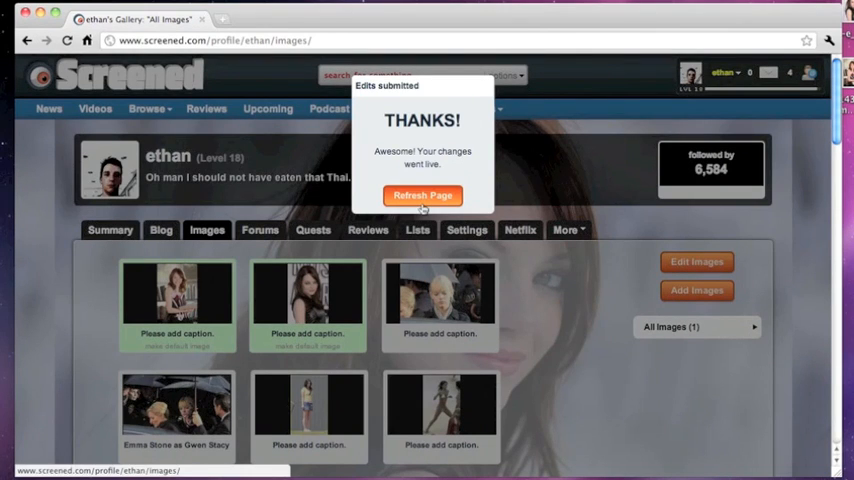
left_click(422, 196)
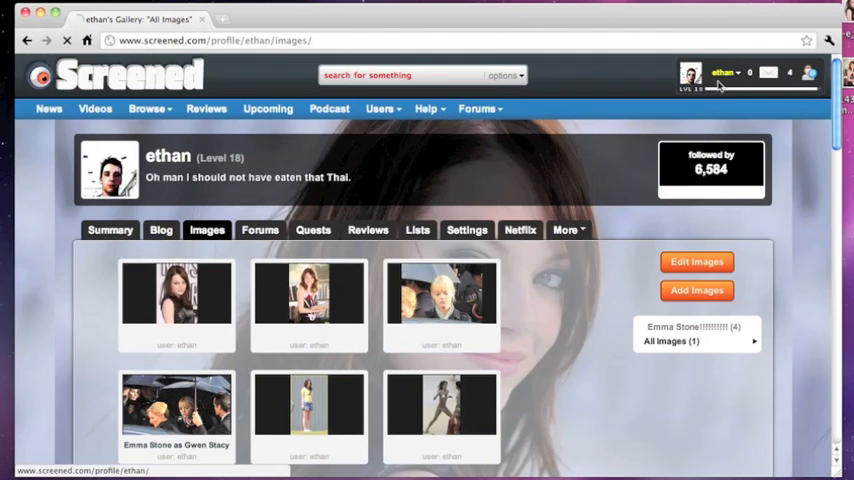
left_click(312, 228)
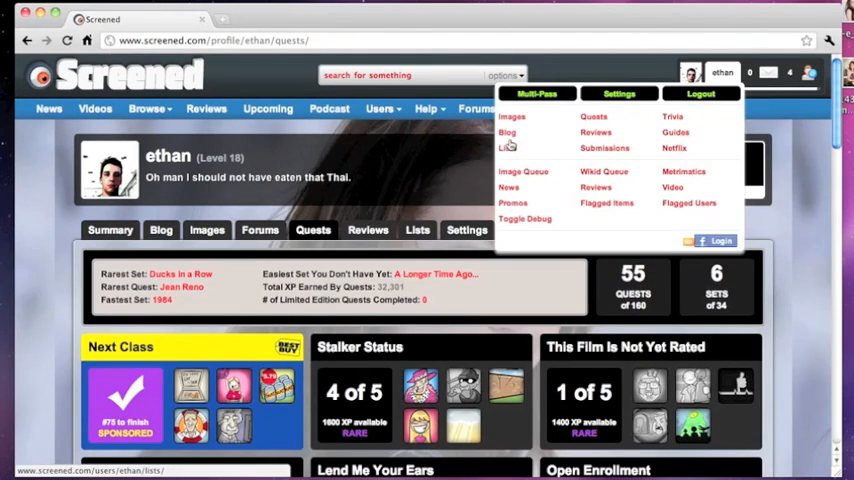
Step: Go to the blog, place the cursor at the start of the Charles H. Eglee draft and show the Insert options
left_click(508, 132)
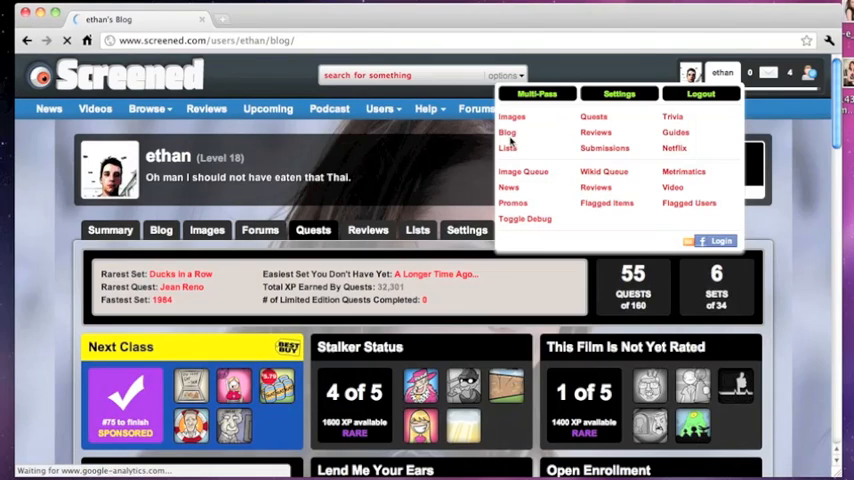
left_click(508, 132)
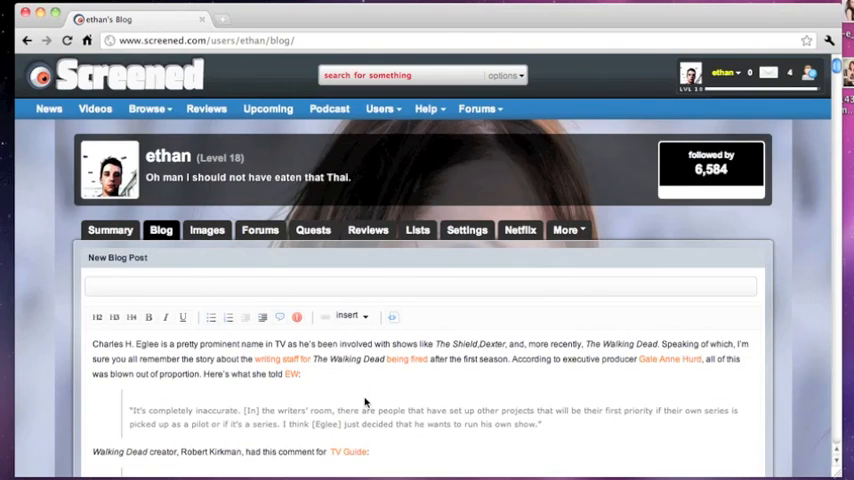
scroll("down", 3)
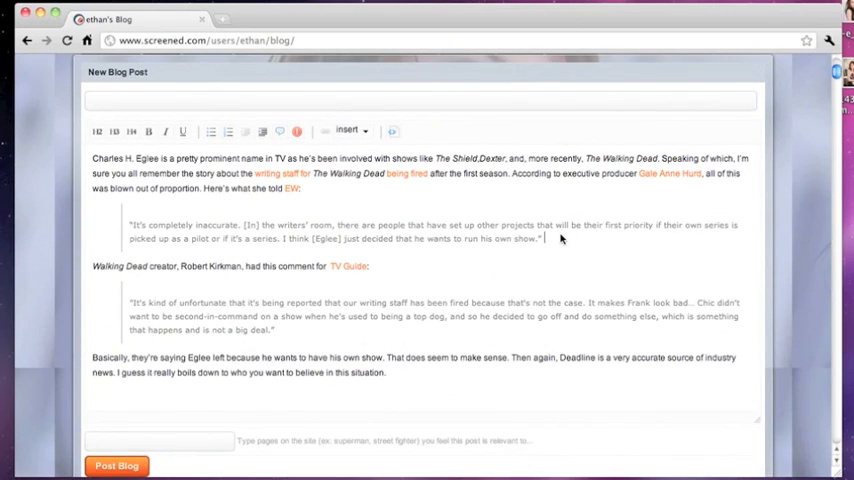
left_click(296, 132)
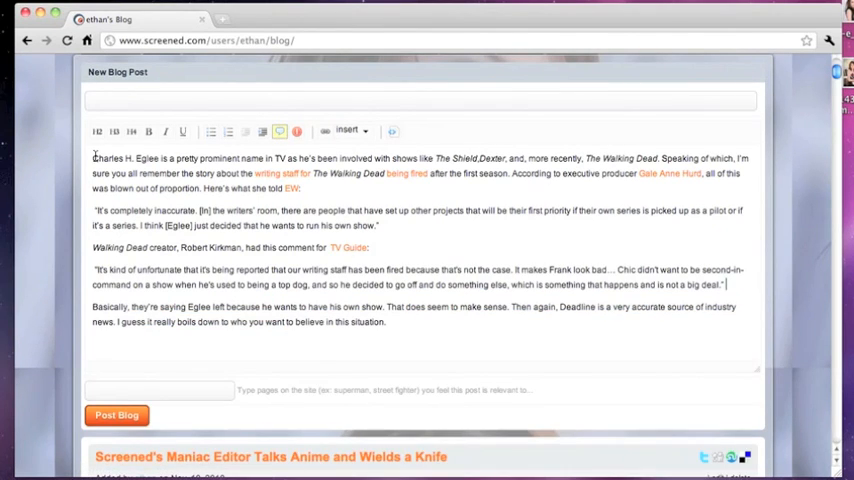
left_click(348, 130)
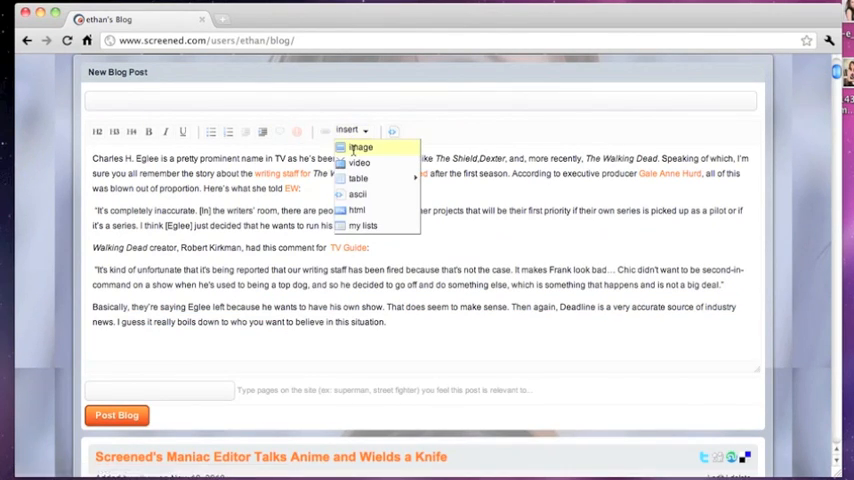
left_click(360, 148)
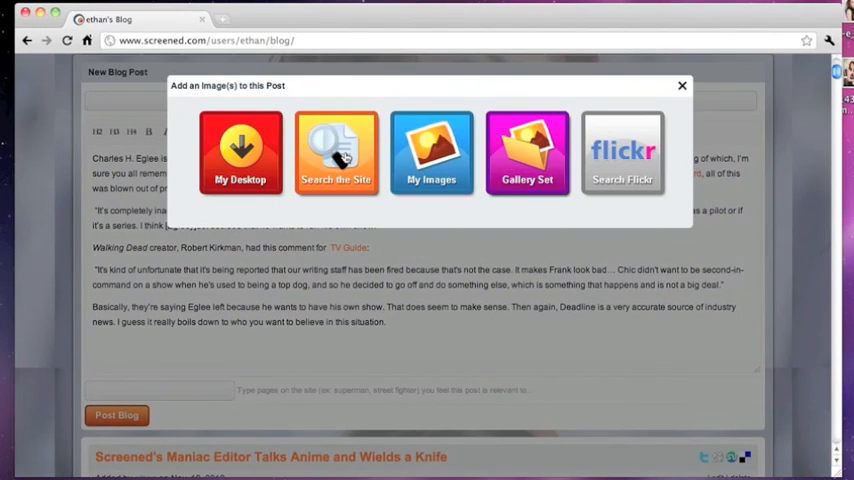
left_click(336, 152)
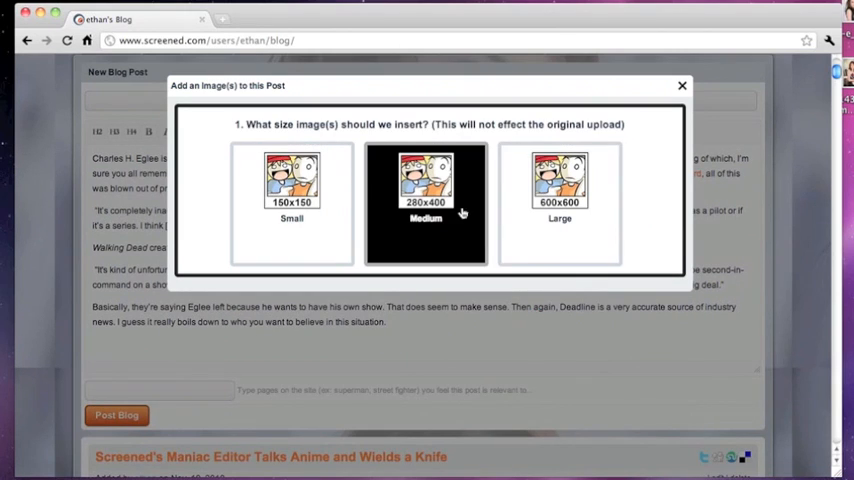
left_click(424, 204)
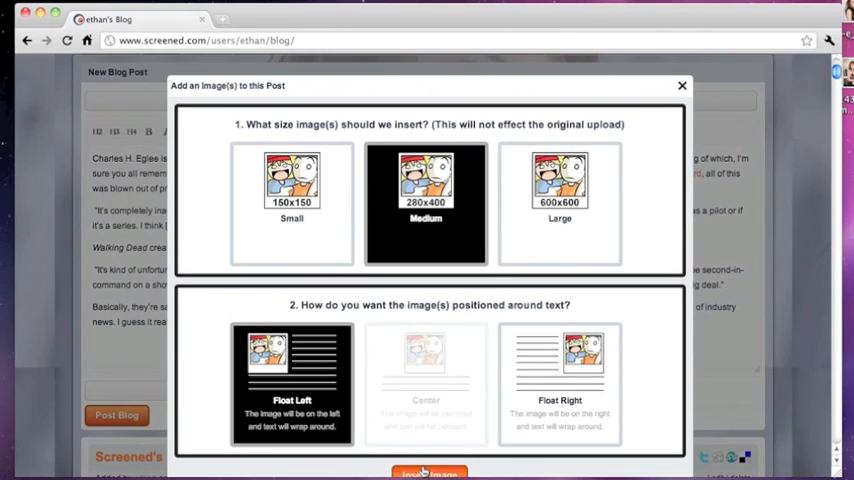
left_click(428, 472)
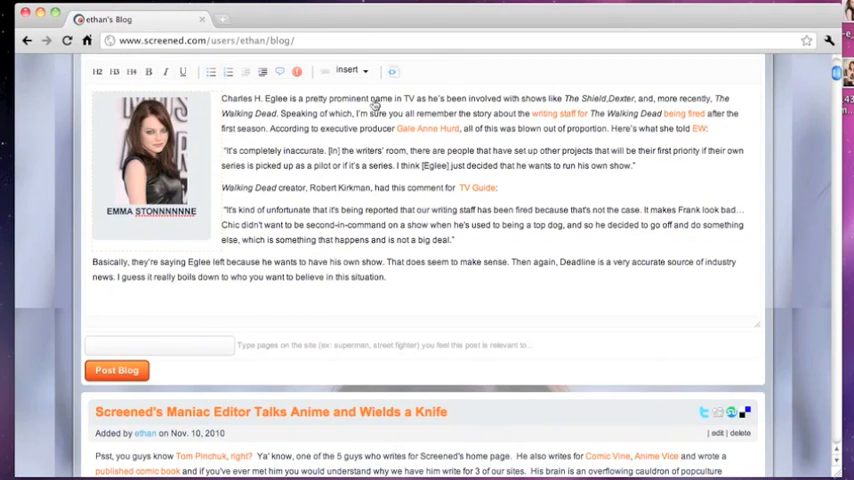
left_click(150, 160)
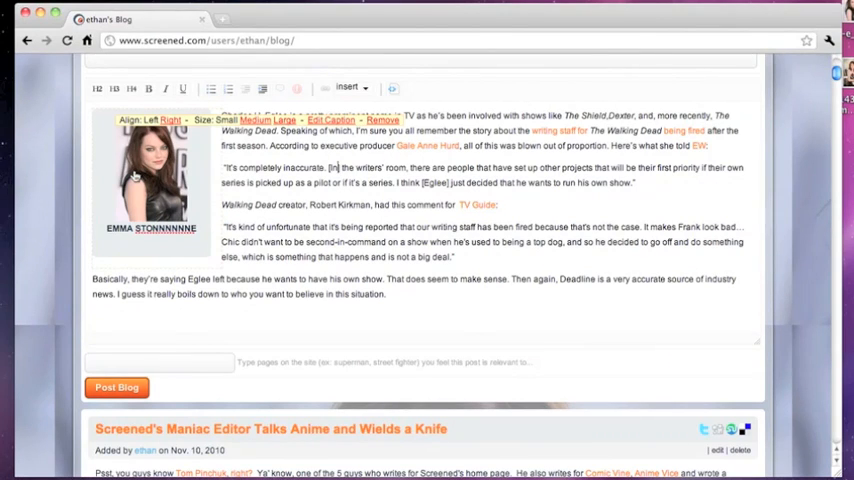
left_click(384, 120)
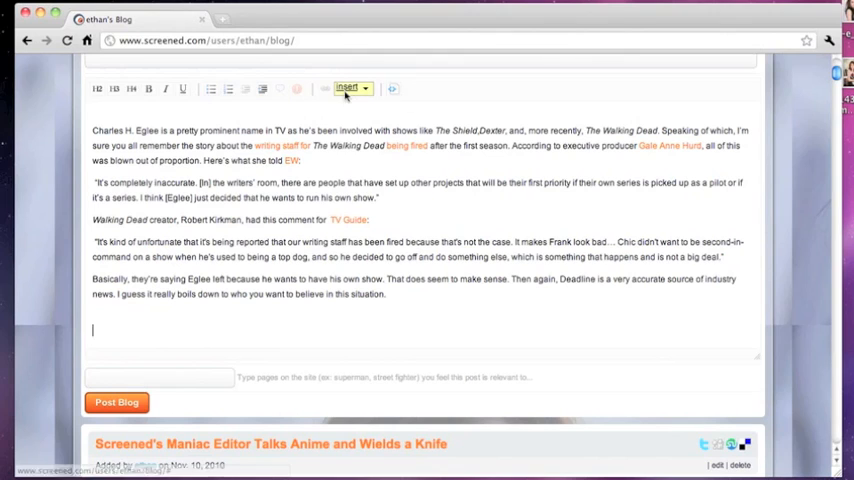
Step: Insert the four-image Emma Stone gallery set into the post and attempt to publish it untitled
left_click(348, 88)
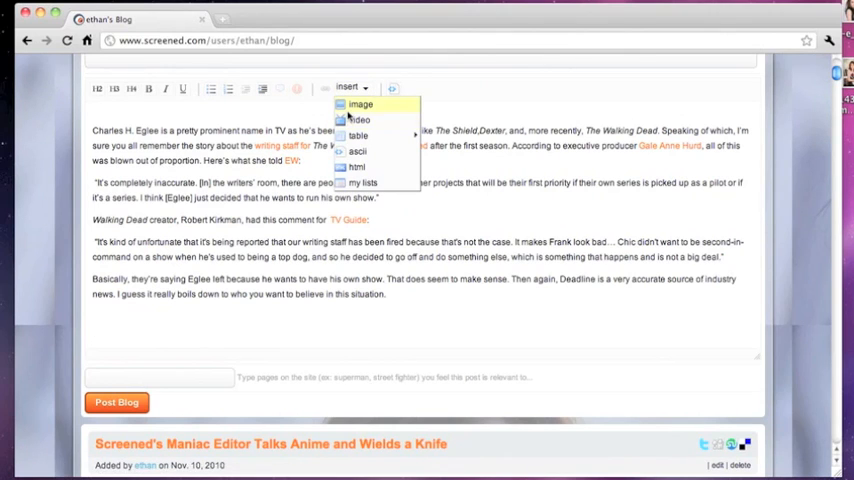
left_click(360, 104)
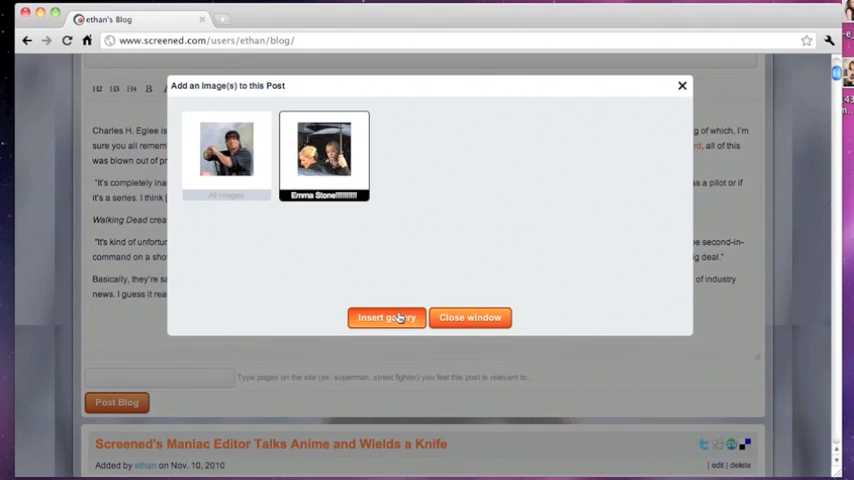
left_click(386, 316)
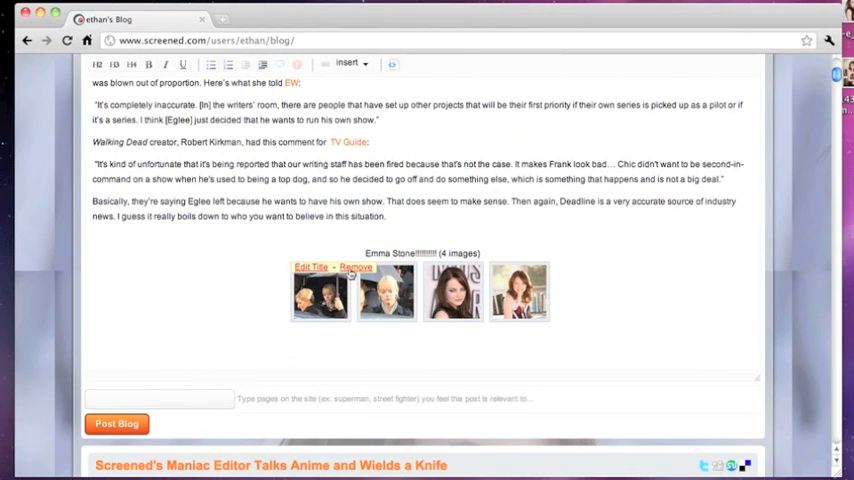
left_click(116, 424)
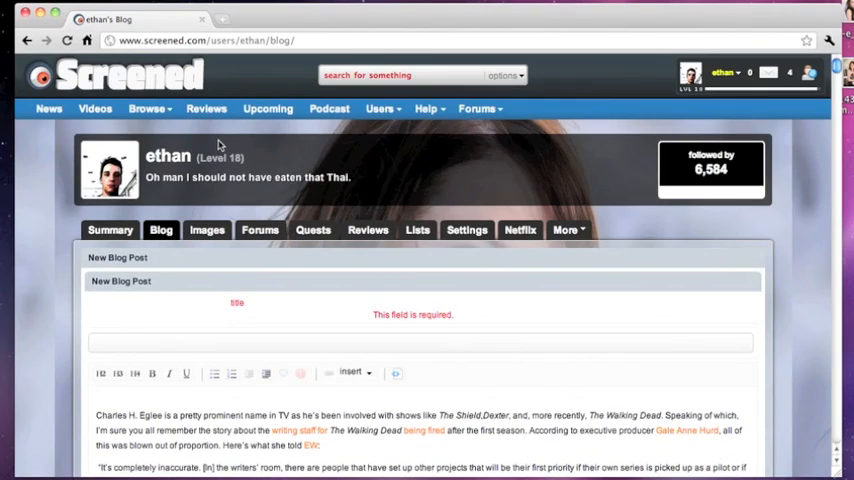
Step: Title the post 'EMMA STONNNNNEEEEEE' and publish it with Post Blog
scroll("down", 3)
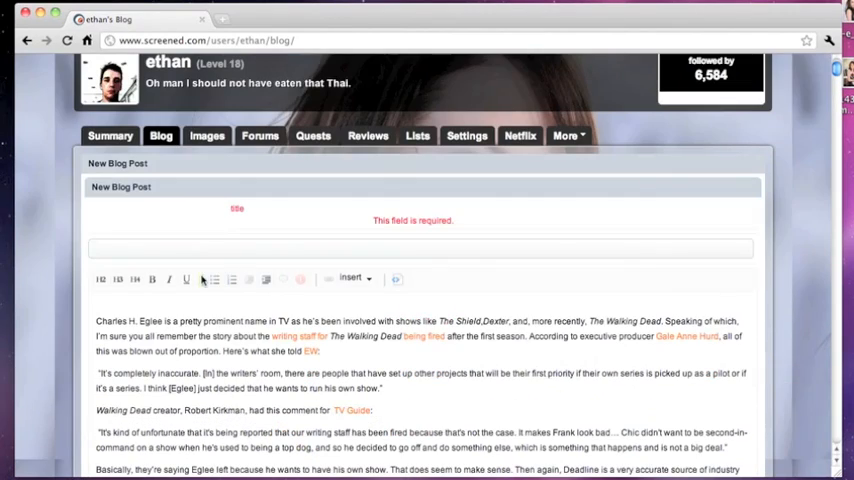
type("EMMA STONNNNN")
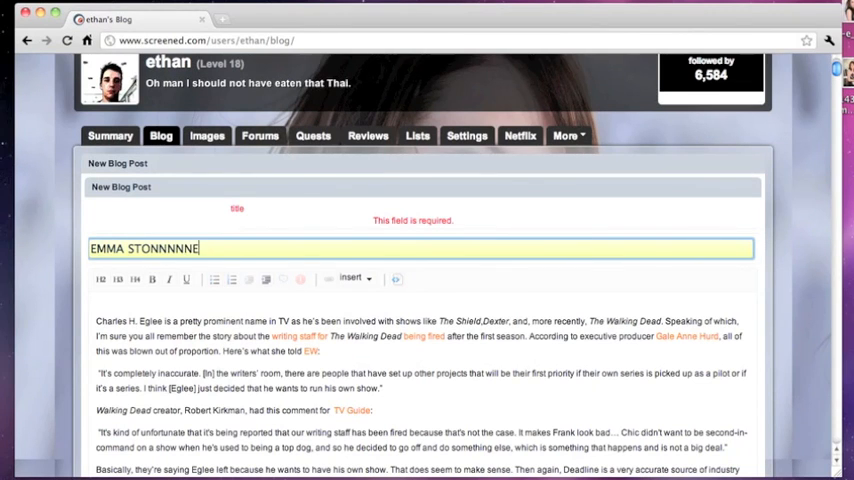
type("EEEEE")
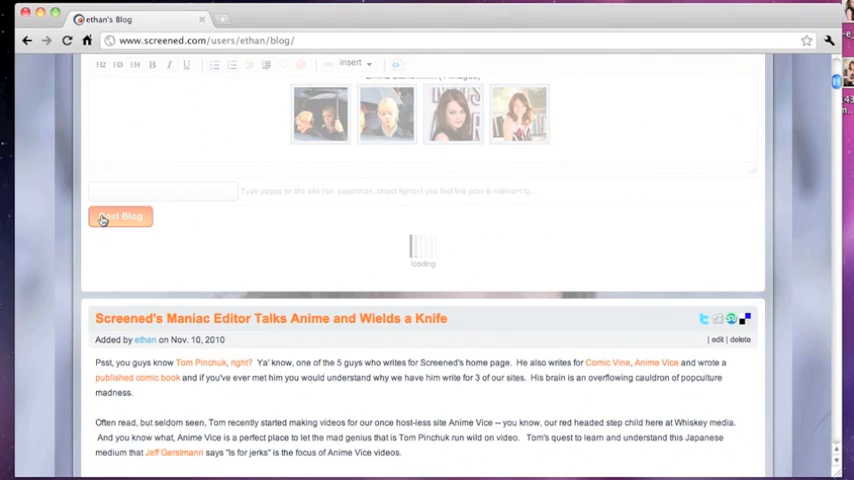
left_click(120, 216)
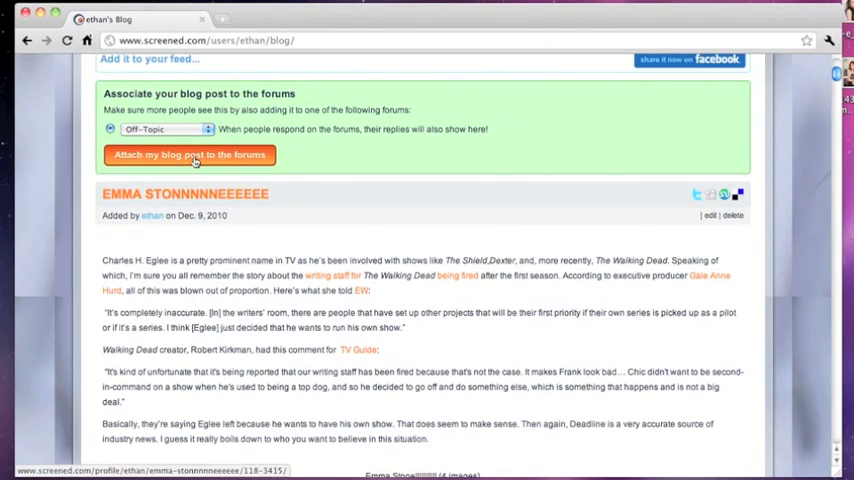
Step: View one gallery thumbnail full-size on its own page and go back
scroll("down", 3)
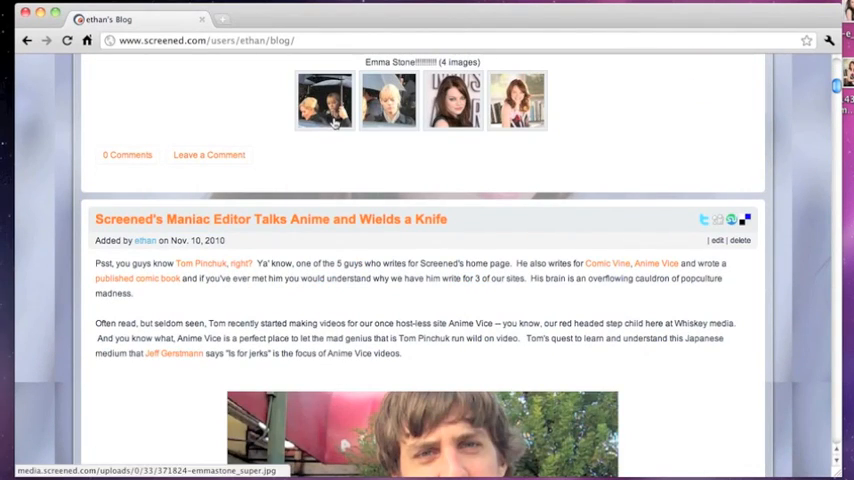
left_click(324, 100)
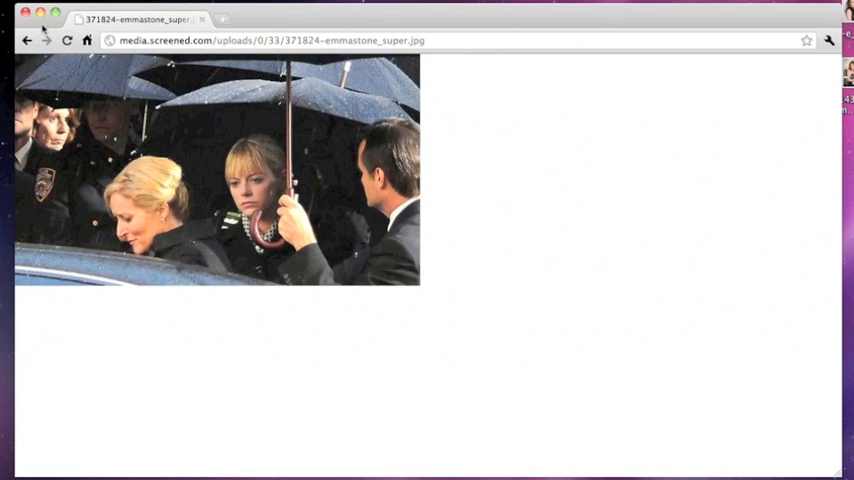
left_click(28, 40)
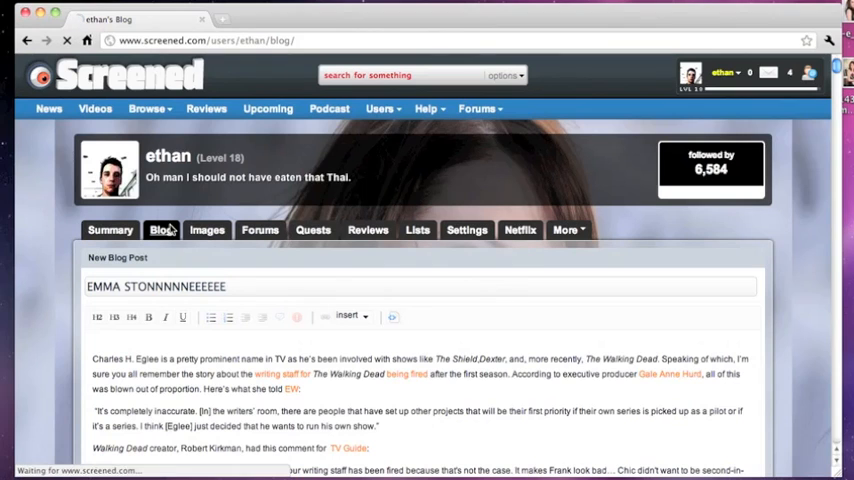
Step: Publish the Emma Stone post, preview a gallery thumbnail enlarged and close the lightbox
left_click(160, 228)
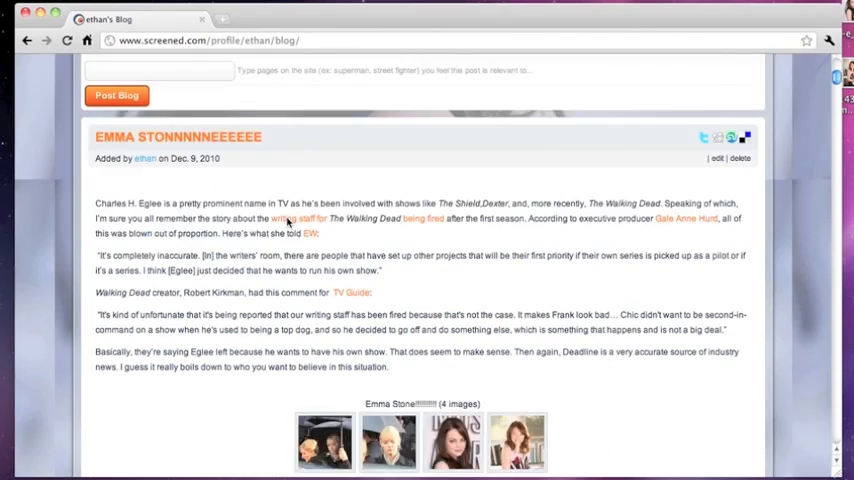
scroll("down", 3)
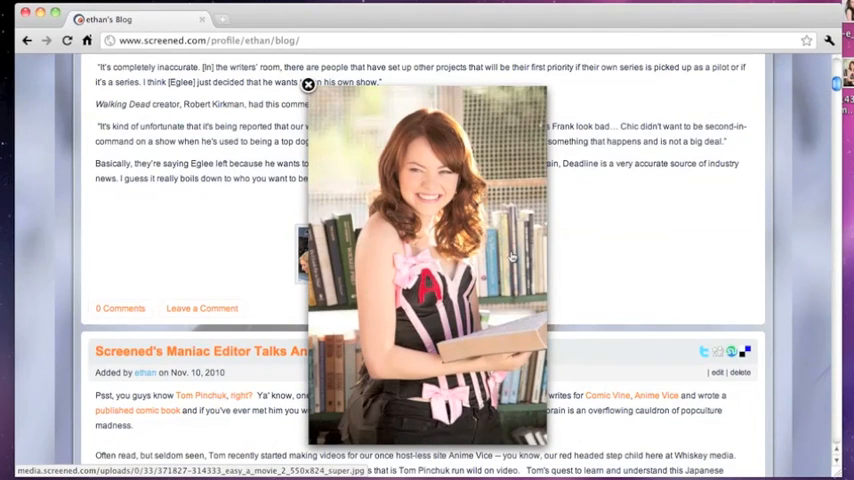
mouse_move(448, 228)
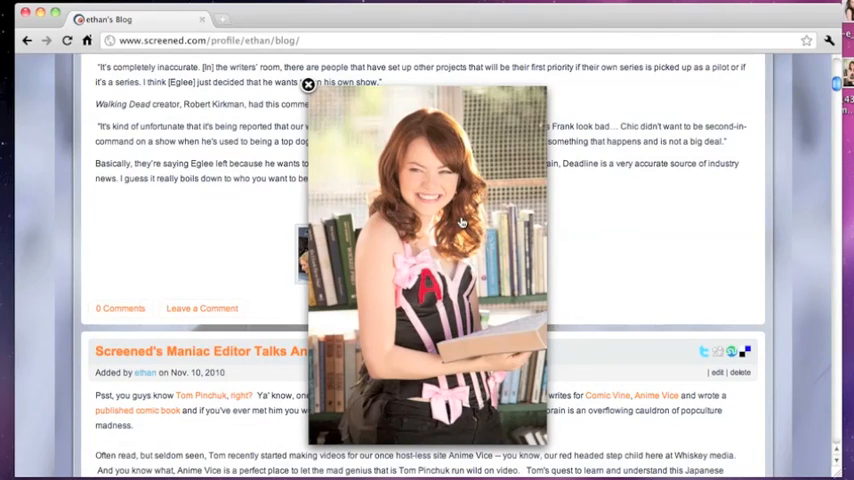
mouse_move(462, 244)
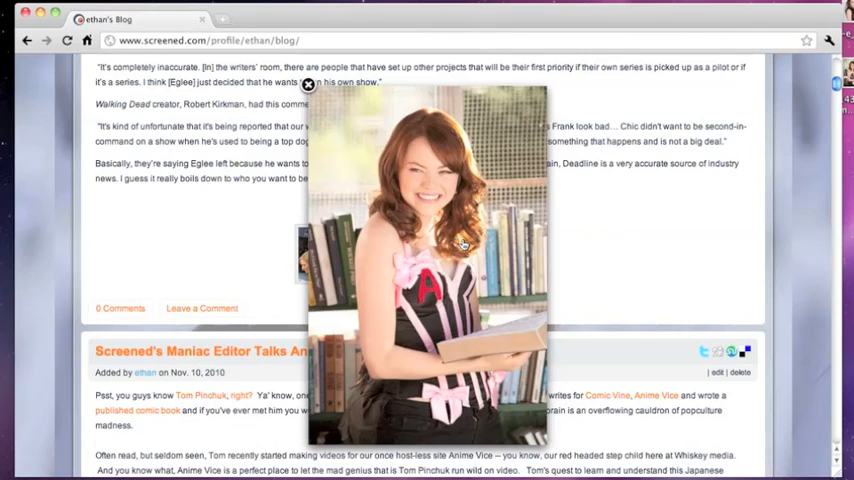
left_click(308, 84)
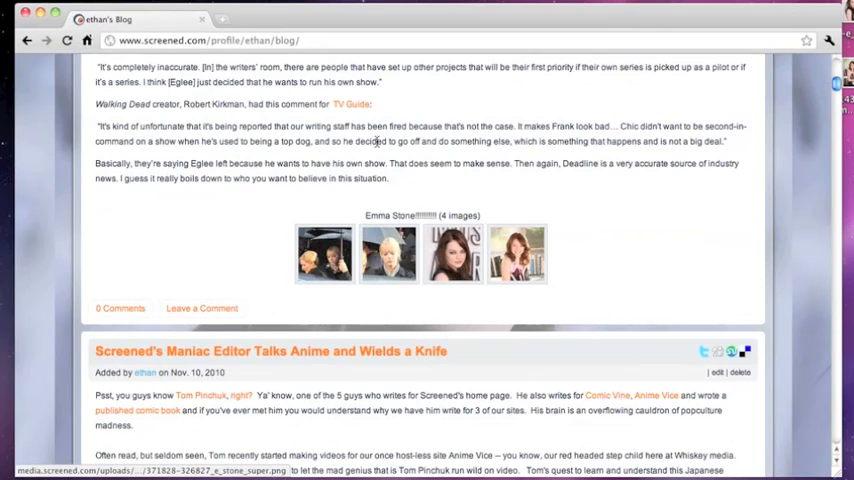
mouse_move(428, 192)
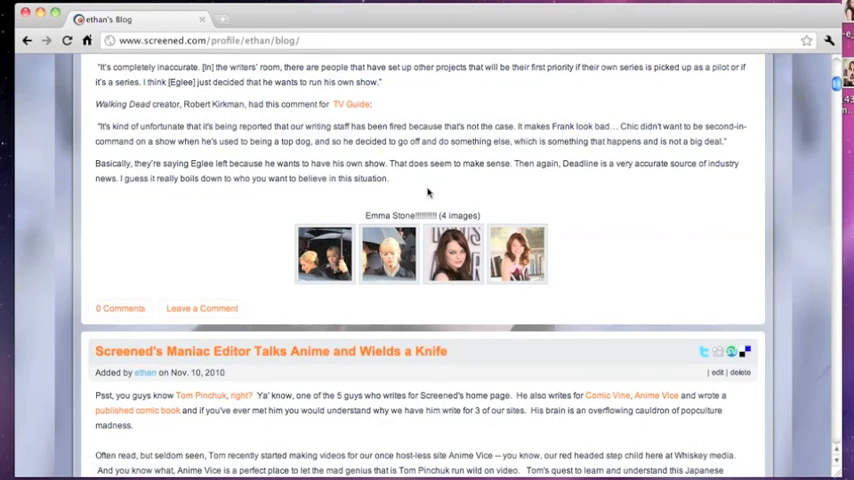
mouse_move(402, 184)
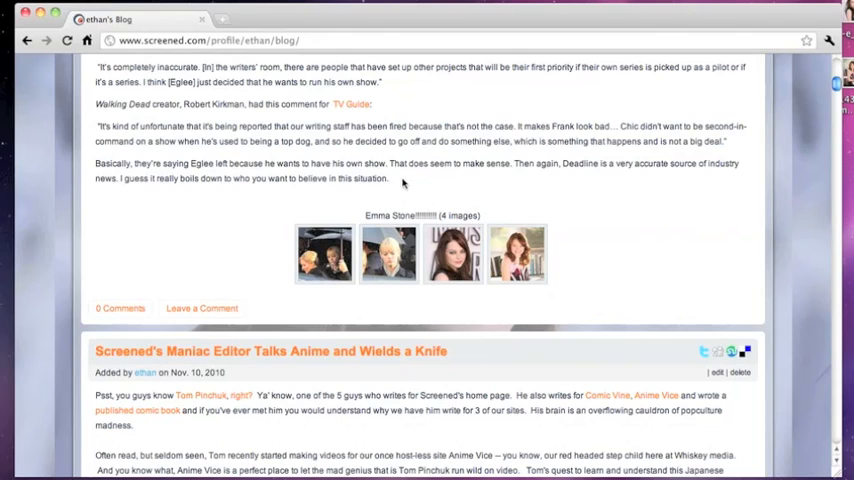
scroll("up", 3)
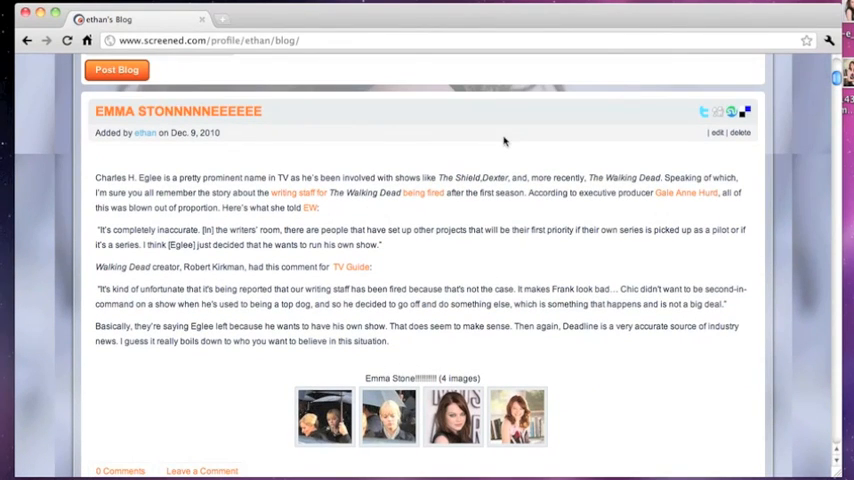
mouse_move(722, 138)
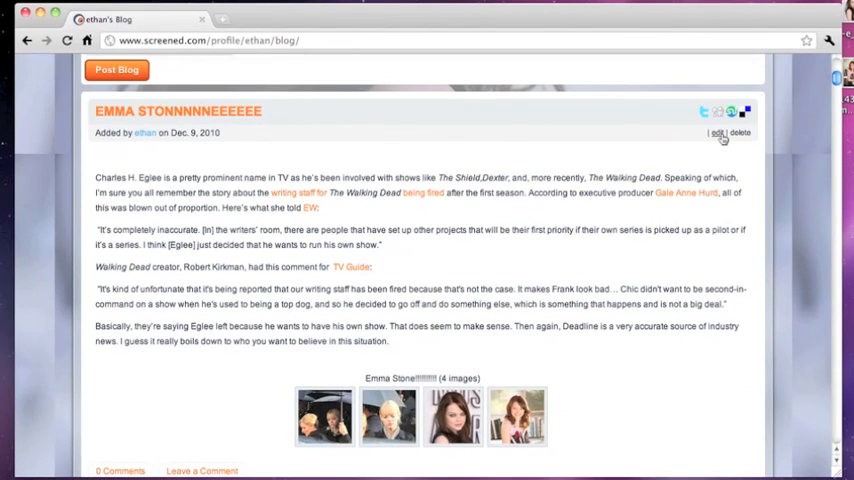
Step: Reopen the published post for editing and insert a Predators still at Medium size
left_click(720, 132)
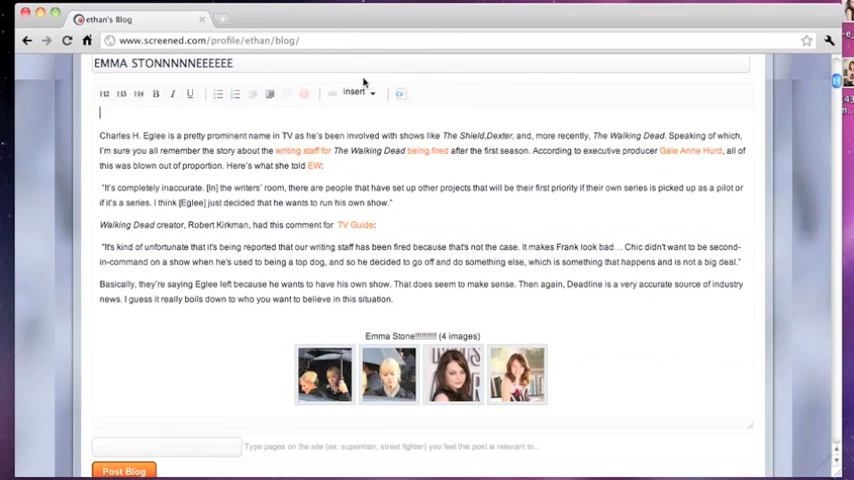
left_click(356, 92)
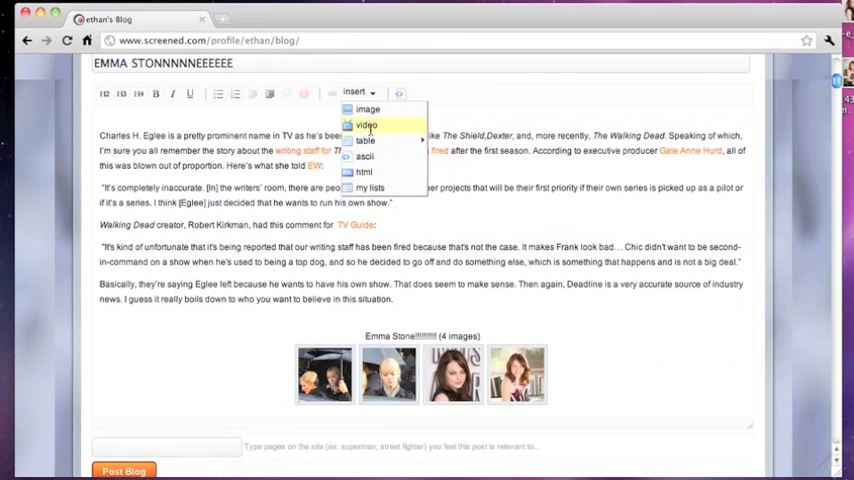
left_click(368, 108)
type("predators")
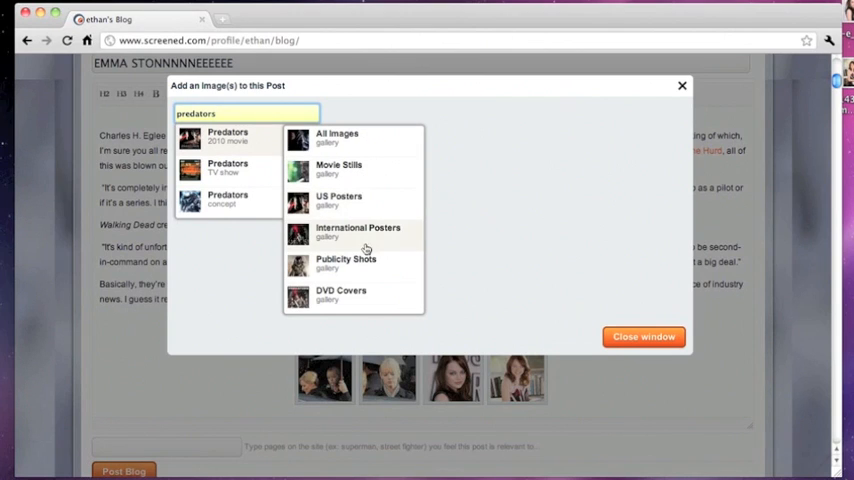
mouse_move(368, 198)
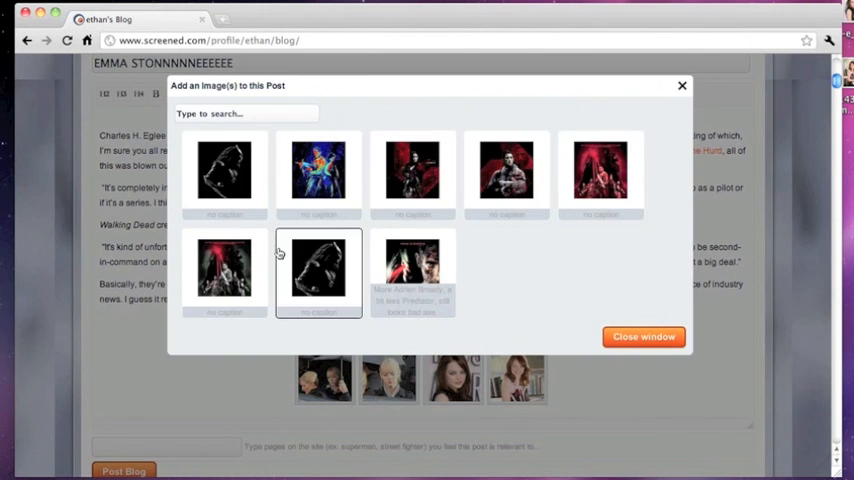
left_click(318, 268)
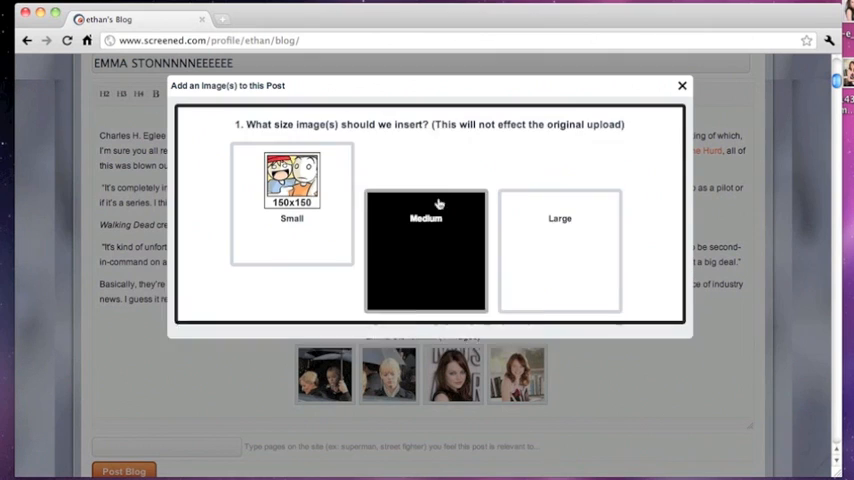
left_click(424, 250)
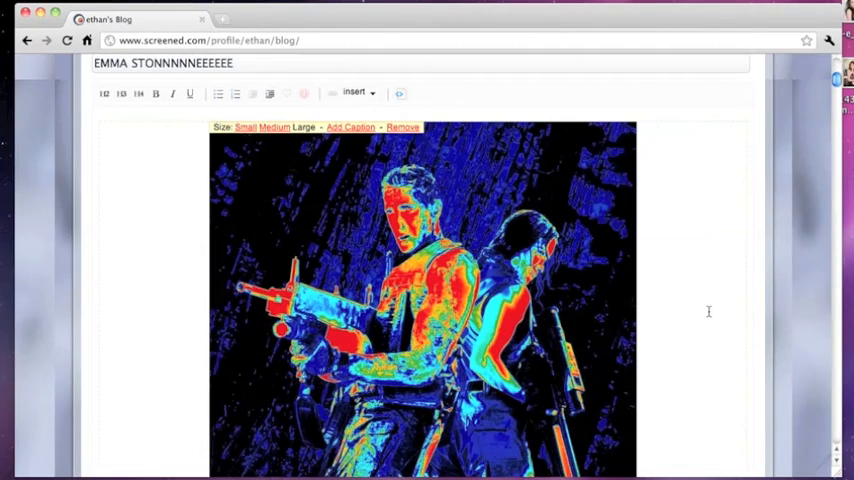
scroll("down", 3)
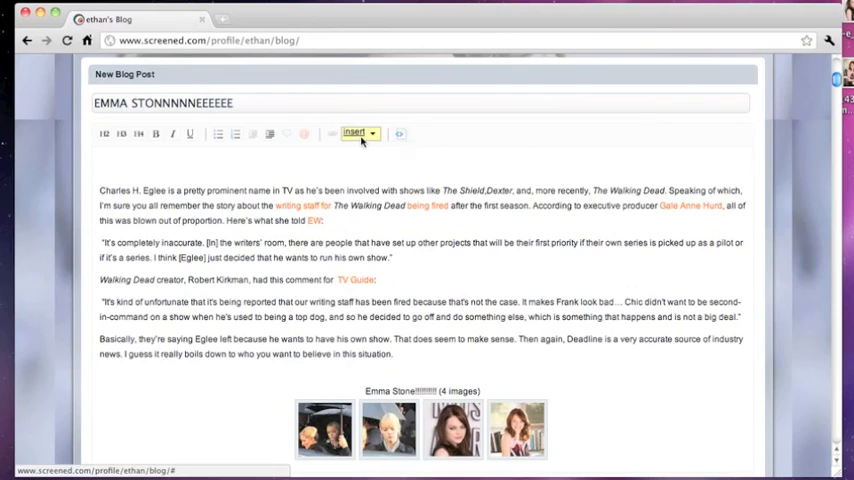
Step: Search the site's image library for 'superbad' and show all Superbad images
left_click(356, 132)
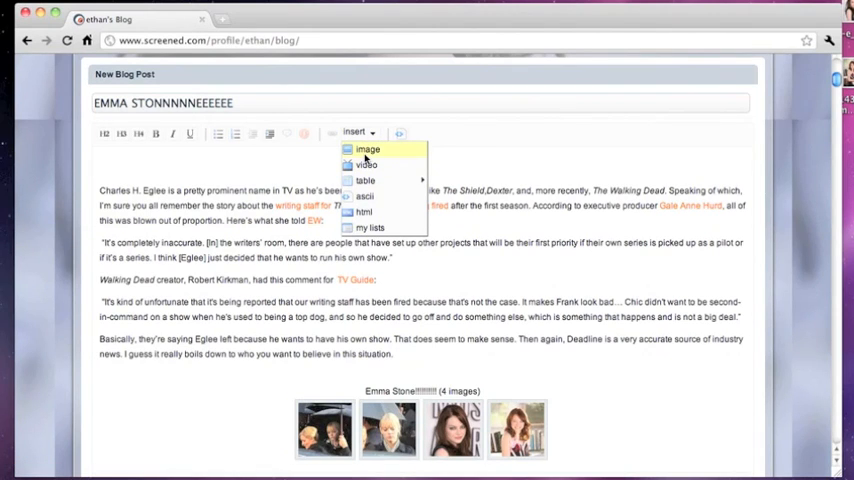
left_click(368, 148)
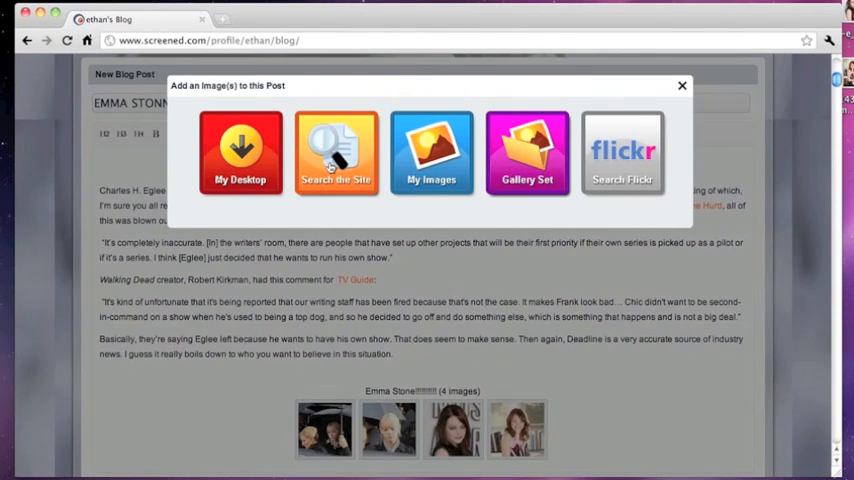
left_click(336, 152)
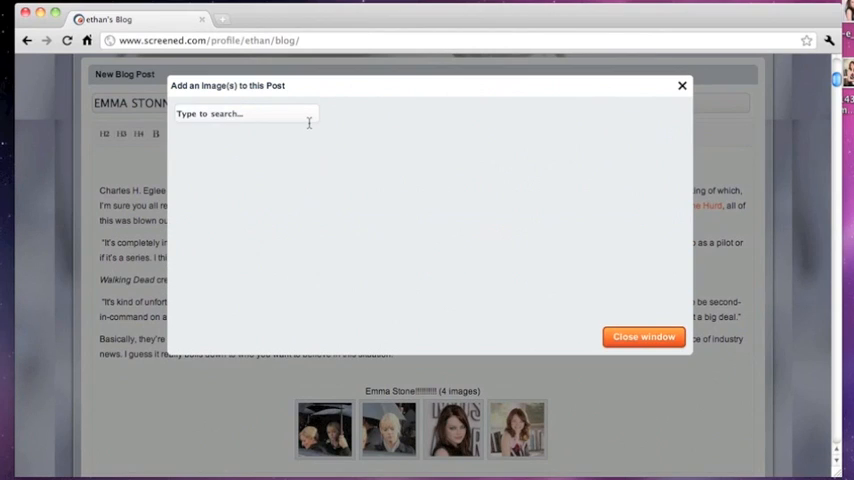
left_click(244, 112)
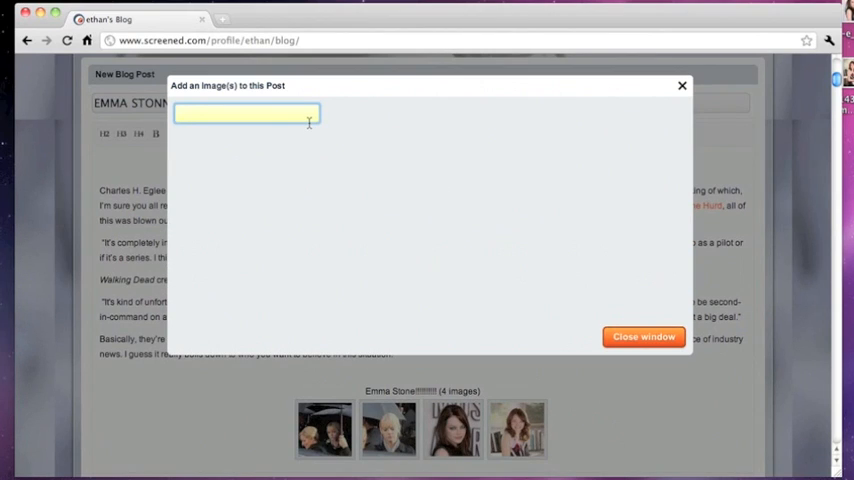
type("super")
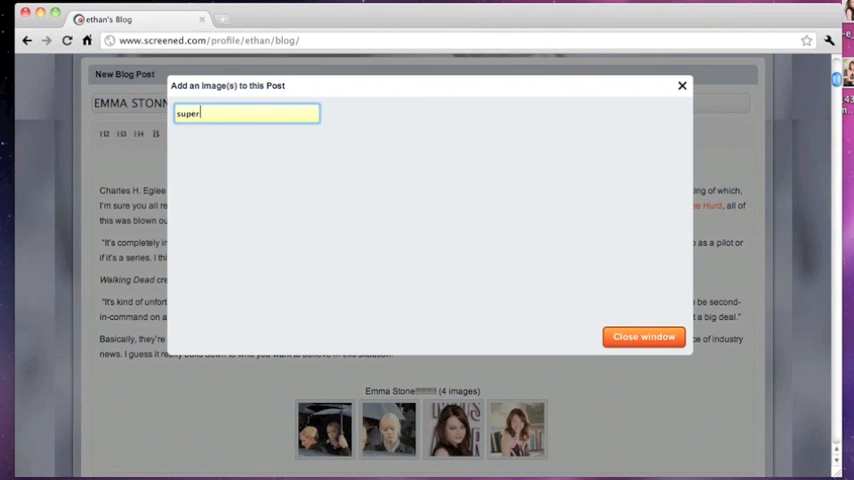
type("bad")
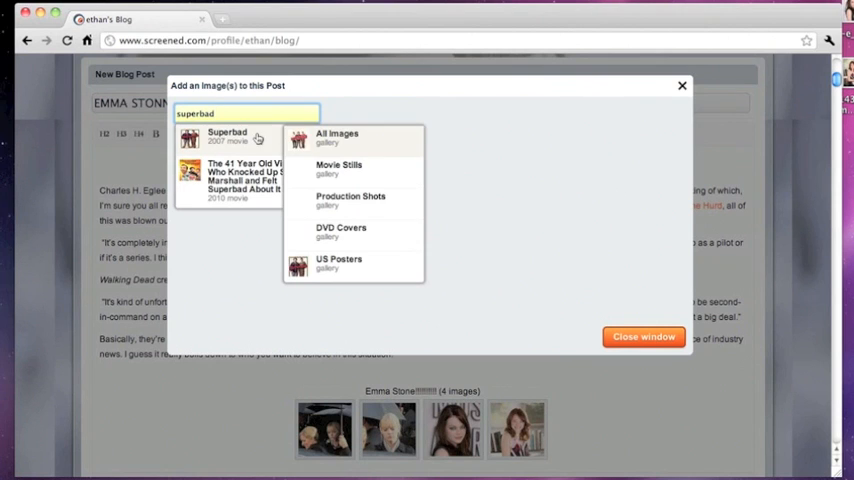
left_click(336, 136)
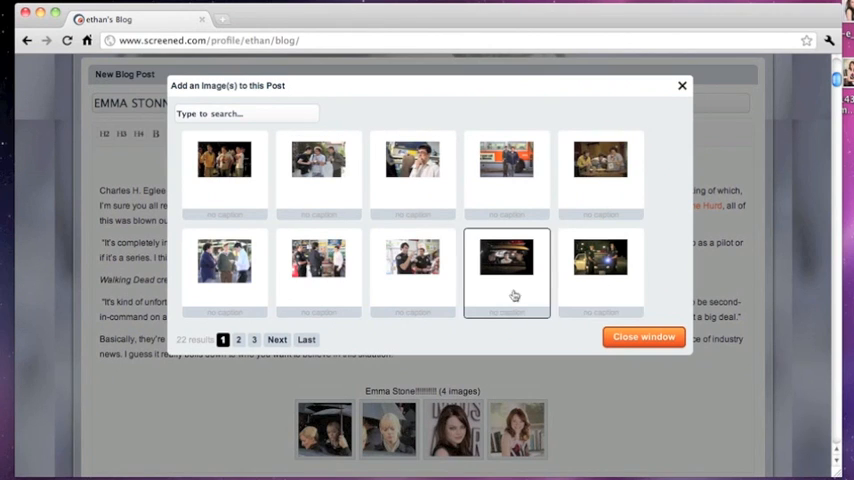
Step: Insert a Superbad party-scene still at Large size, centered with text below
left_click(238, 340)
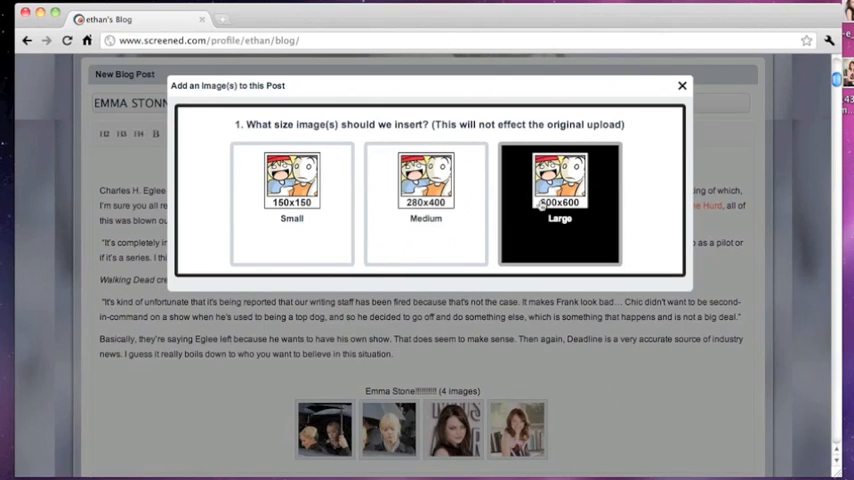
left_click(560, 204)
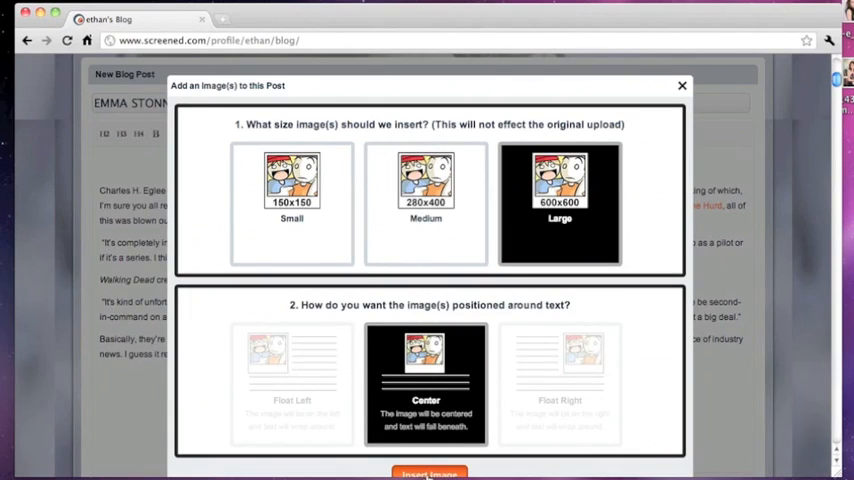
left_click(428, 472)
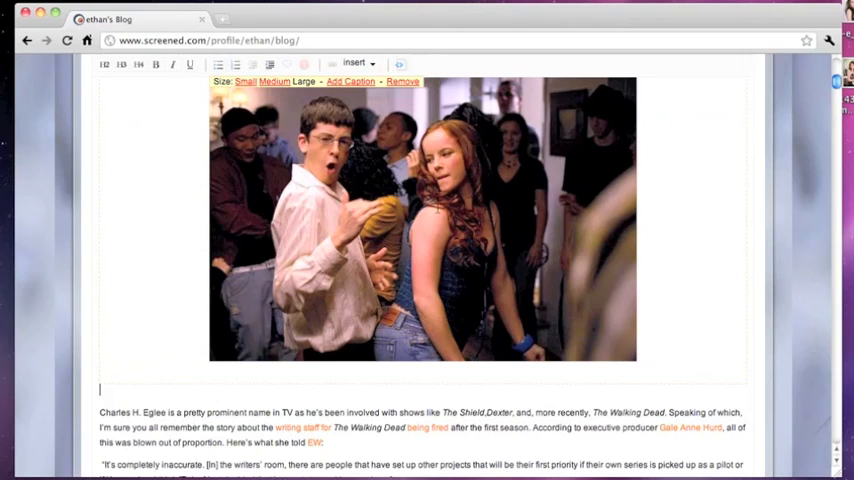
mouse_move(780, 220)
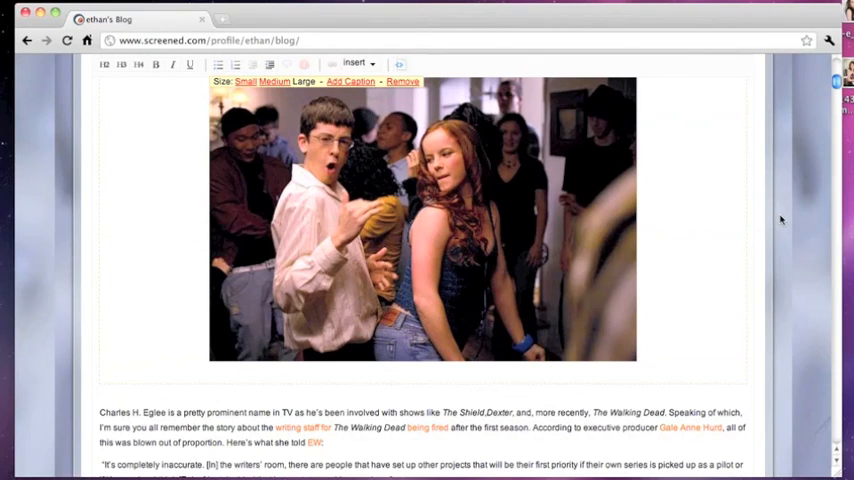
Step: Publish the updated post and review the Superbad still heading the article on the blog page
scroll("up", 3)
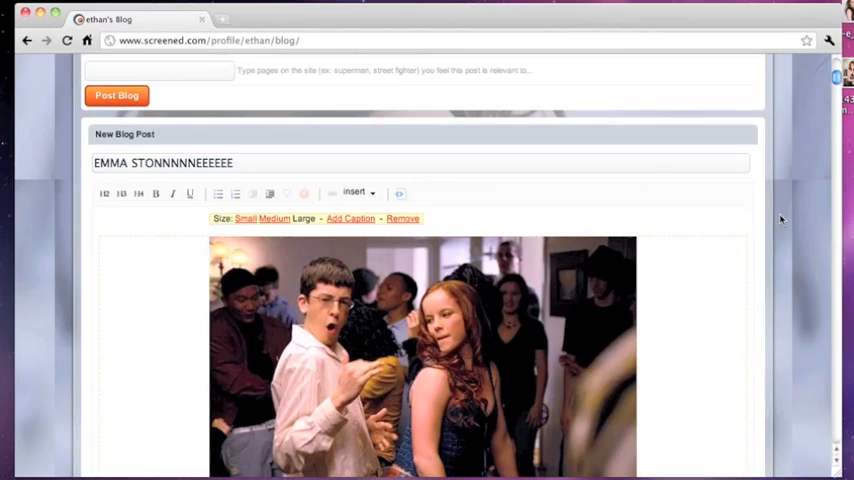
scroll("down", 3)
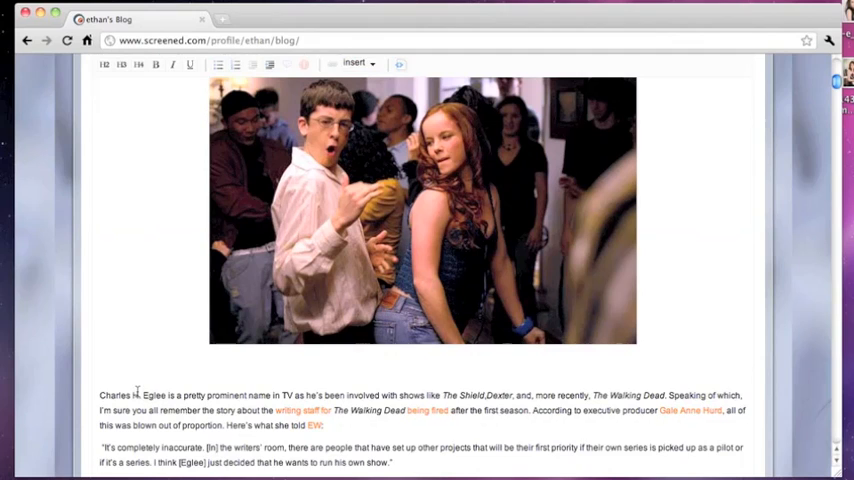
scroll("down", 3)
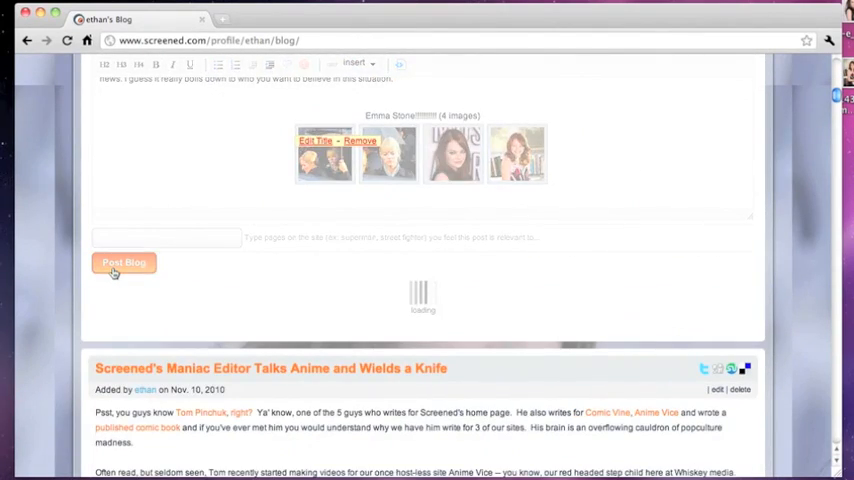
left_click(124, 262)
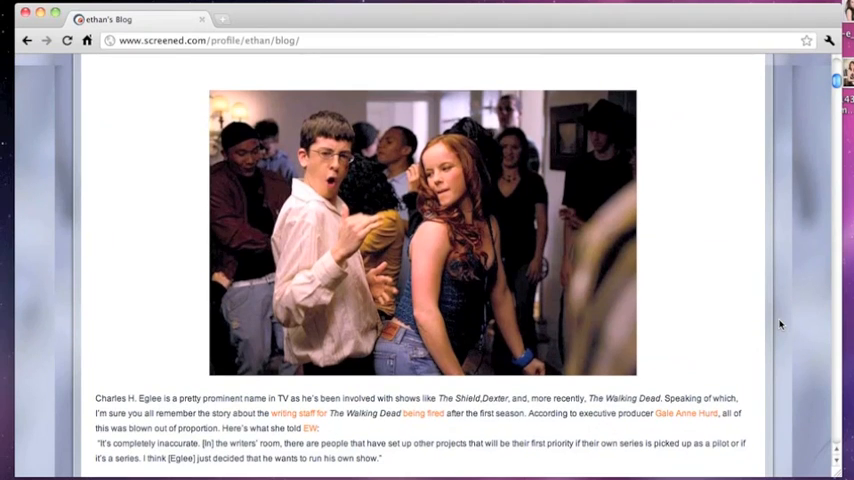
scroll("up", 3)
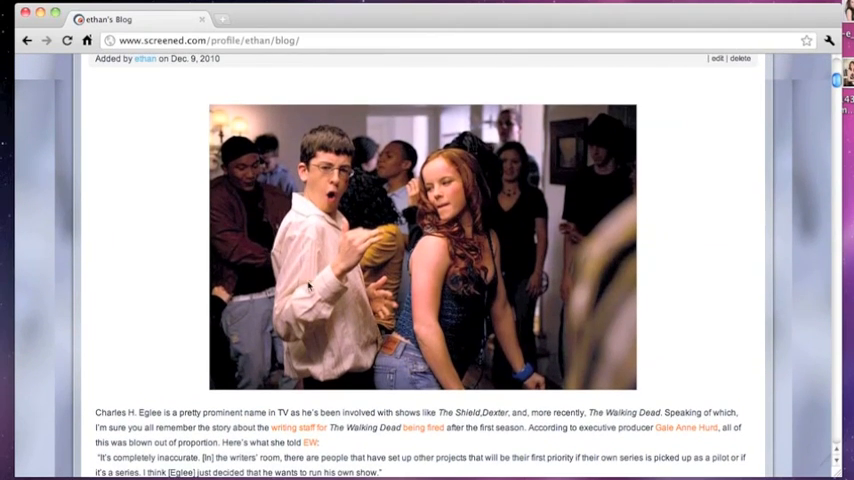
mouse_move(504, 140)
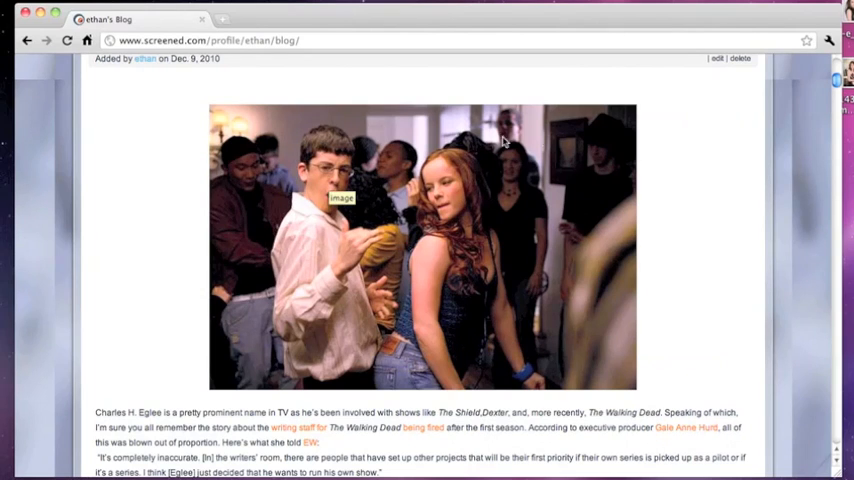
mouse_move(648, 104)
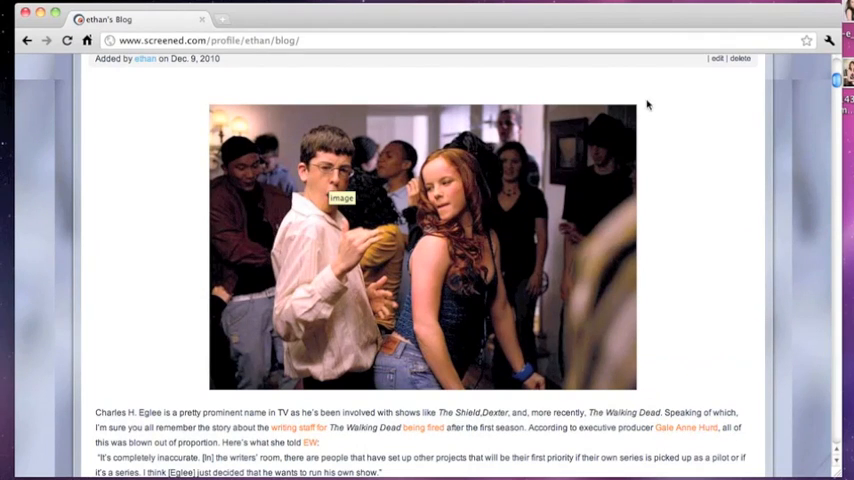
Step: Edit the post to add a 'WOOOOOOOOOOO' caption beneath the Superbad still and save it
left_click(716, 58)
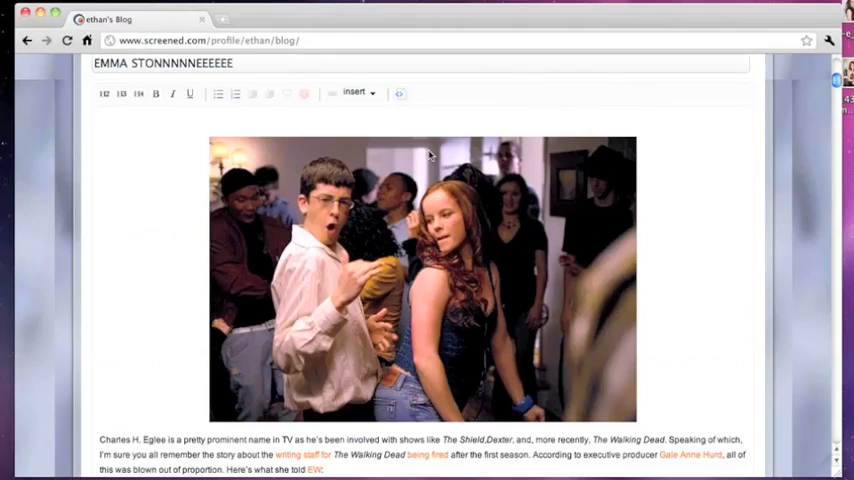
left_click(420, 280)
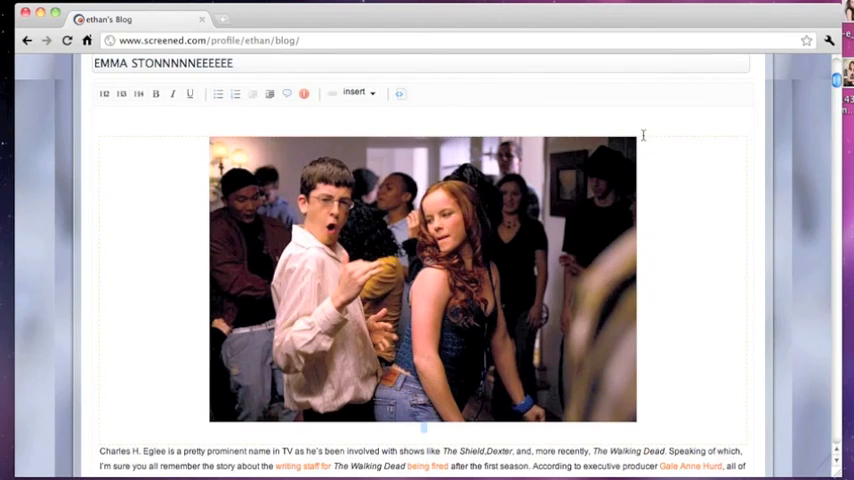
type("WOOOOOOOO")
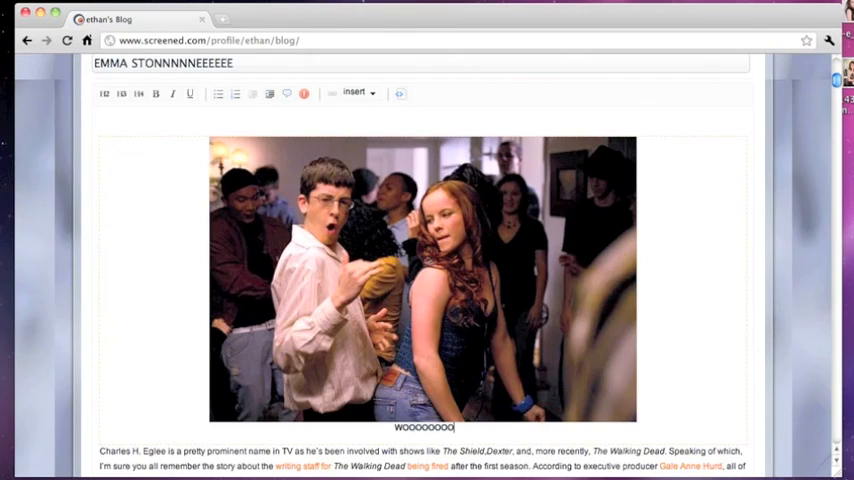
type("OOO")
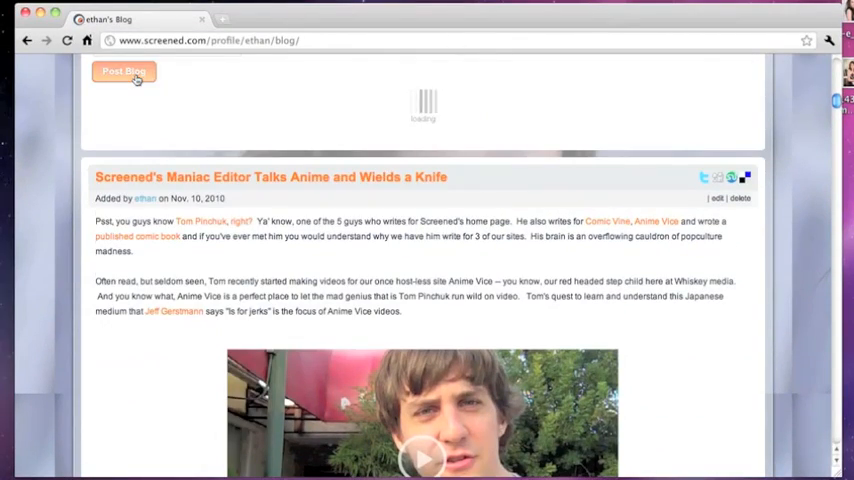
left_click(124, 72)
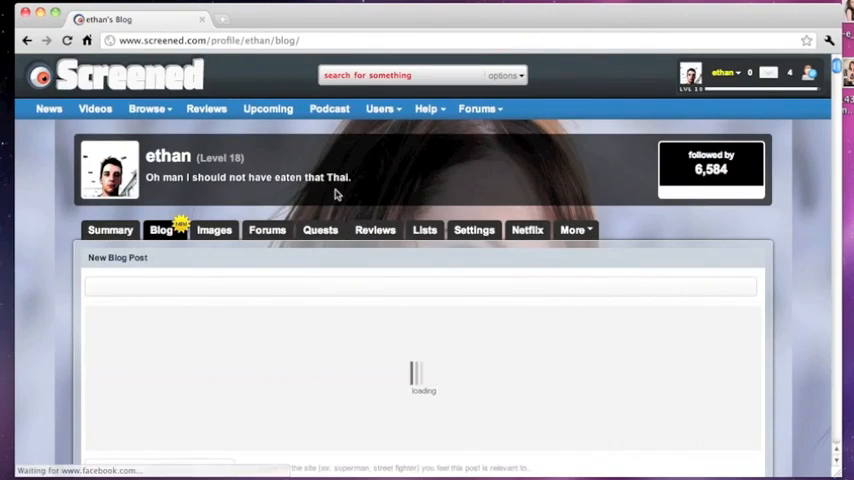
Step: Scroll down the reloaded blog to the post's caption and Emma Stone gallery
scroll("down", 3)
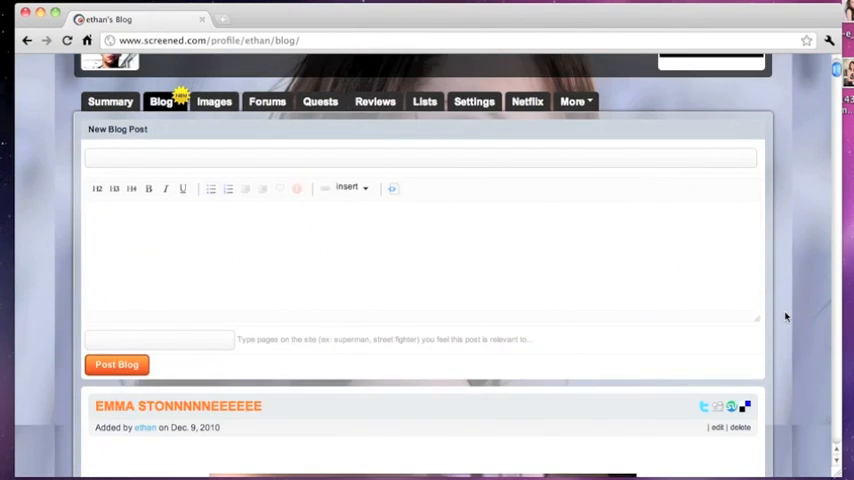
scroll("down", 3)
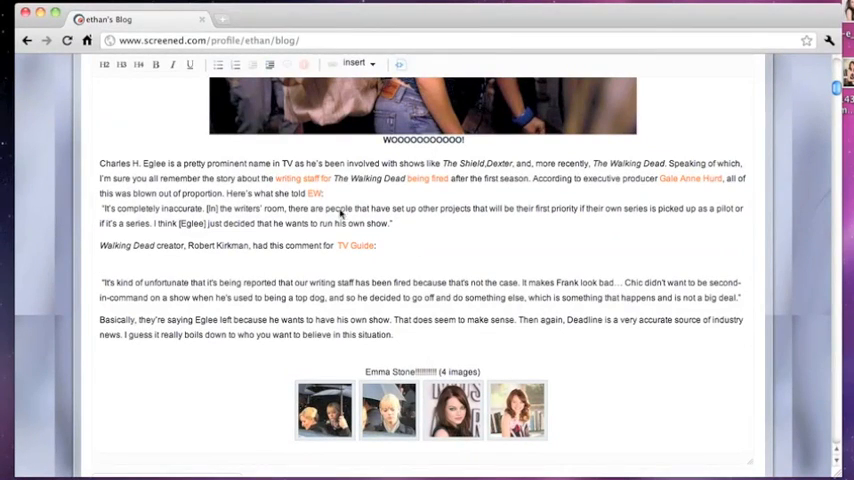
Step: Search the site's images for 'emma s' and open the Emma Stone as Gwen Stacy gallery
left_click(356, 64)
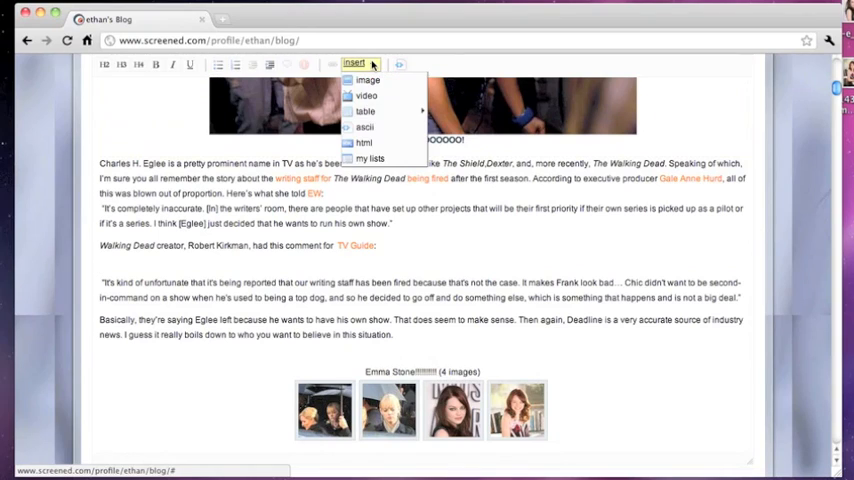
left_click(368, 80)
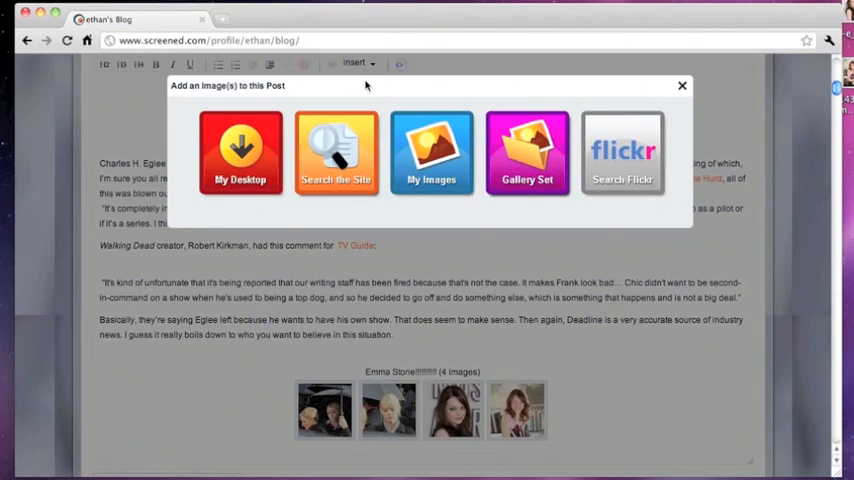
left_click(336, 152)
type("e")
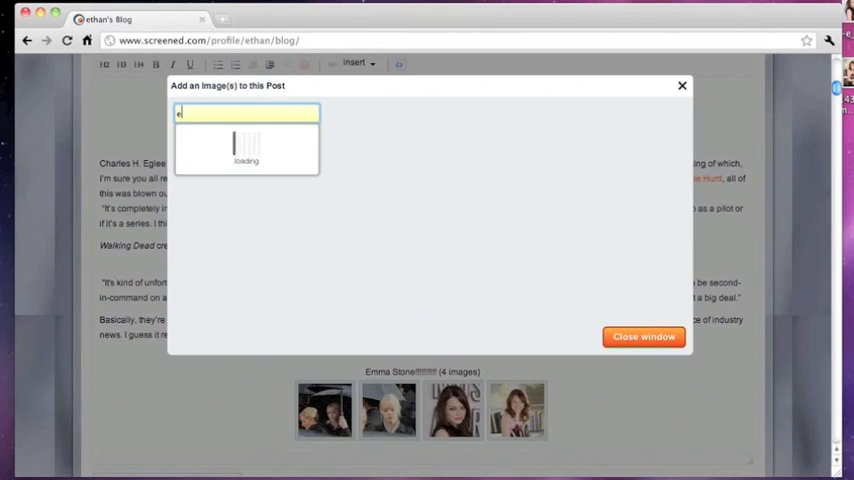
type("mma")
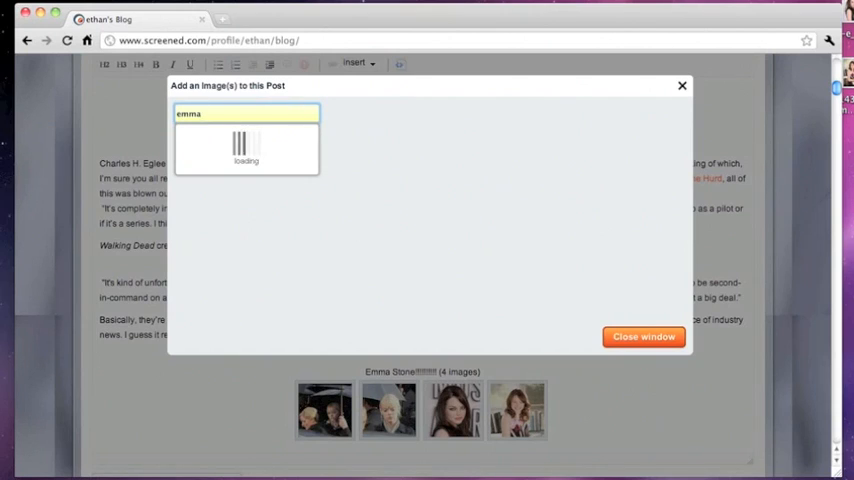
type("s")
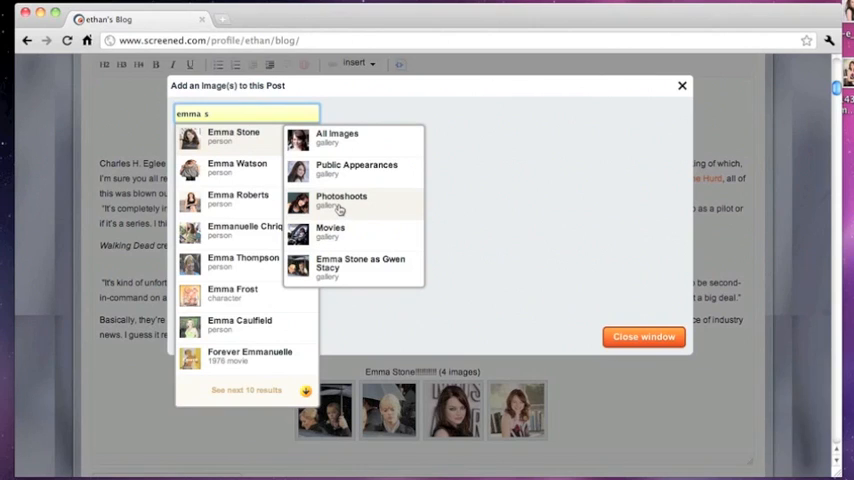
mouse_move(344, 176)
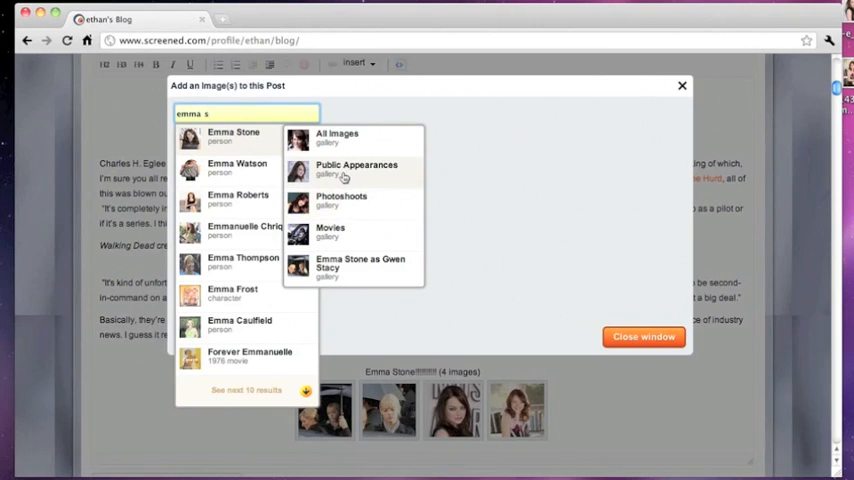
mouse_move(336, 264)
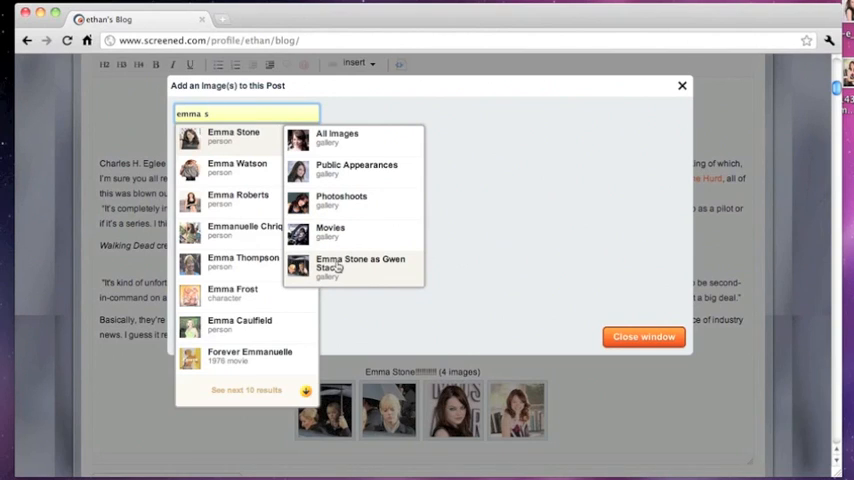
left_click(360, 264)
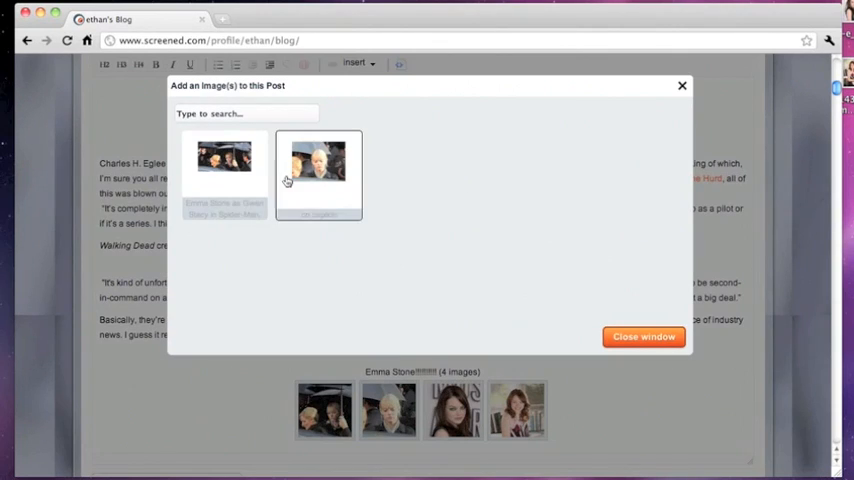
Step: Insert both Gwen Stacy stills into the post in the stacked full-size layout
left_click(224, 164)
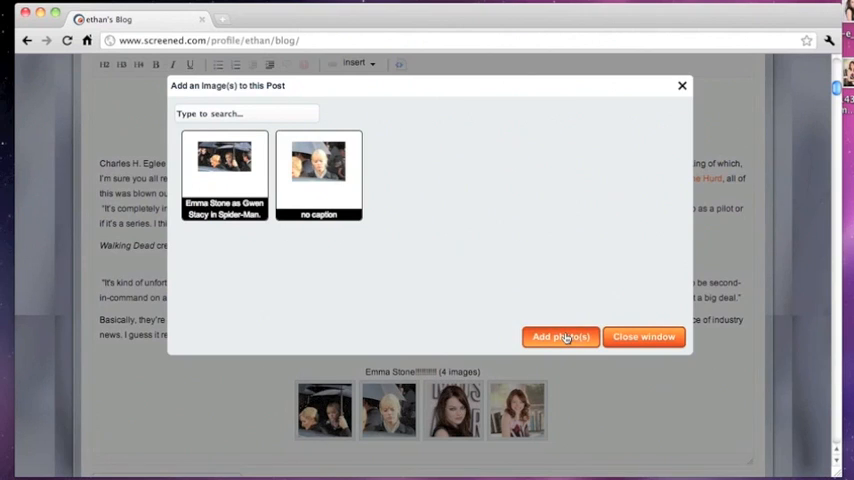
left_click(560, 336)
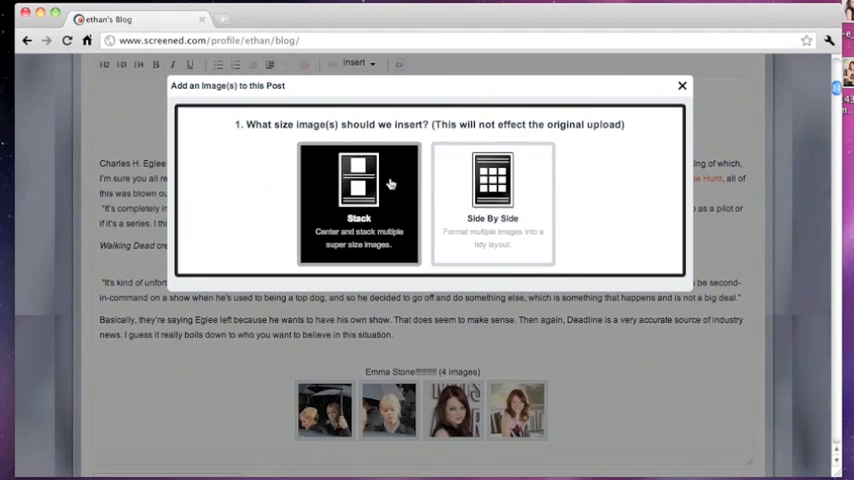
mouse_move(384, 180)
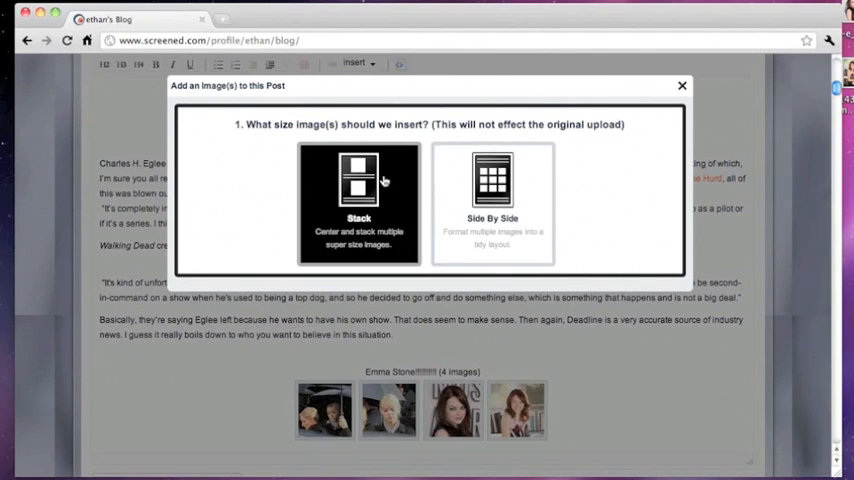
left_click(358, 200)
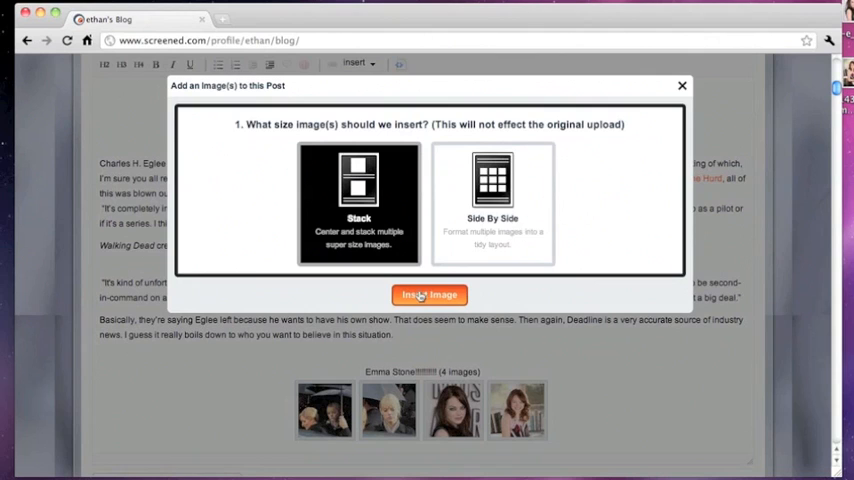
left_click(428, 294)
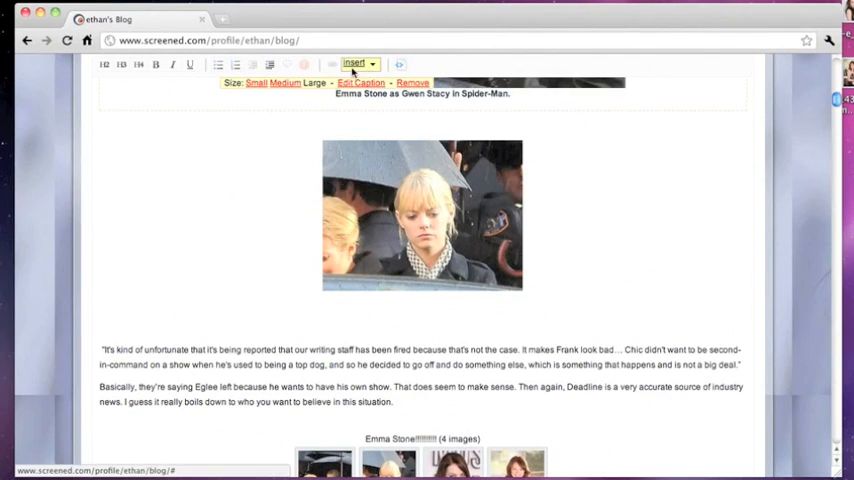
Step: Search images for 'em', show all Emma Stone images and select them across two pages
left_click(356, 64)
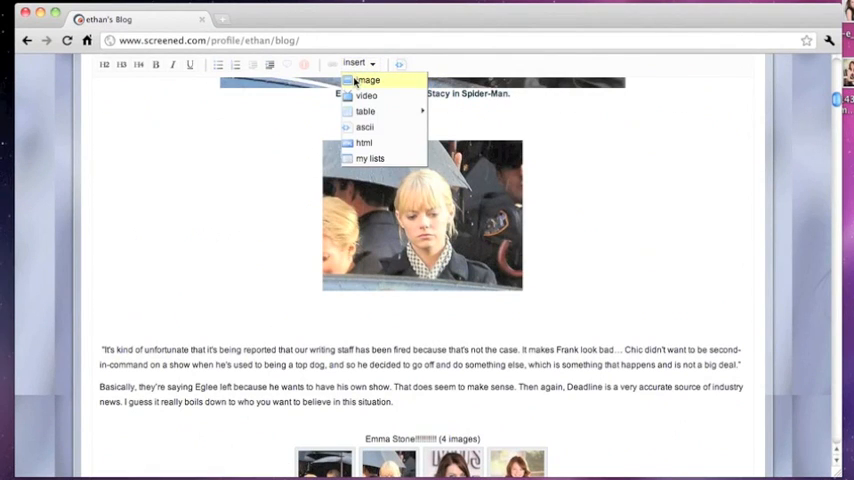
left_click(368, 80)
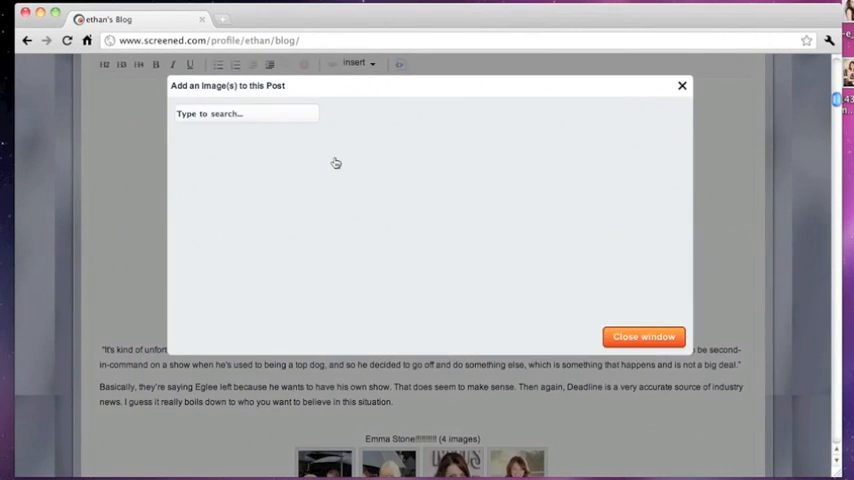
type("emma stone")
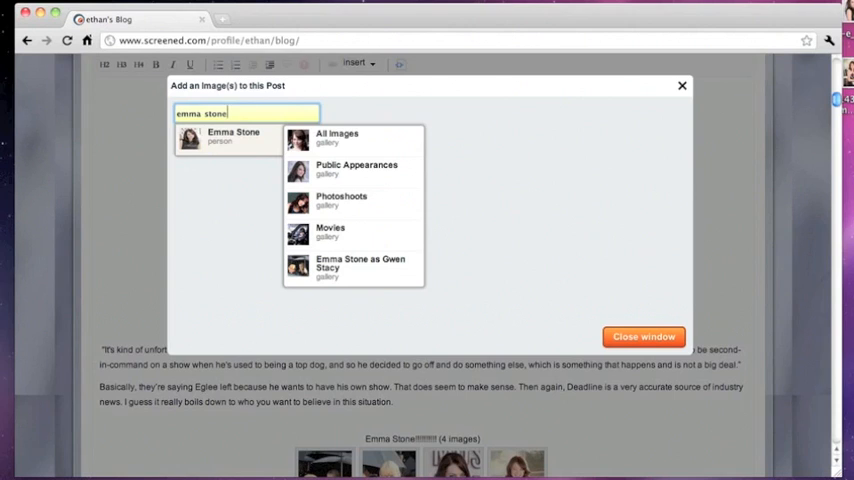
left_click(336, 136)
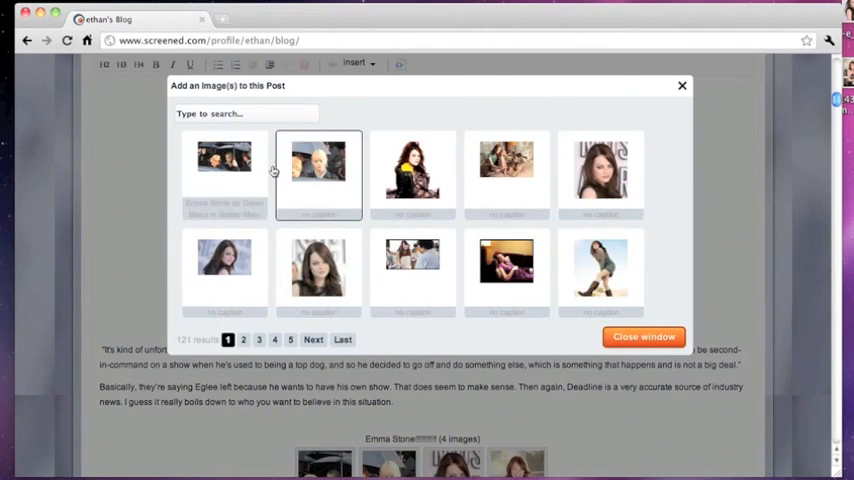
left_click(224, 164)
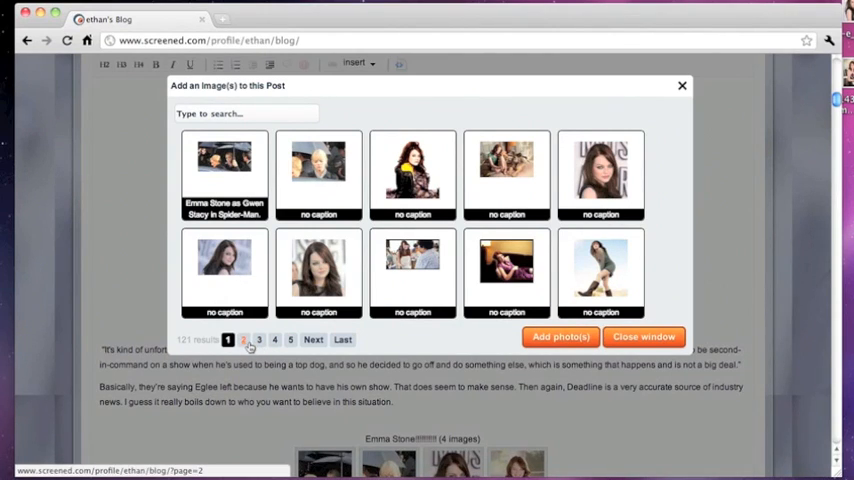
left_click(242, 340)
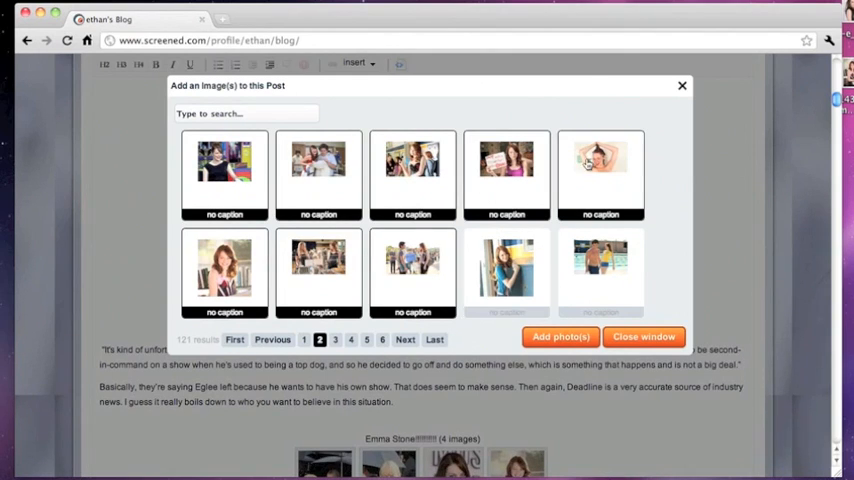
Step: Insert the selected Emma Stone images as a side-by-side thumbnail grid in the post
left_click(336, 340)
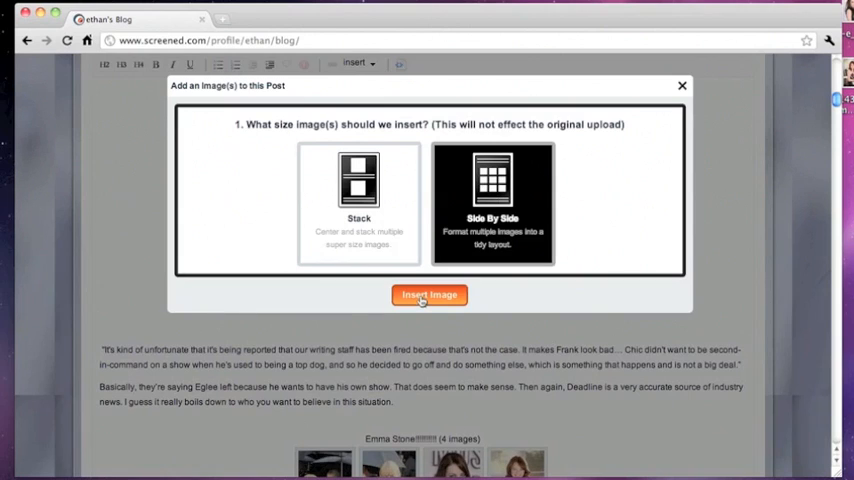
left_click(428, 294)
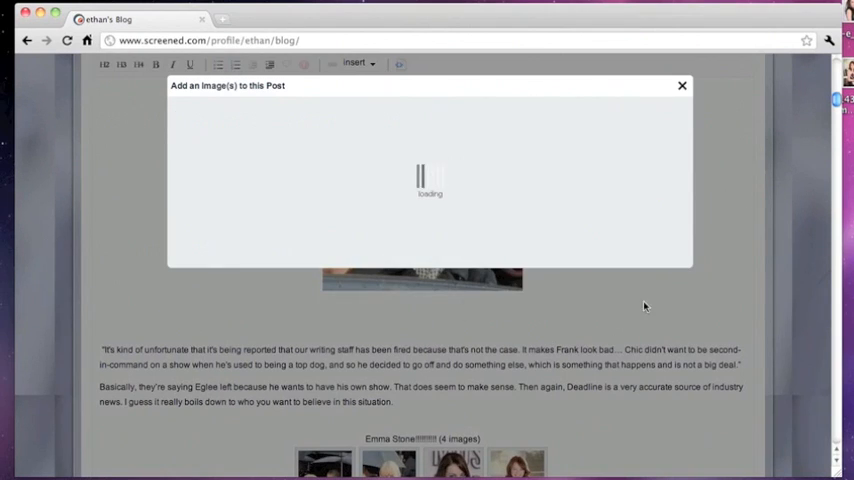
mouse_move(770, 288)
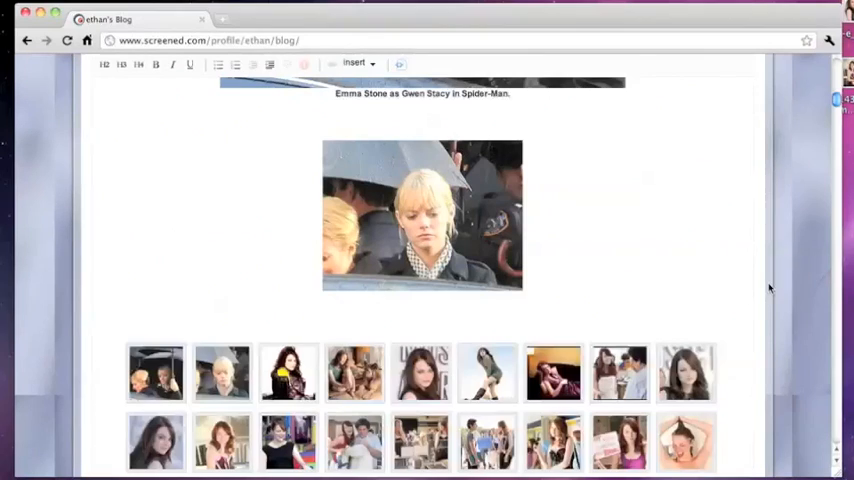
scroll("down", 3)
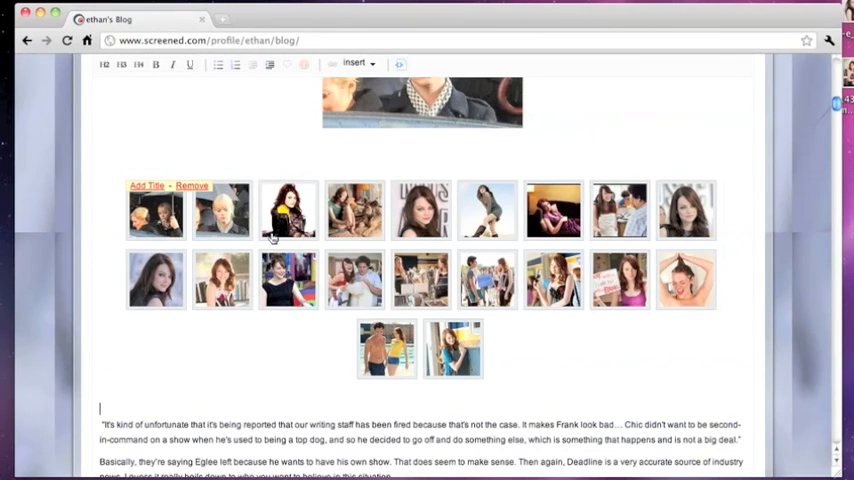
left_click(356, 64)
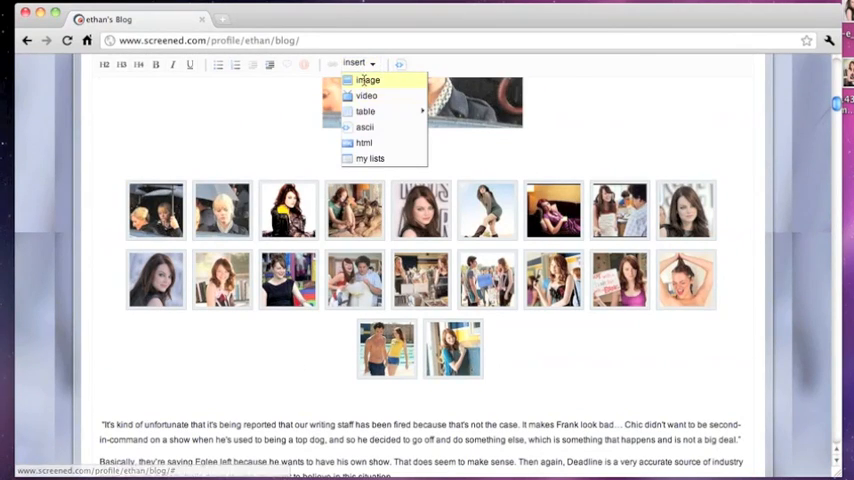
Step: Insert an Emma Stone still from a site search, sized Large and centered
left_click(368, 80)
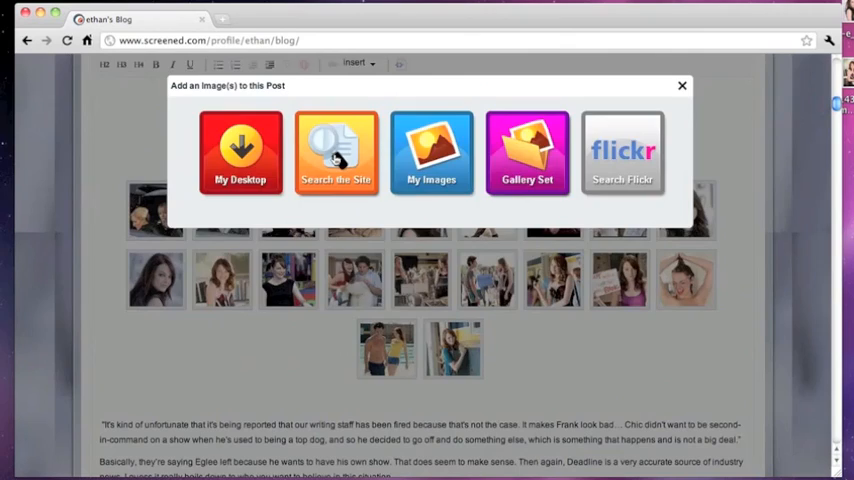
left_click(336, 152)
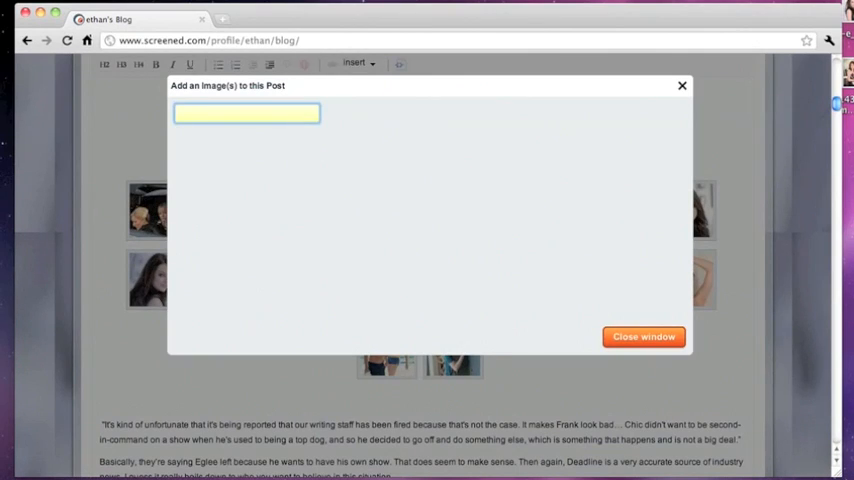
type("emma stone")
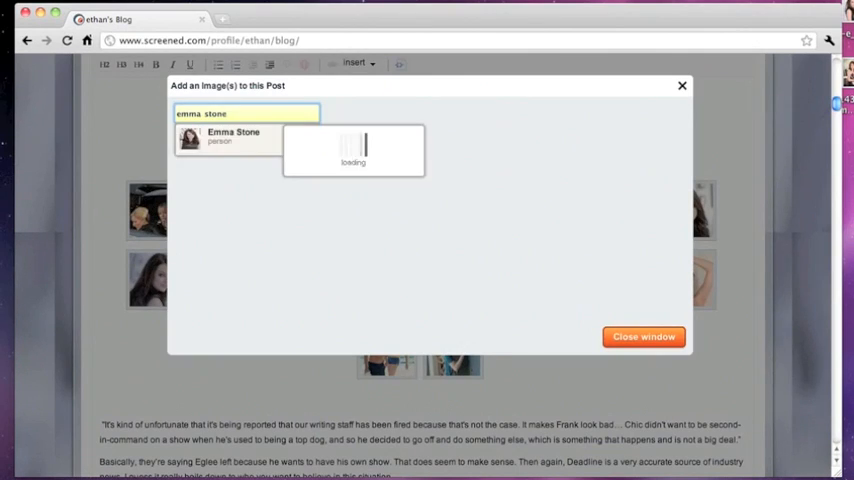
left_click(232, 136)
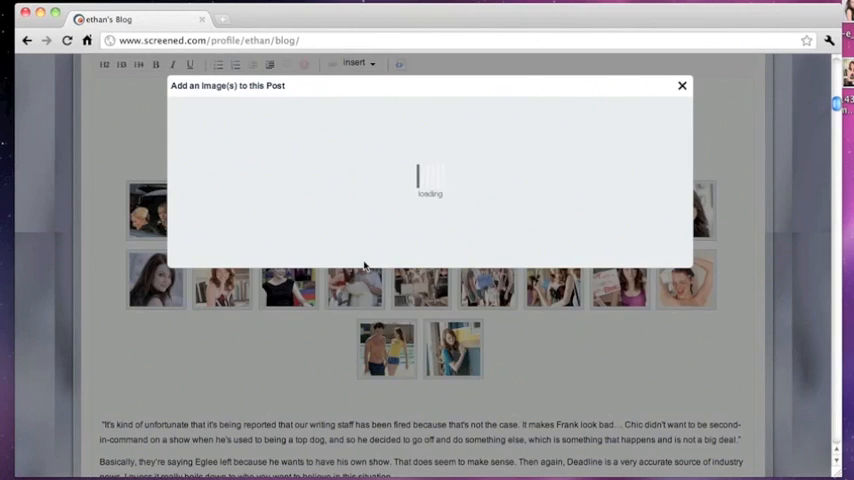
mouse_move(676, 374)
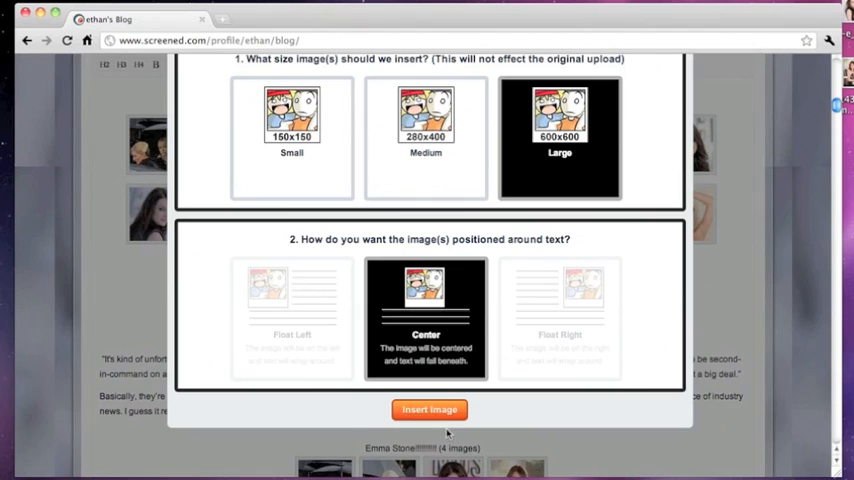
left_click(428, 408)
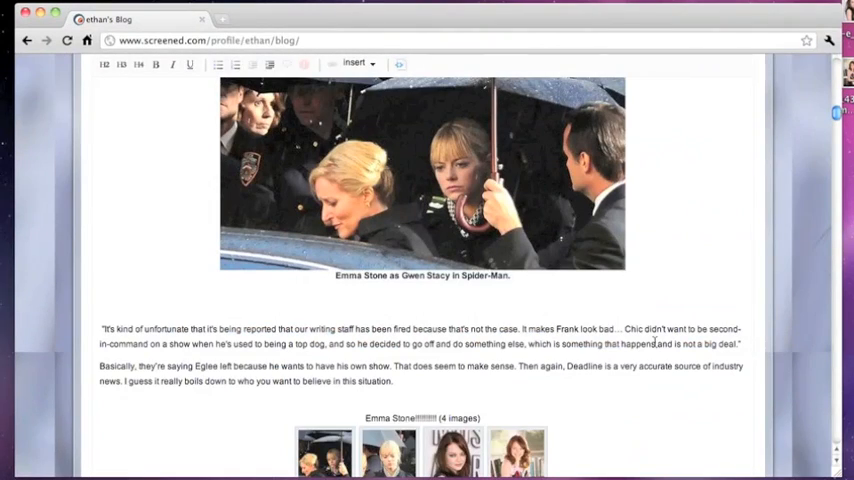
Step: Set the still's caption to "Whoever wrote that caption was dumb."
left_click(422, 180)
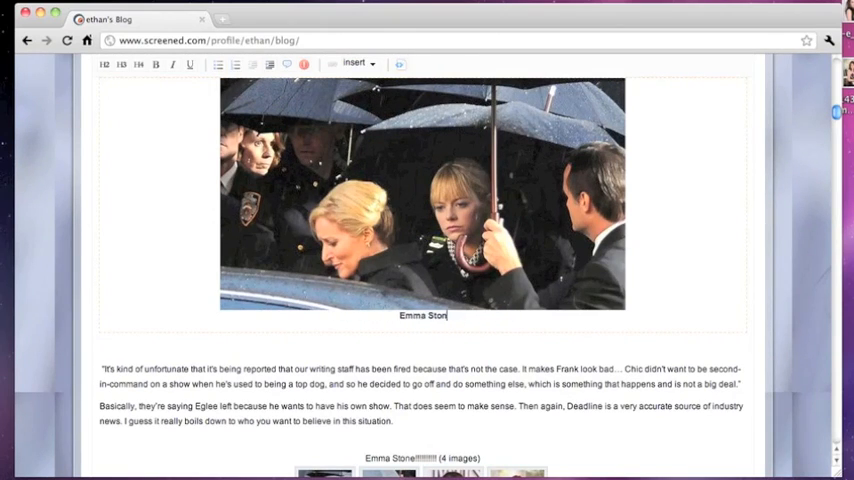
type("Whoever wrote that")
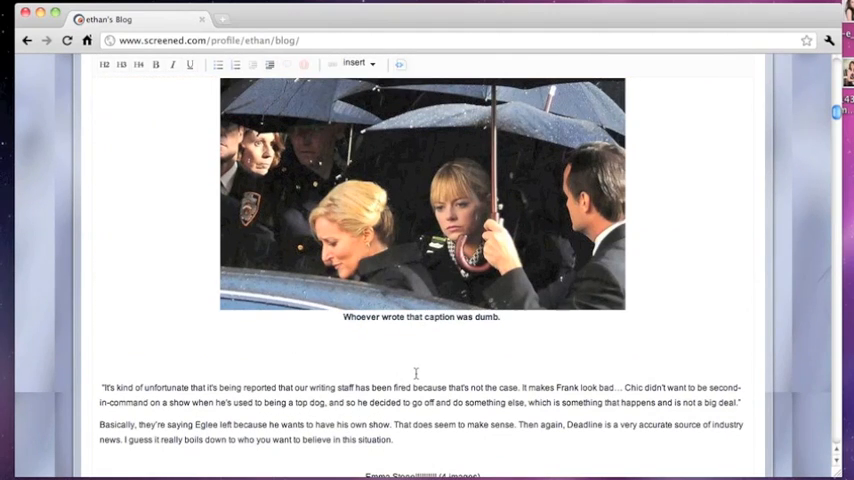
left_click(420, 200)
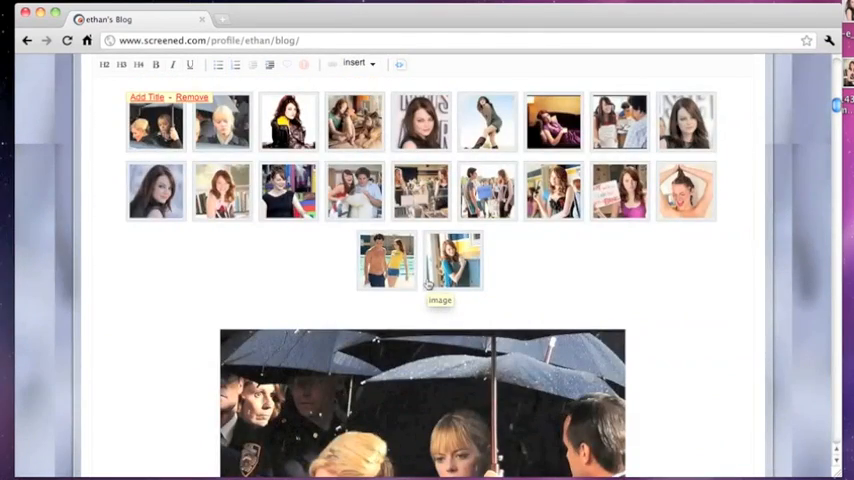
Step: Publish the post with the Post Blog button at the bottom of the editor
scroll("down", 3)
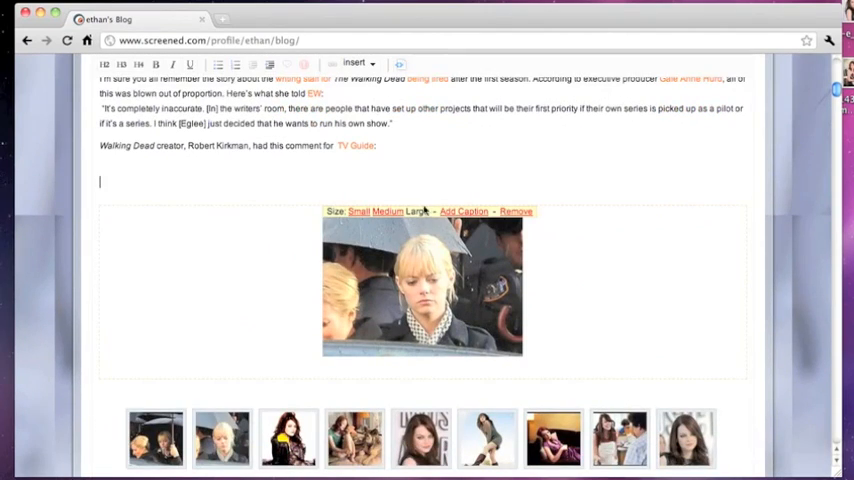
scroll("down", 3)
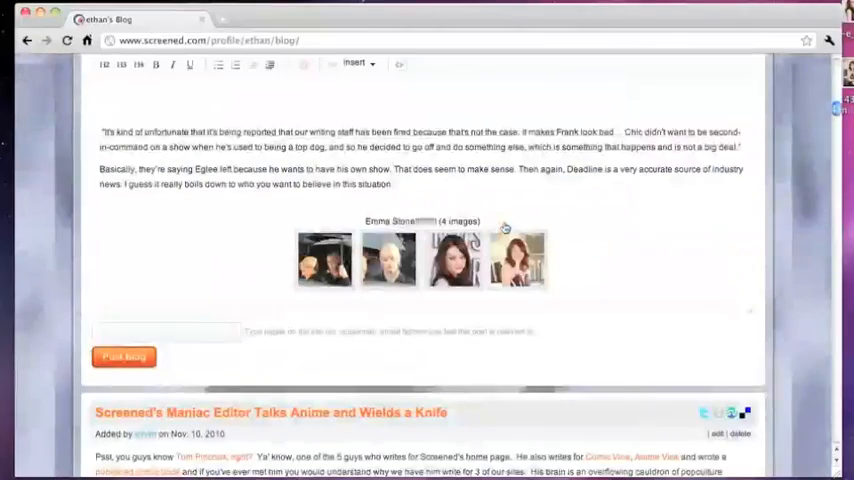
left_click(124, 356)
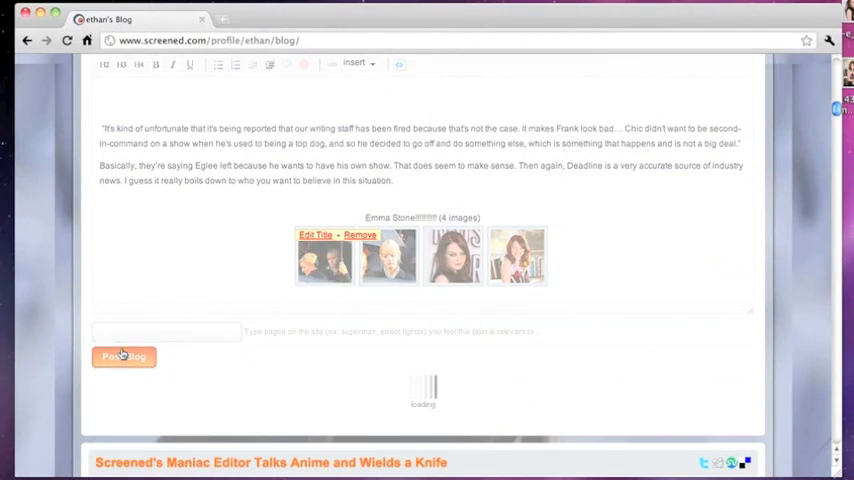
left_click(124, 356)
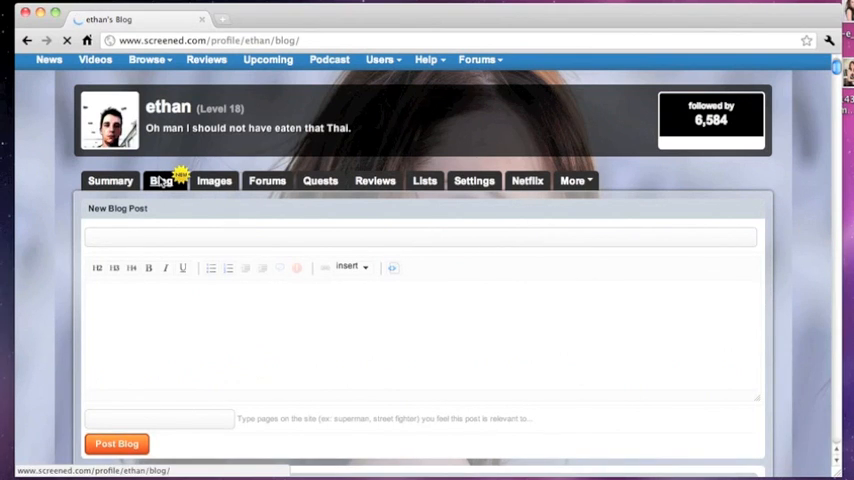
Step: Preview gallery thumbnails enlarged in the published post, then close the lightbox
scroll("down", 3)
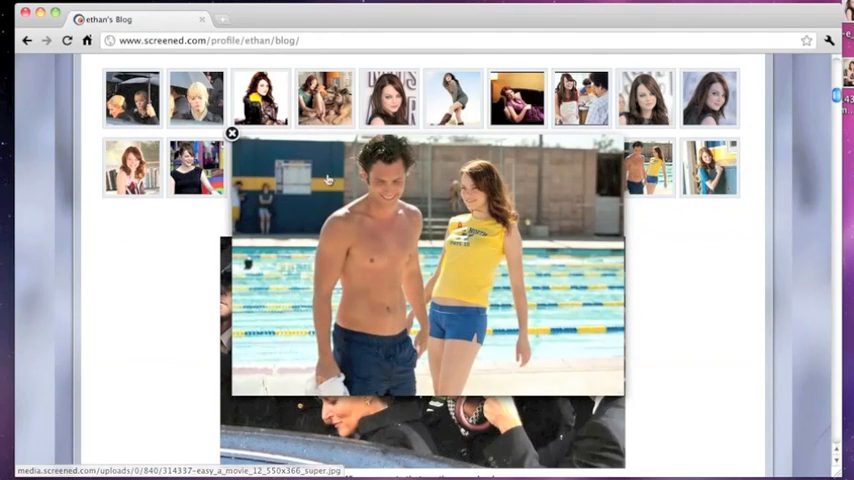
mouse_move(420, 198)
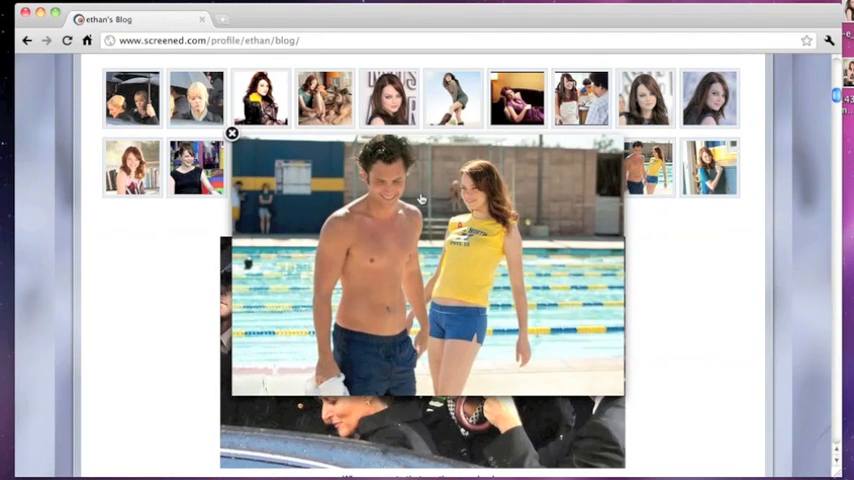
mouse_move(434, 160)
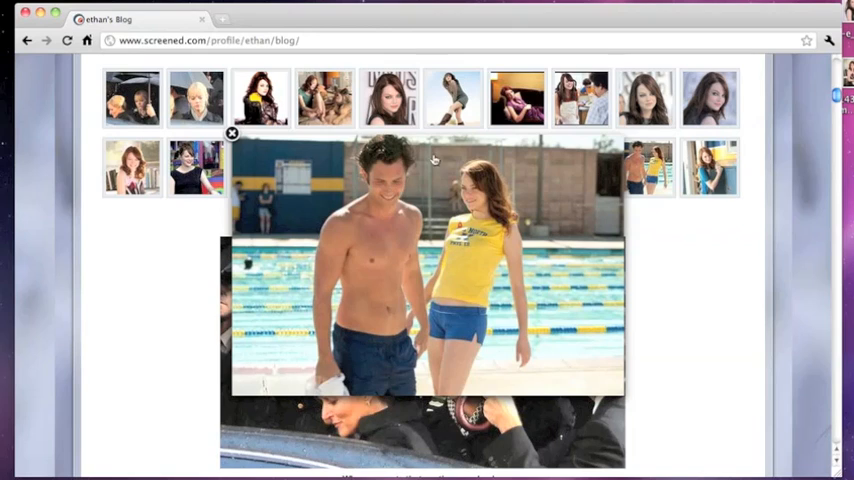
mouse_move(654, 170)
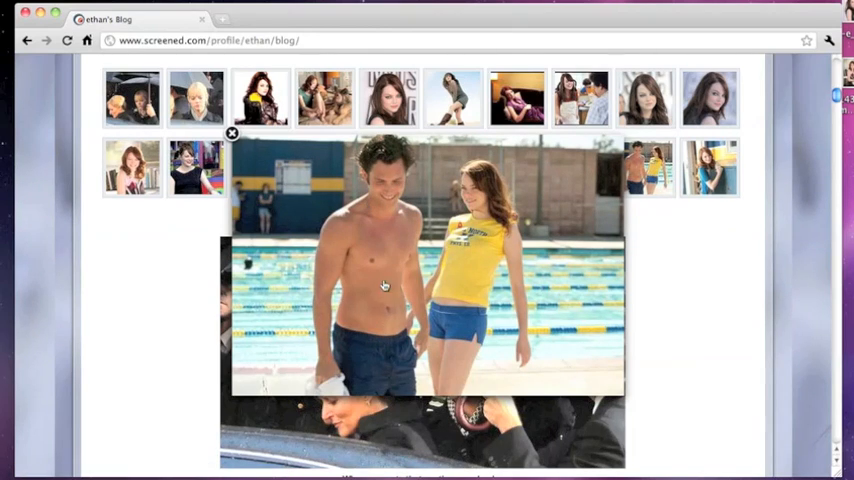
mouse_move(556, 220)
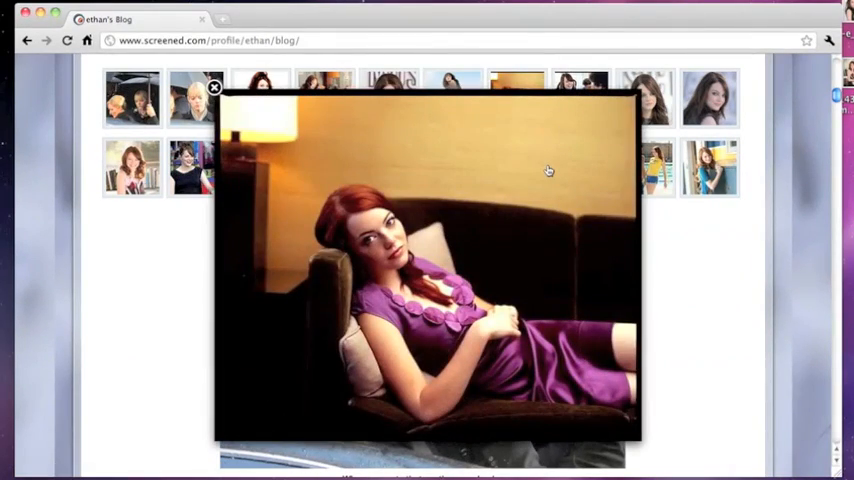
left_click(214, 88)
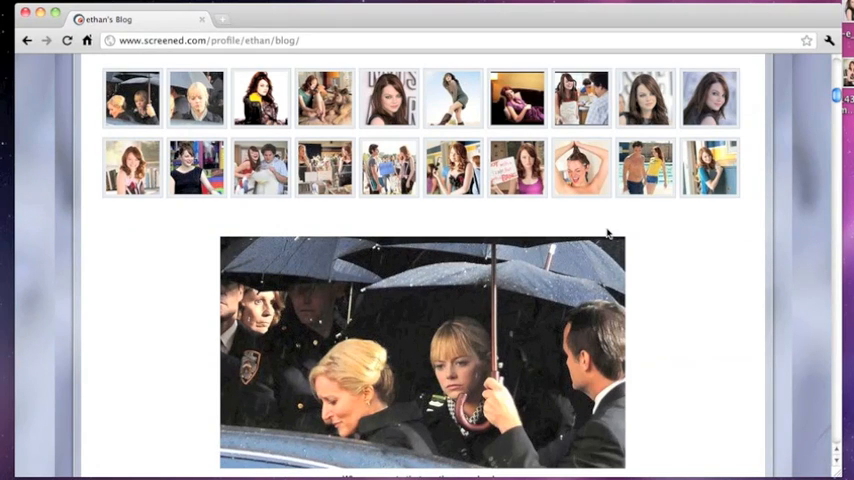
scroll("down", 3)
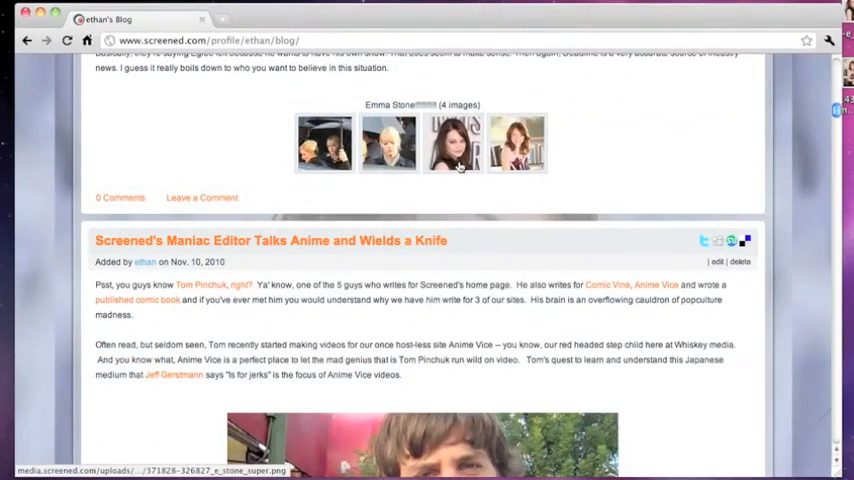
mouse_move(658, 140)
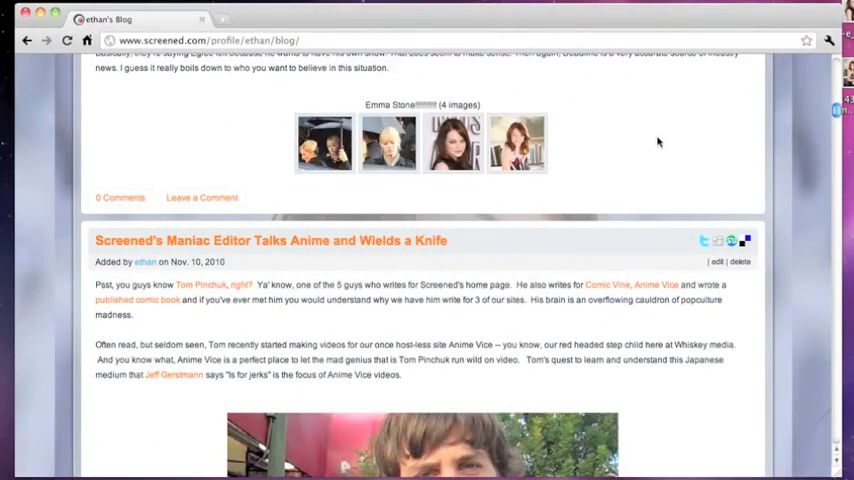
scroll("down", 3)
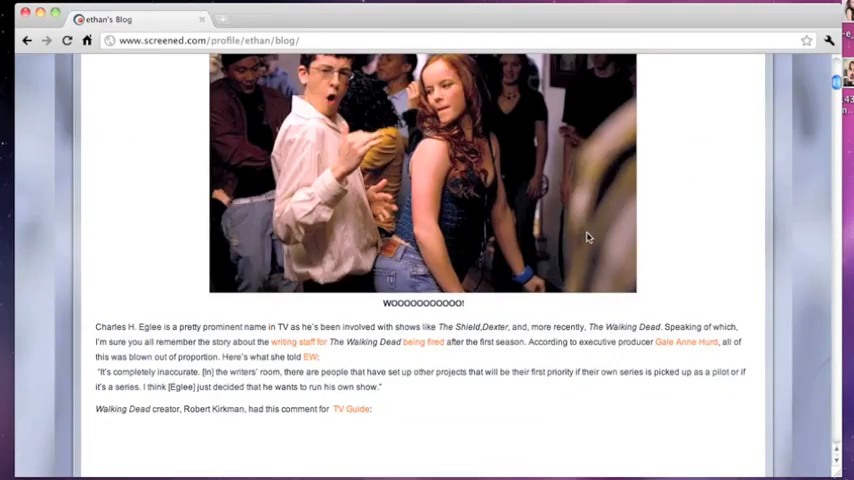
scroll("up", 3)
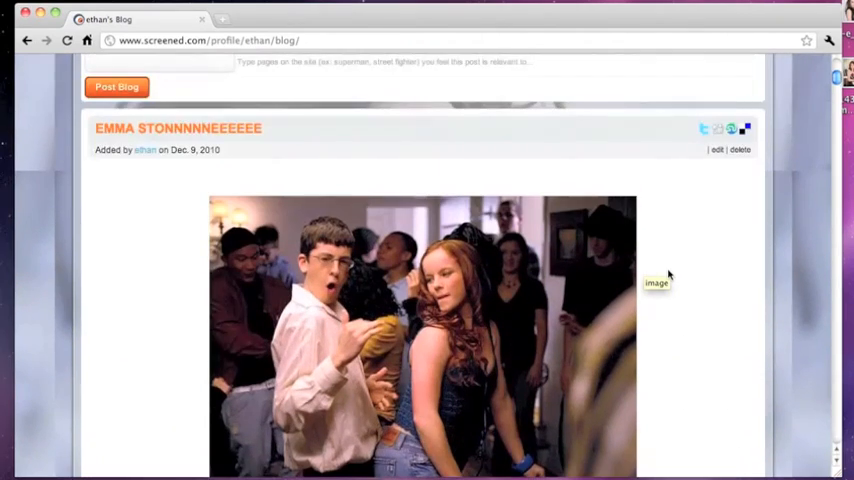
scroll("up", 3)
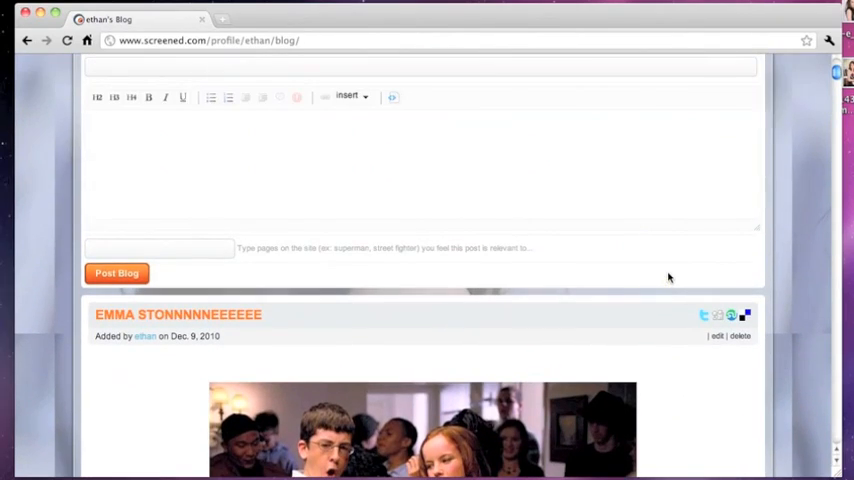